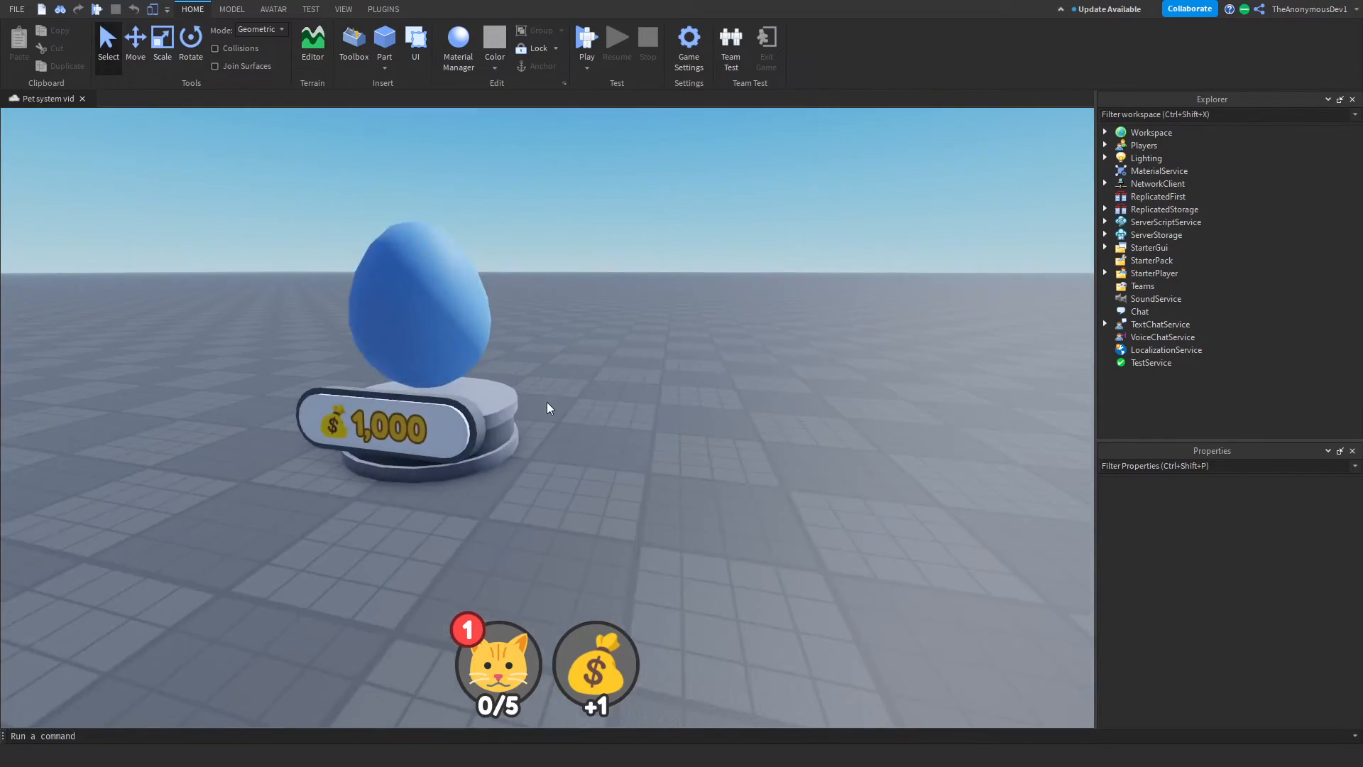
# Add a BillboardGui with a 100×100 white Frame to the new Part, set AlwaysOnTop.
pyautogui.scroll(-3)
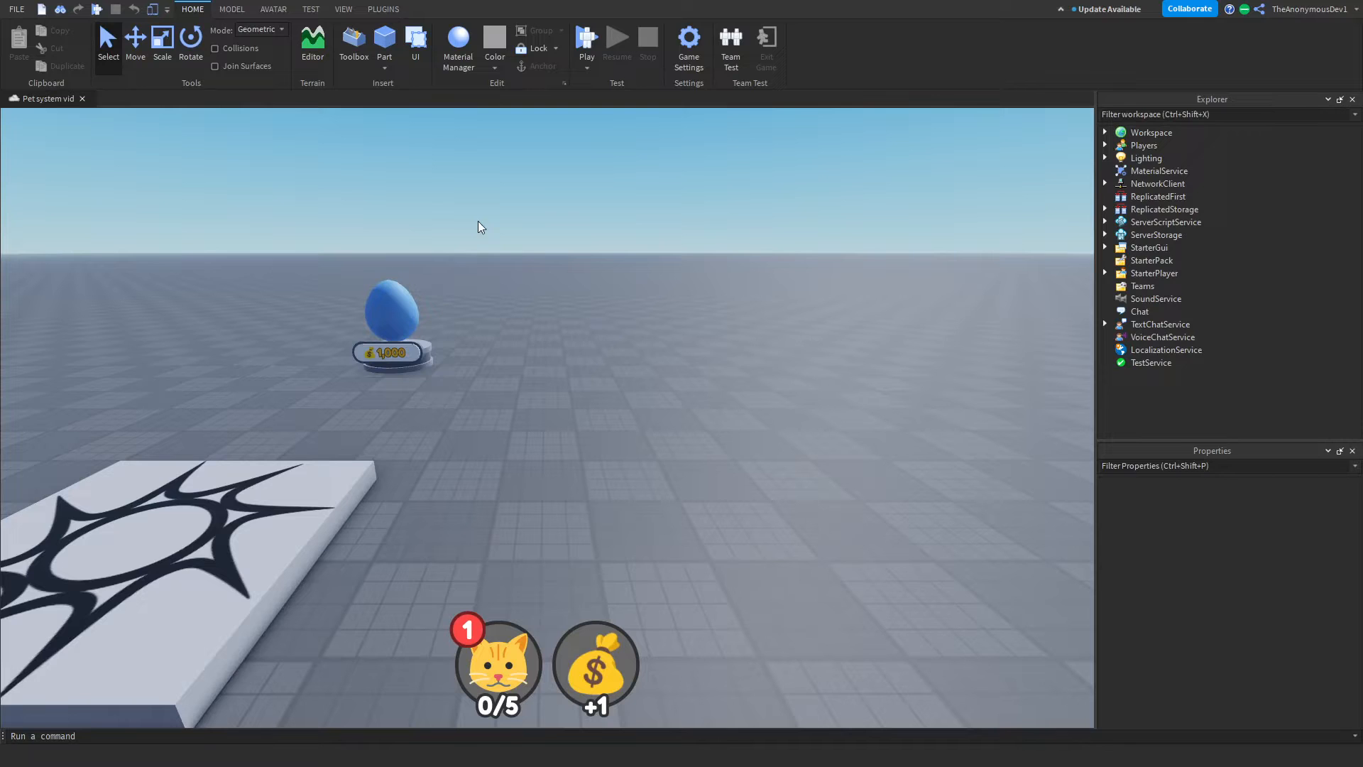
pyautogui.click(384, 39)
pyautogui.write('fr')
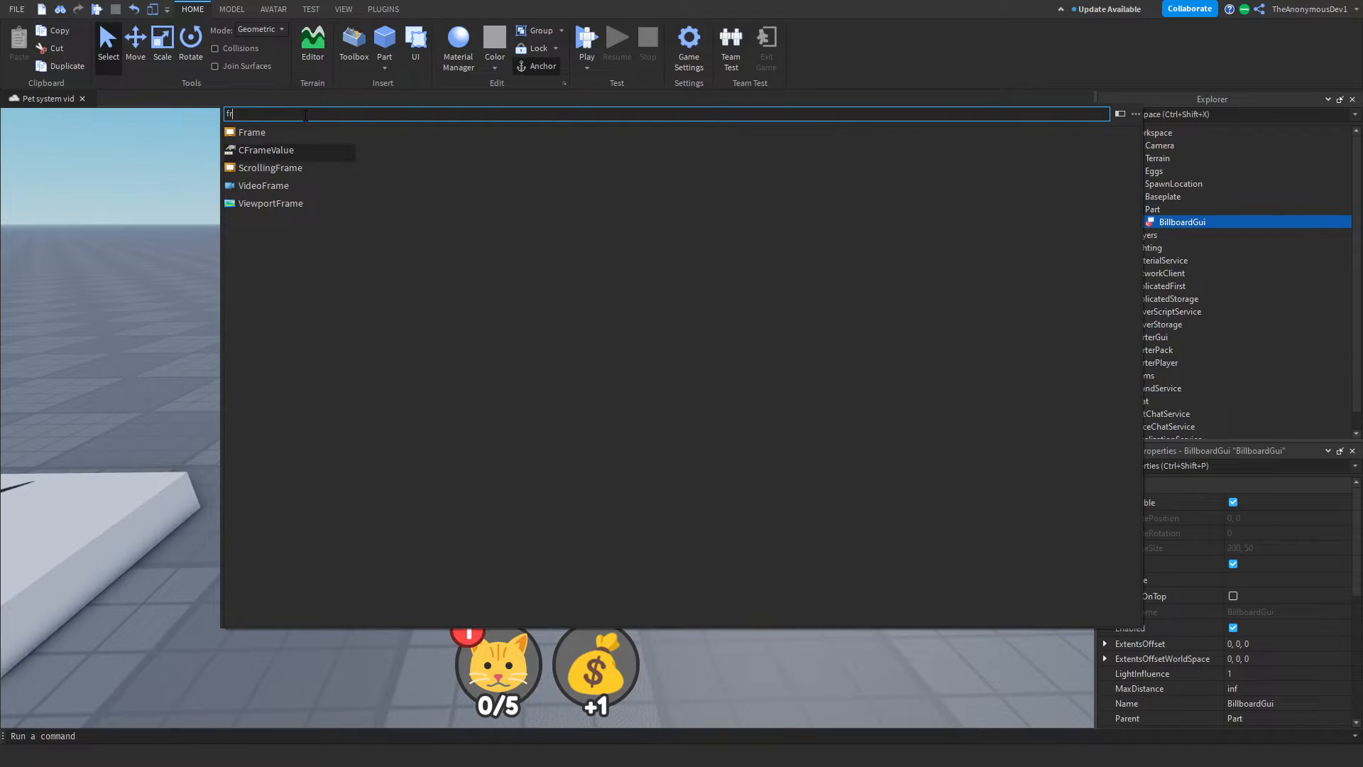
pyautogui.click(252, 132)
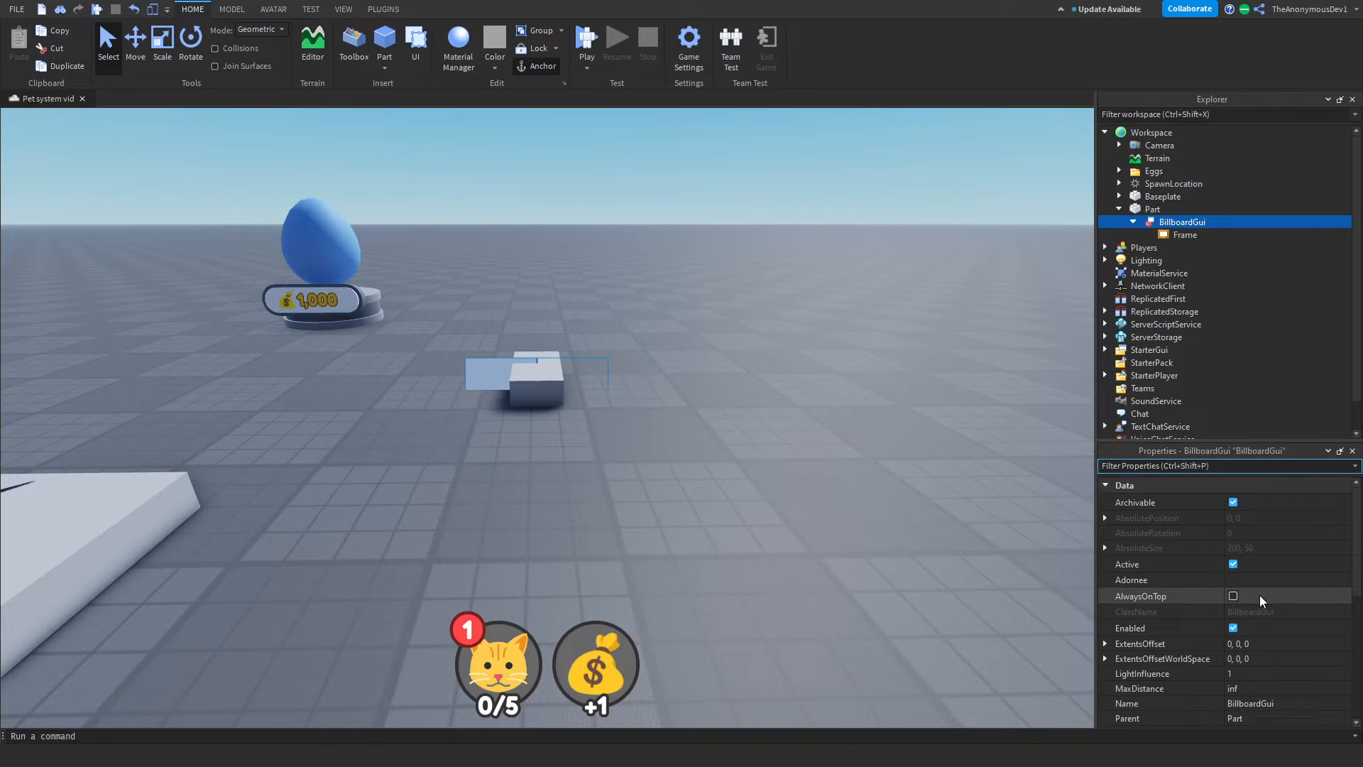
pyautogui.click(1232, 596)
pyautogui.write('siz')
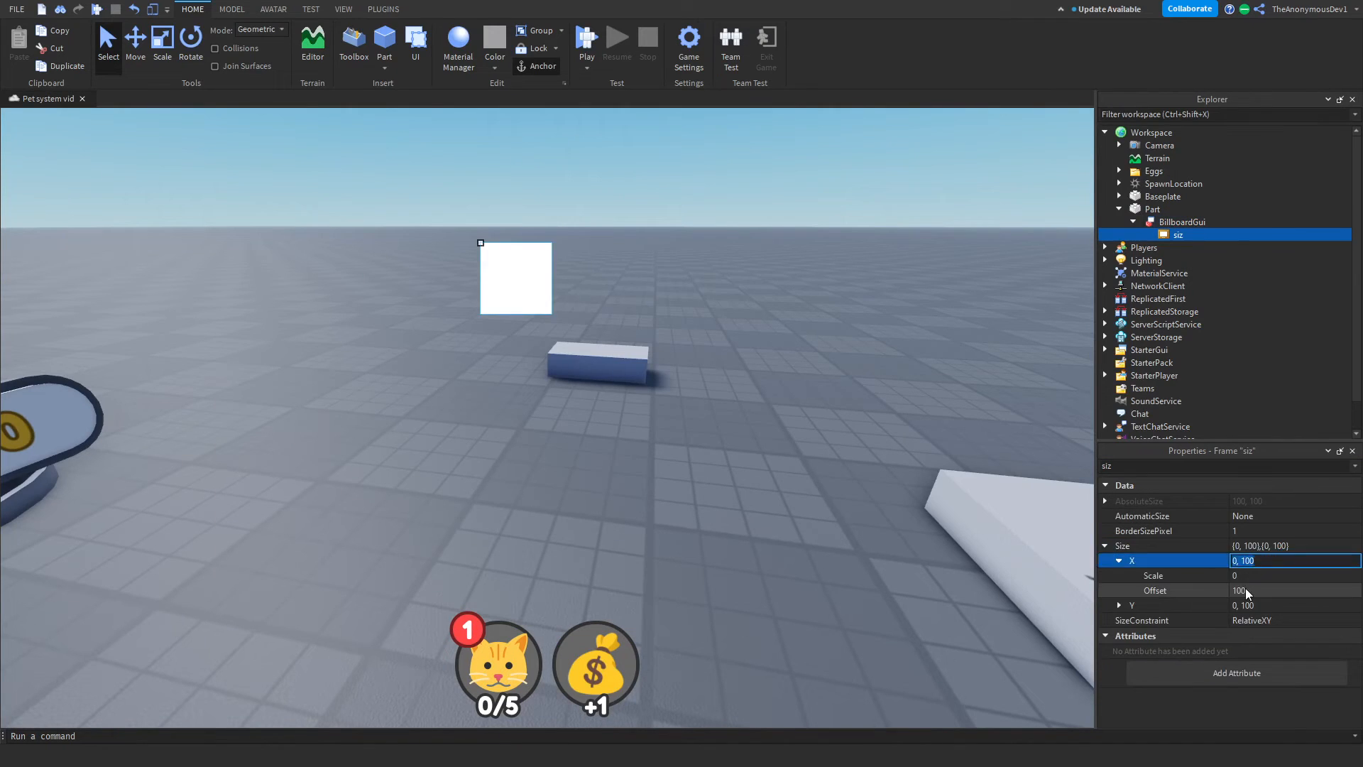
pyautogui.click(1180, 222)
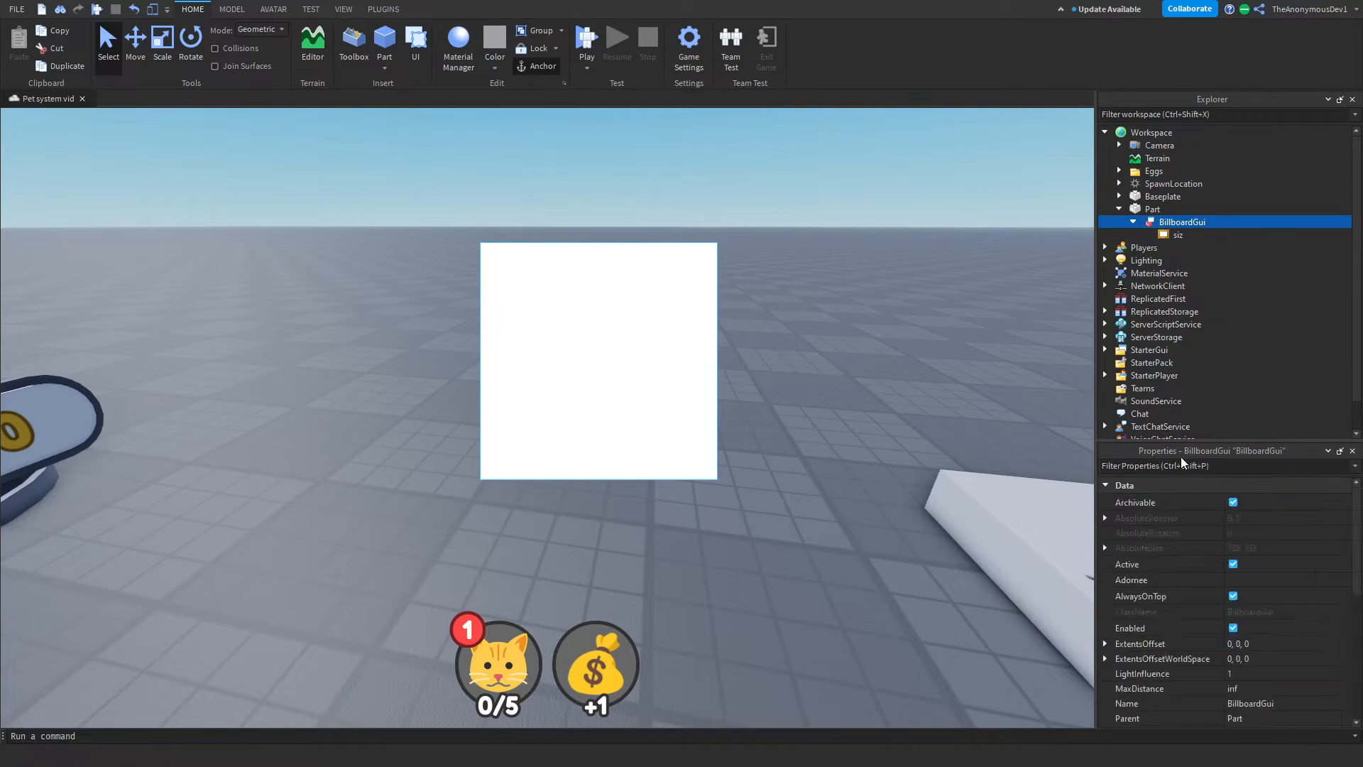
# Add a UICorner and grey background to the Frame, set StudsOffset Y 7 and MaxDistance 800.
pyautogui.write('uic')
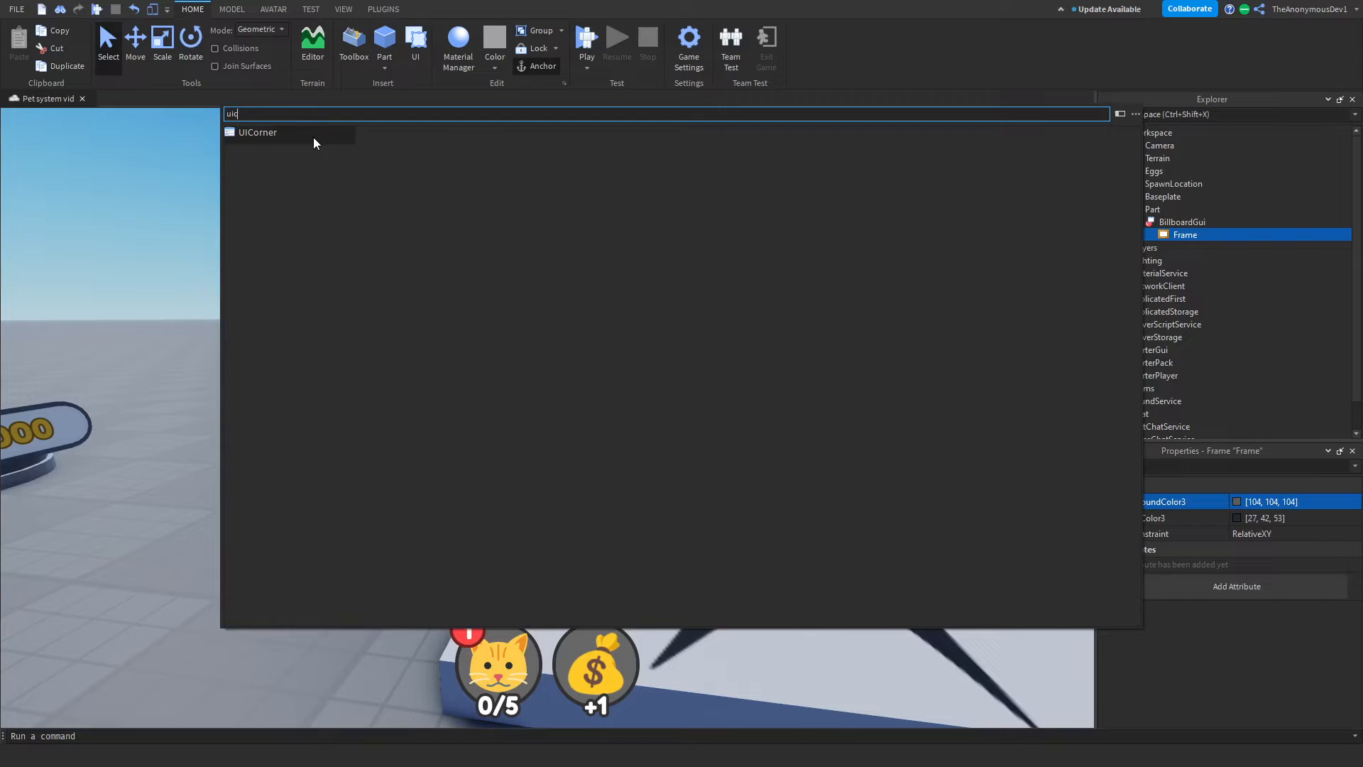
pyautogui.click(257, 132)
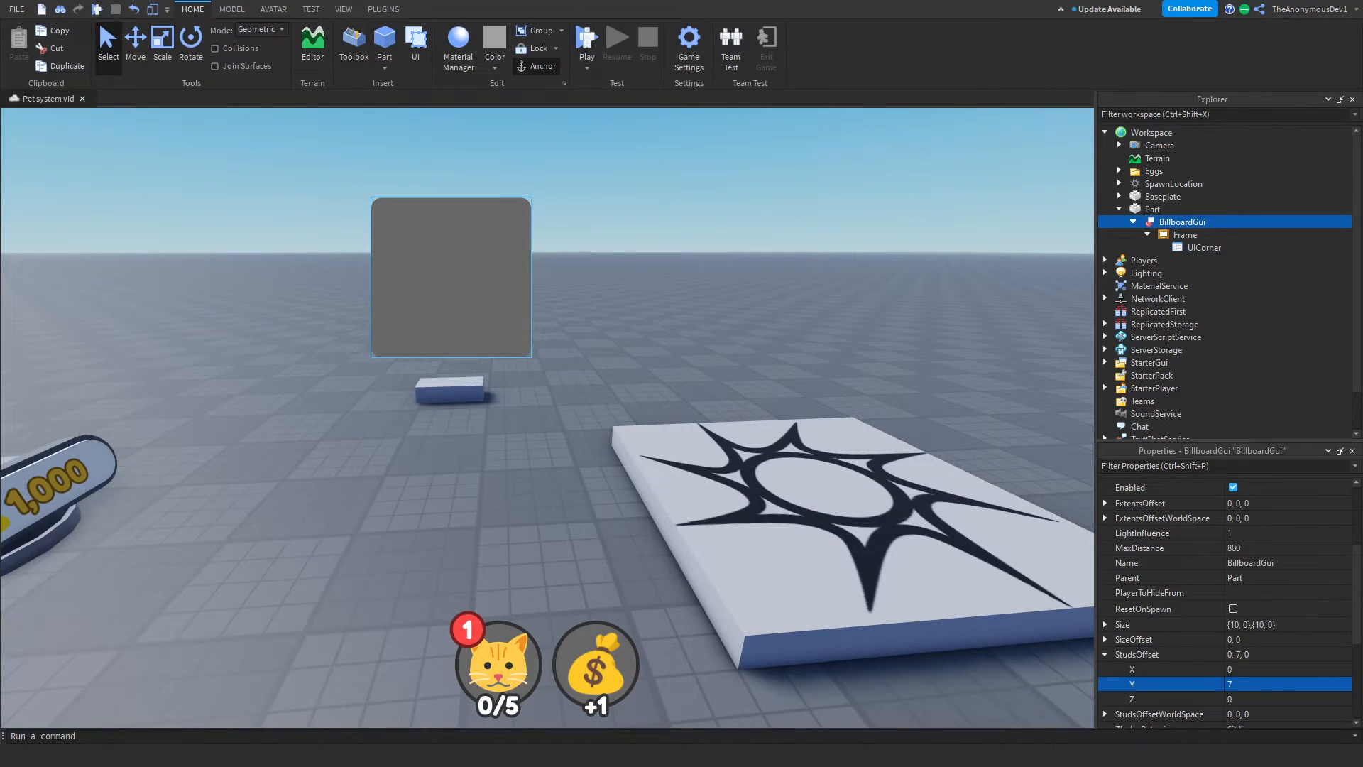
pyautogui.click(1185, 235)
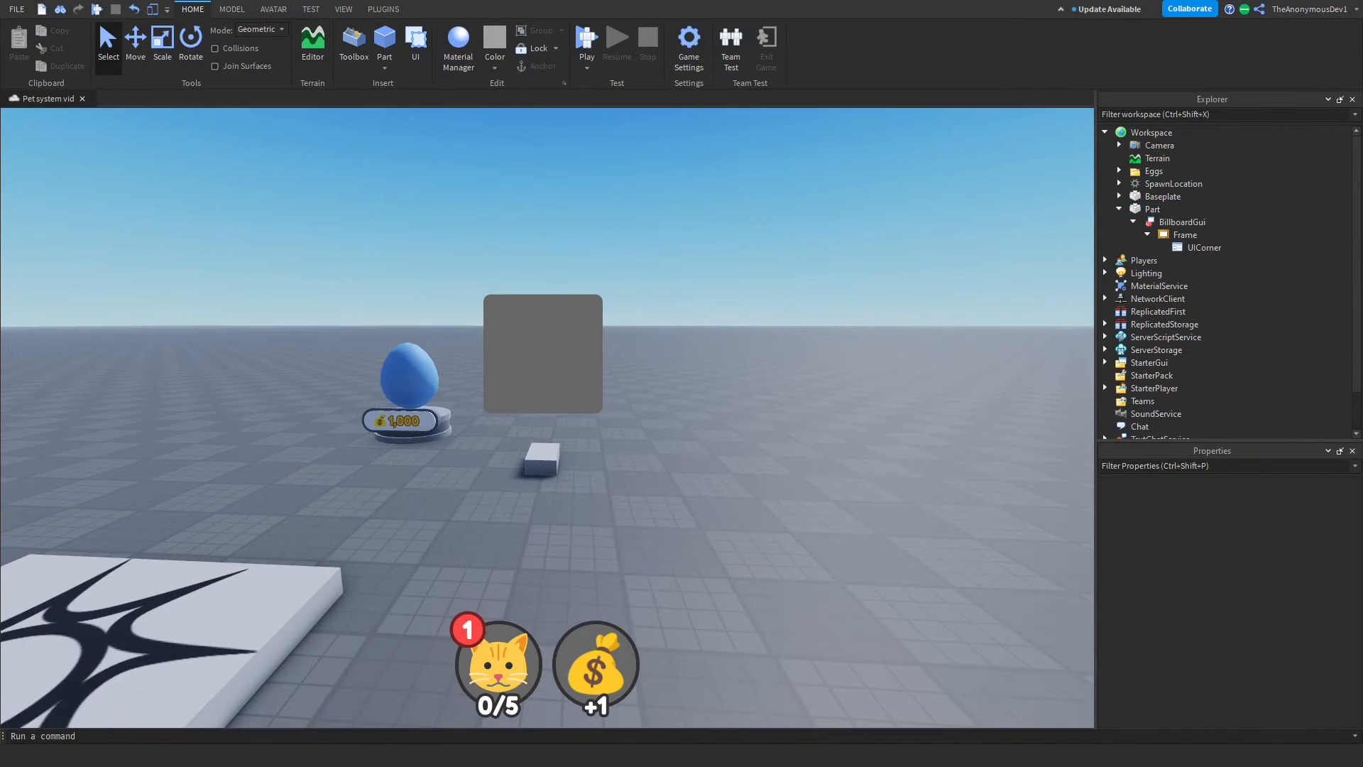
pyautogui.click(1194, 259)
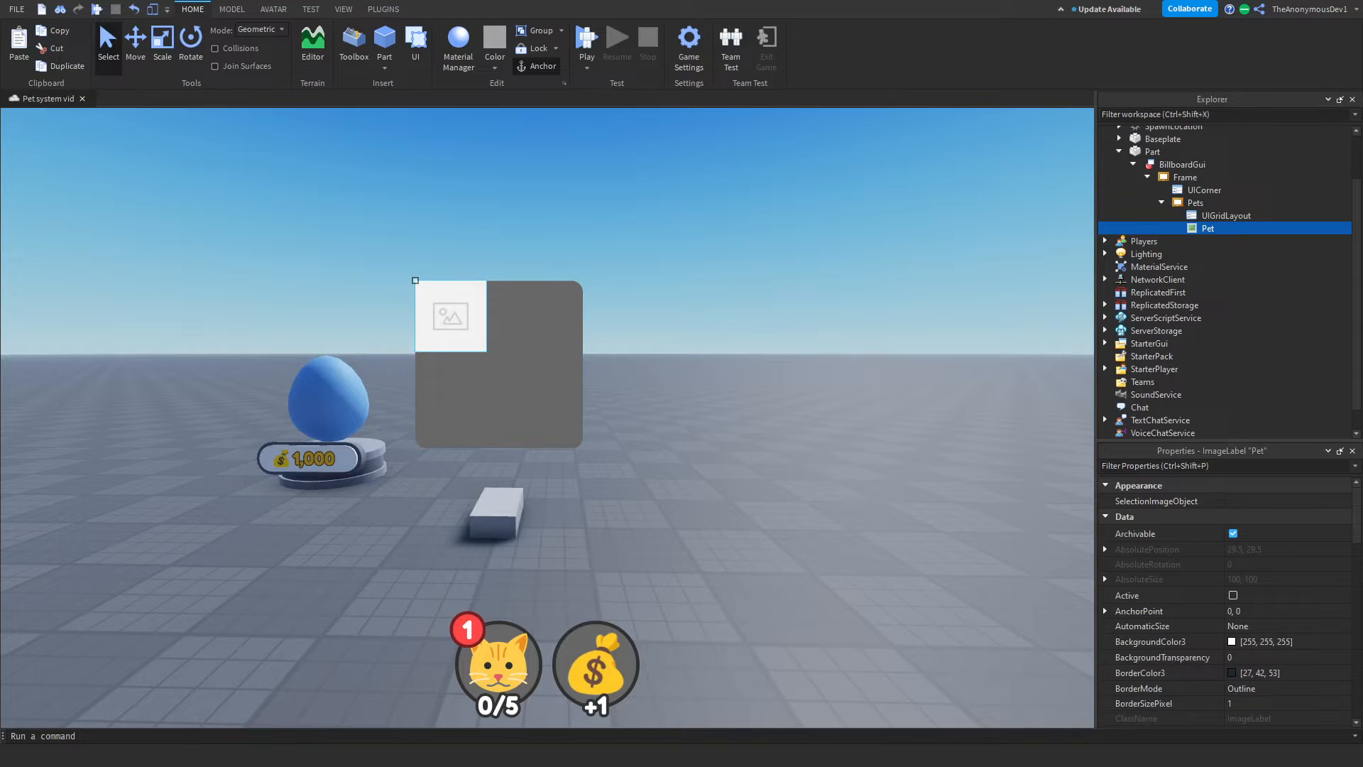
# Build the Pet image slot with a Luckiest Guy 99% ChancePercent label, gradient and stroke 3.
pyautogui.click(1225, 214)
pyautogui.write('fo')
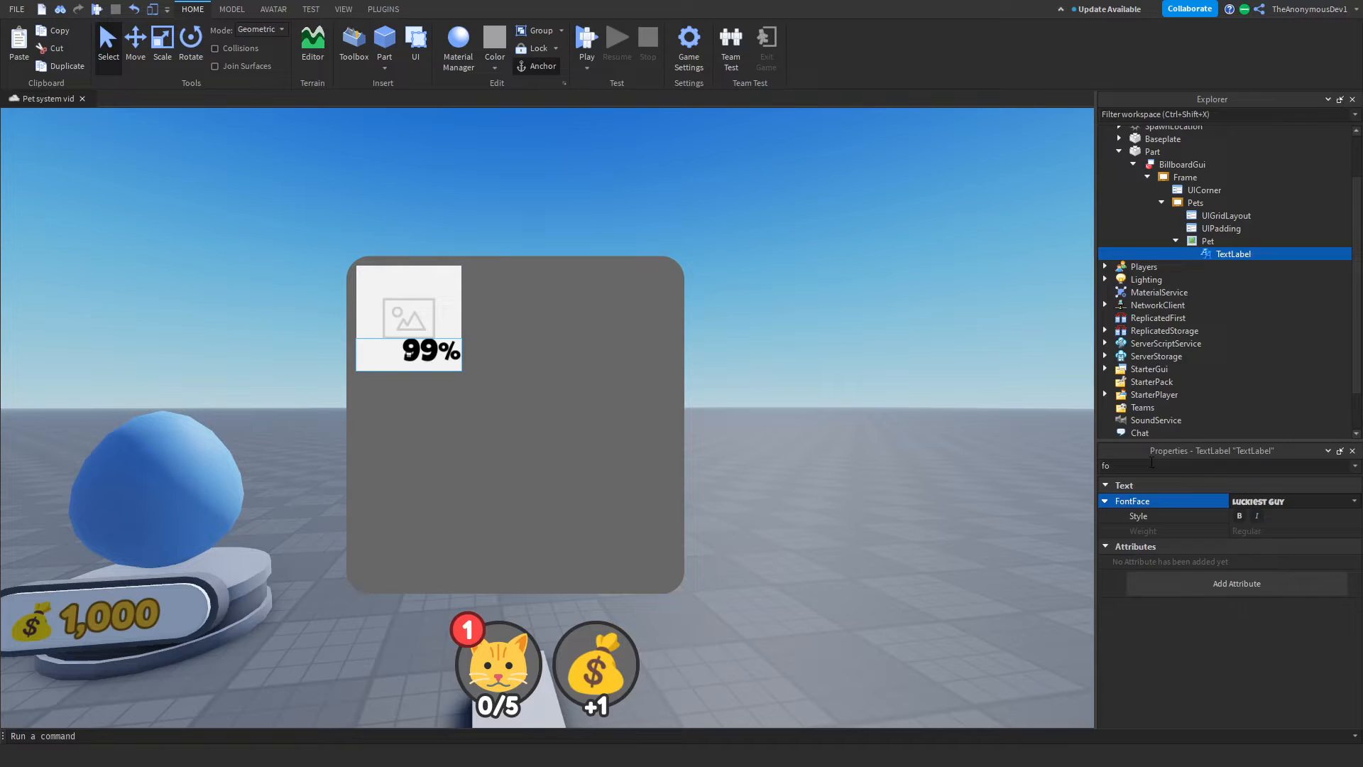
pyautogui.click(418, 9)
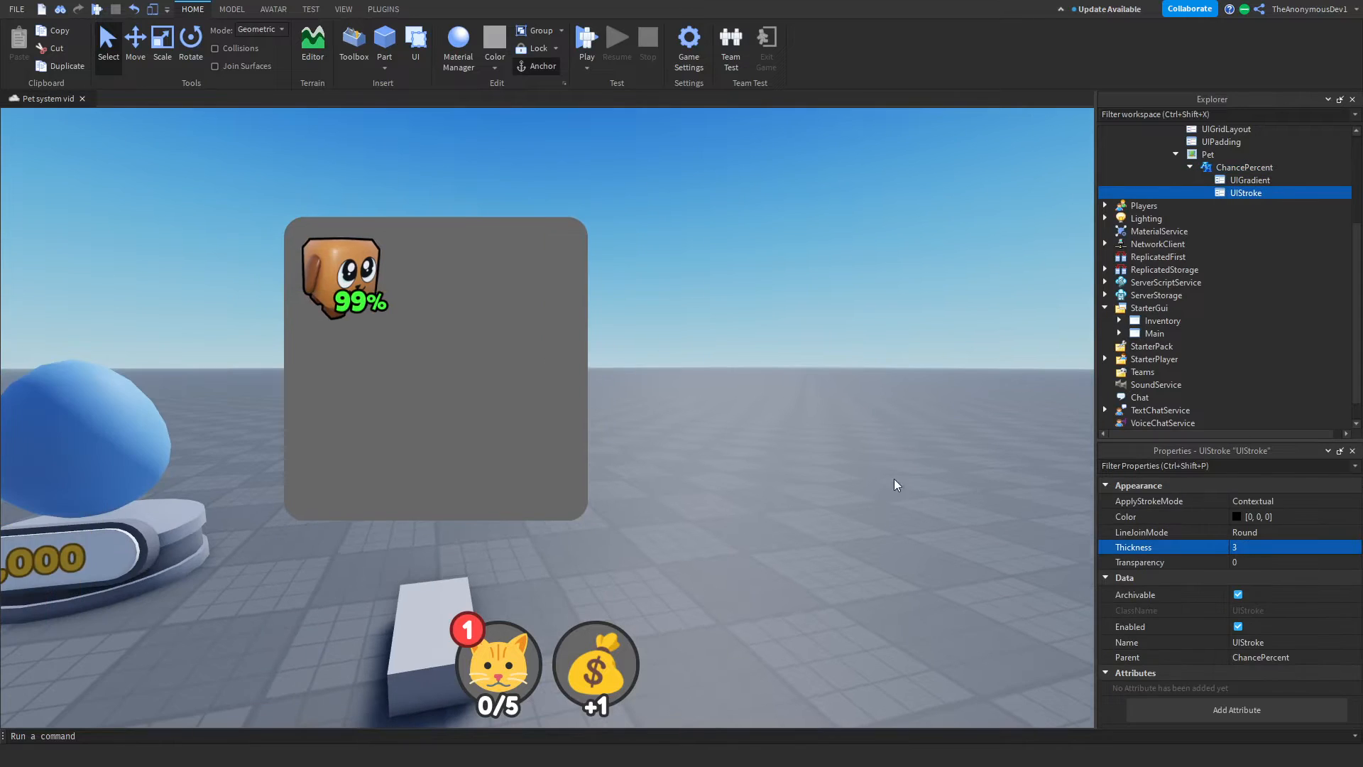
pyautogui.click(1244, 167)
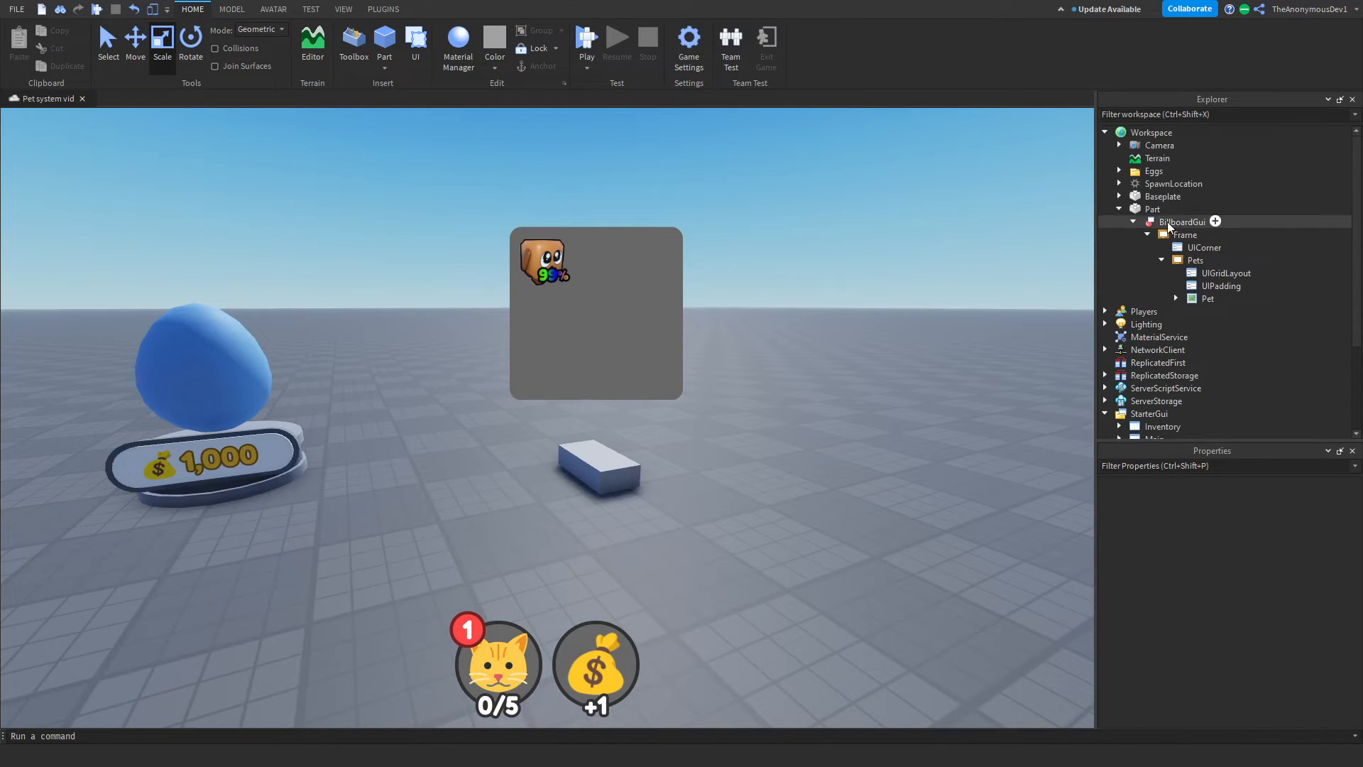
# Rename BillboardGui to PetUI and Part to Centre, set Transparency 1 and move it over the egg.
pyautogui.rightClick(1181, 222)
pyautogui.write('PetUI')
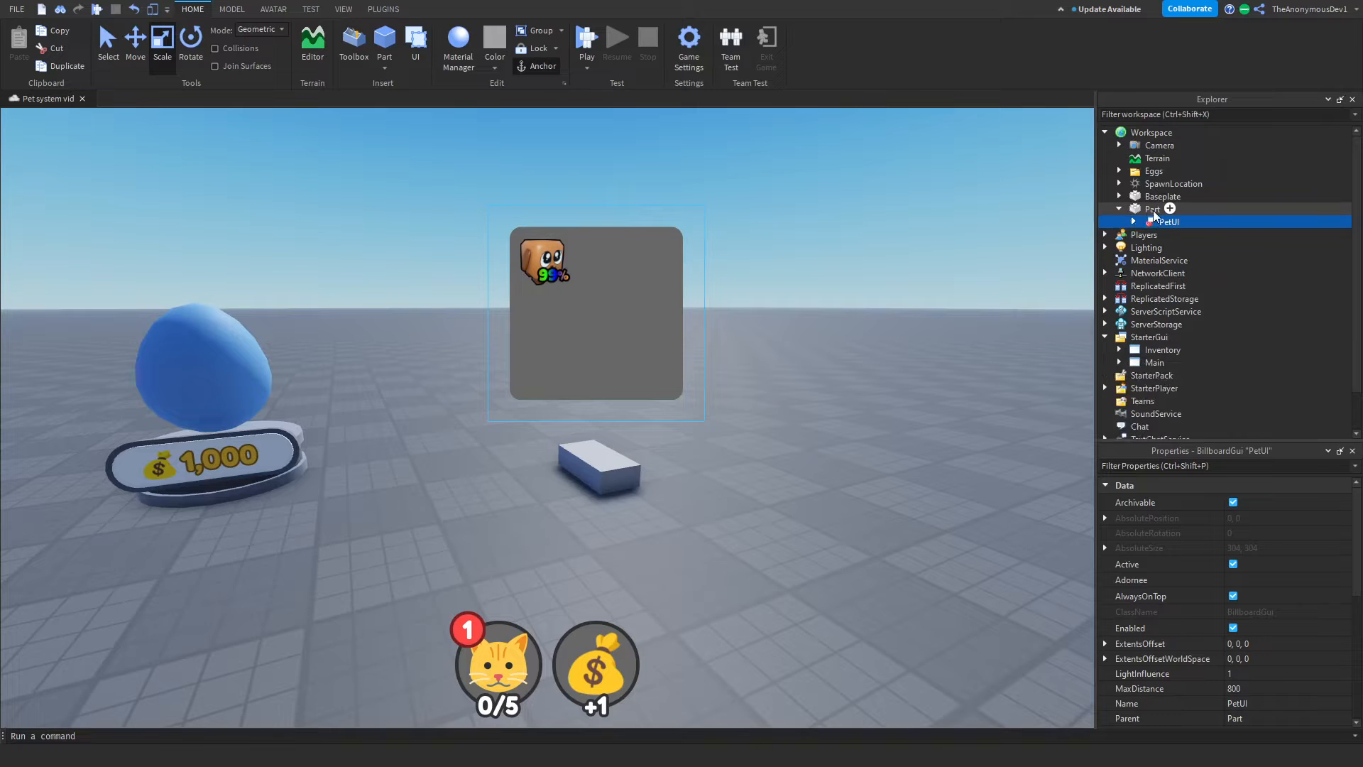
pyautogui.click(1152, 209)
pyautogui.write('Centre')
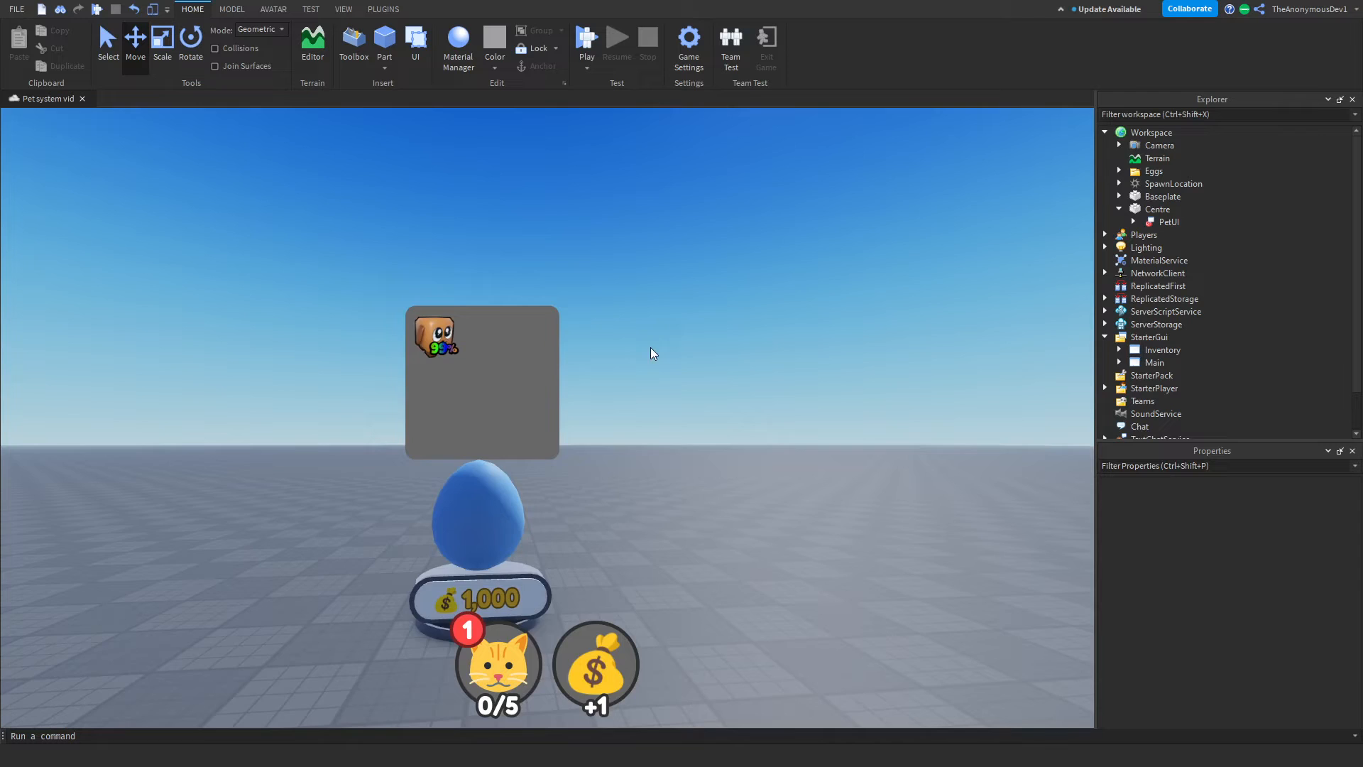
pyautogui.click(478, 513)
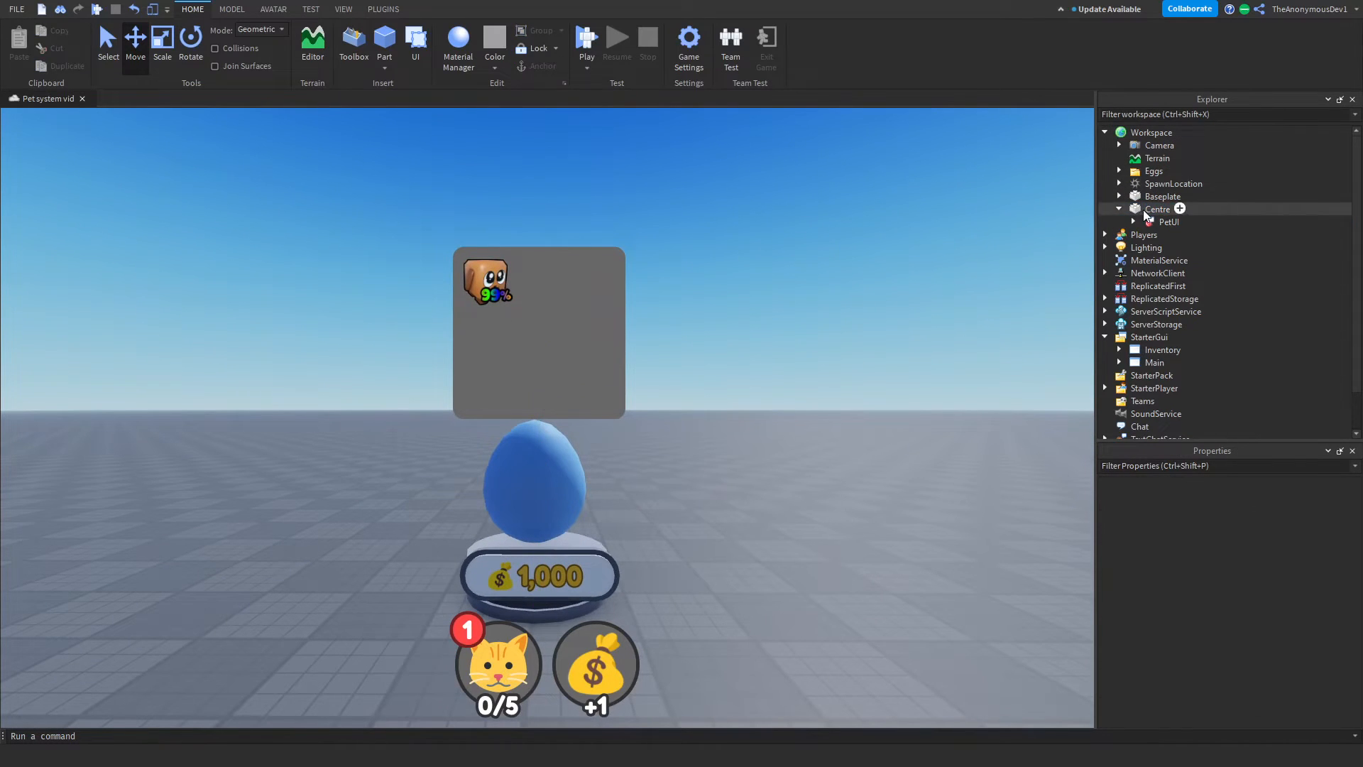
pyautogui.click(1159, 209)
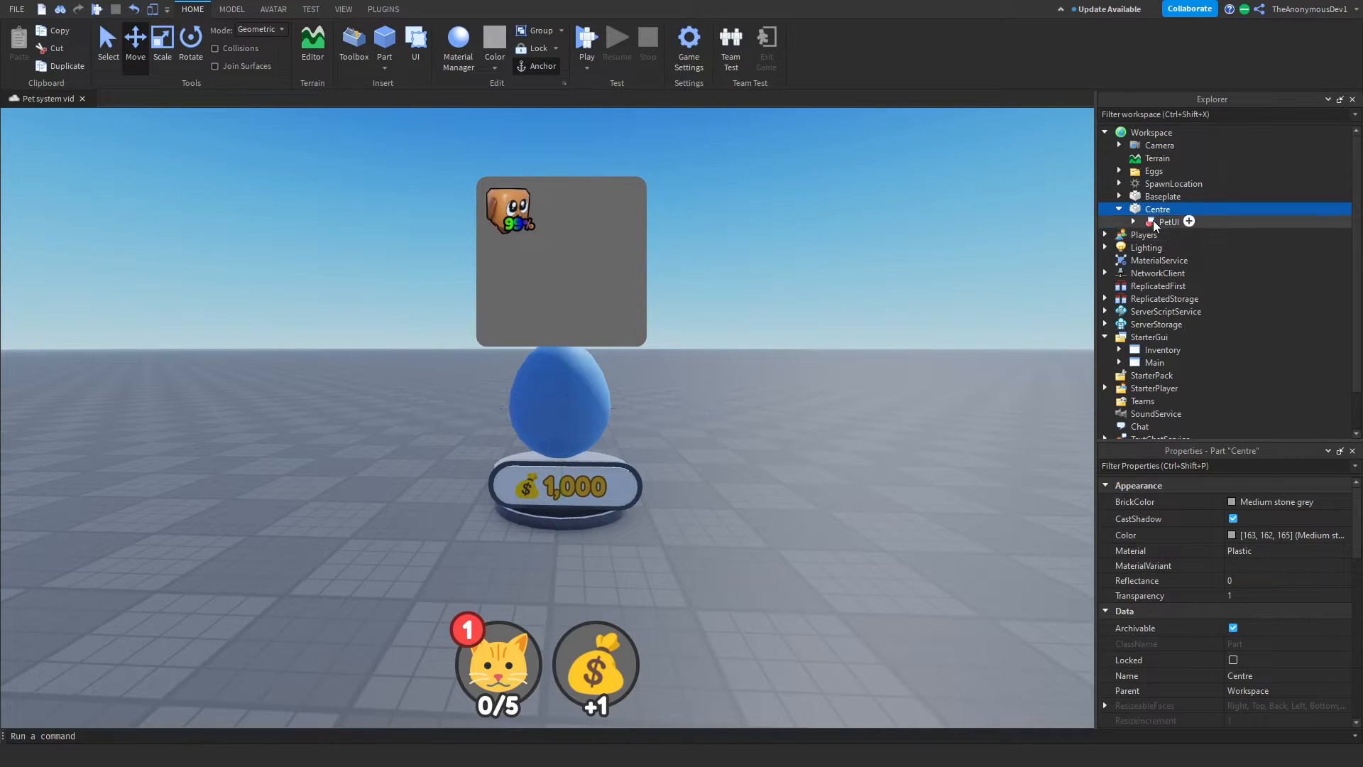
pyautogui.click(1189, 221)
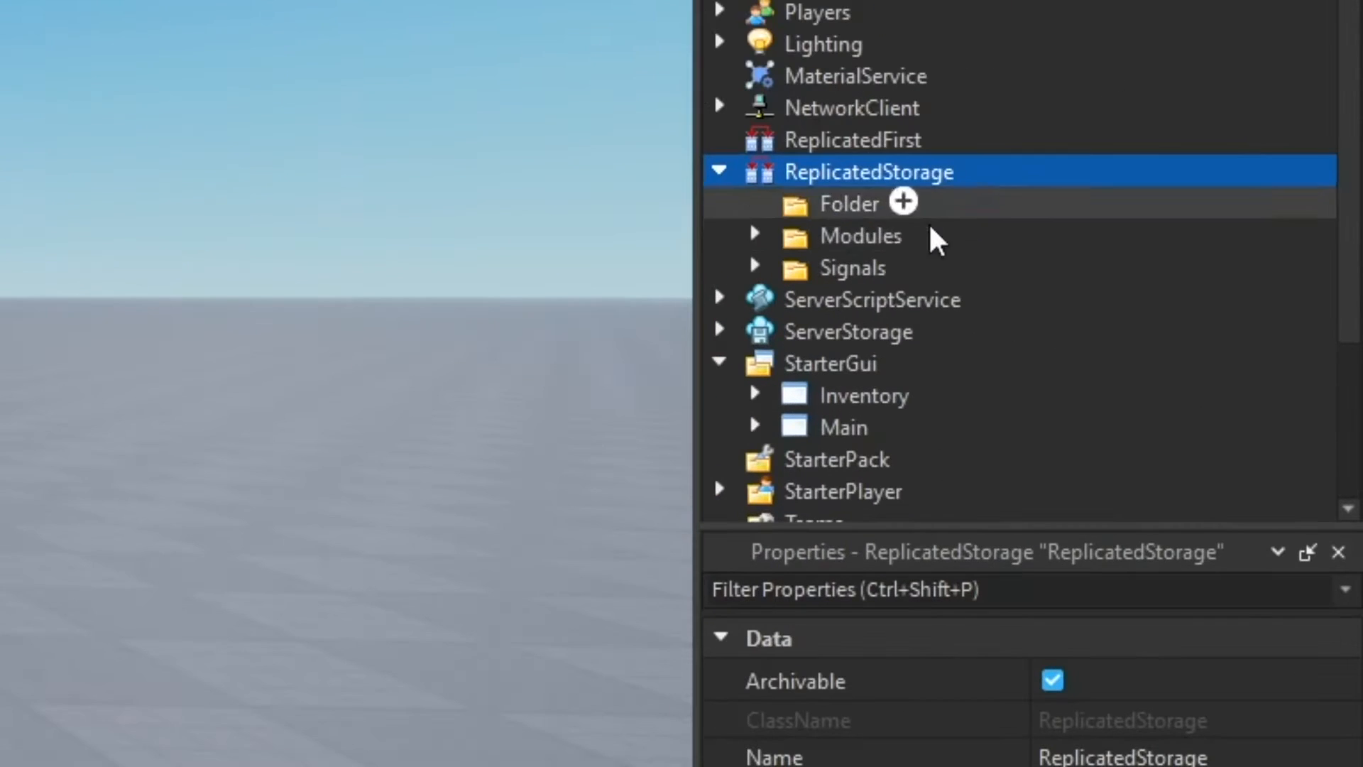
# Create GUI/Eggs folders holding PetUI, move Centre into Basic Egg and untick CastShadow.
pyautogui.write('GUI')
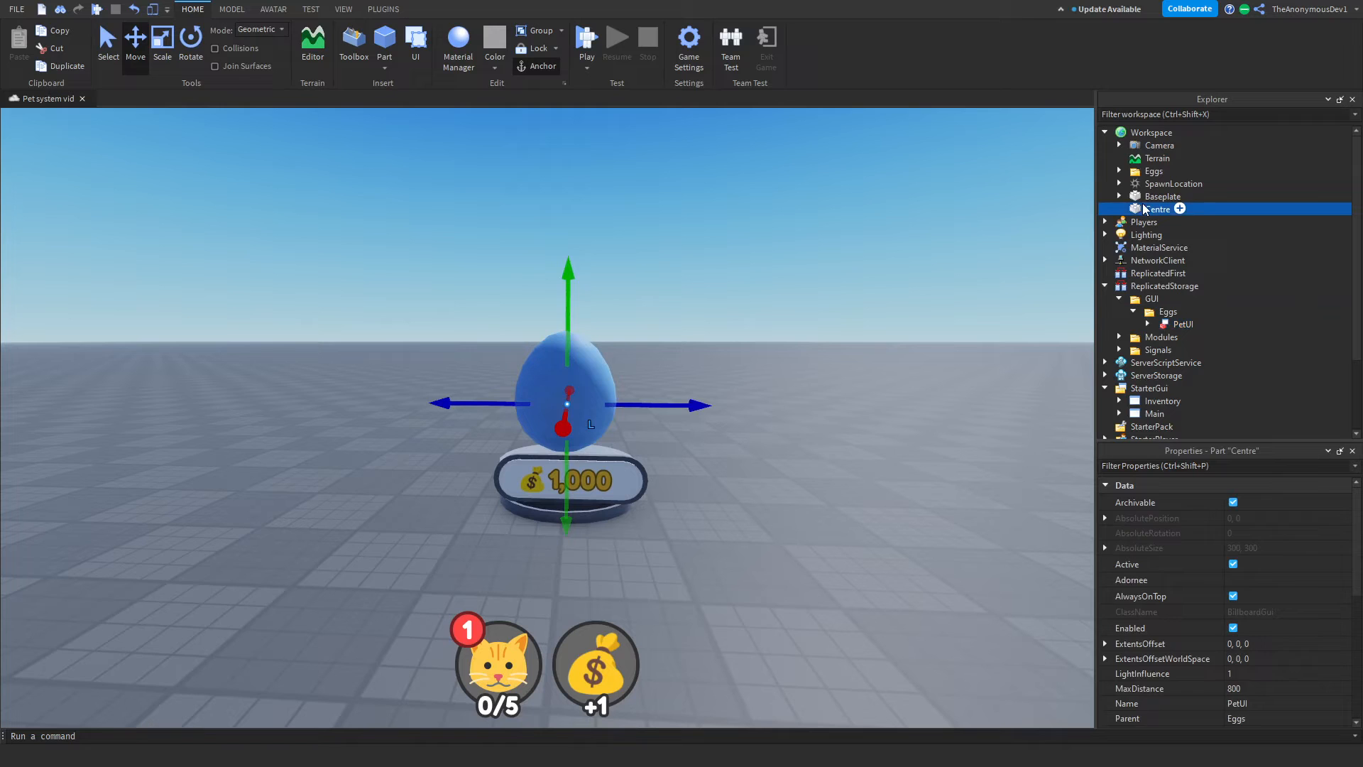
pyautogui.click(1120, 171)
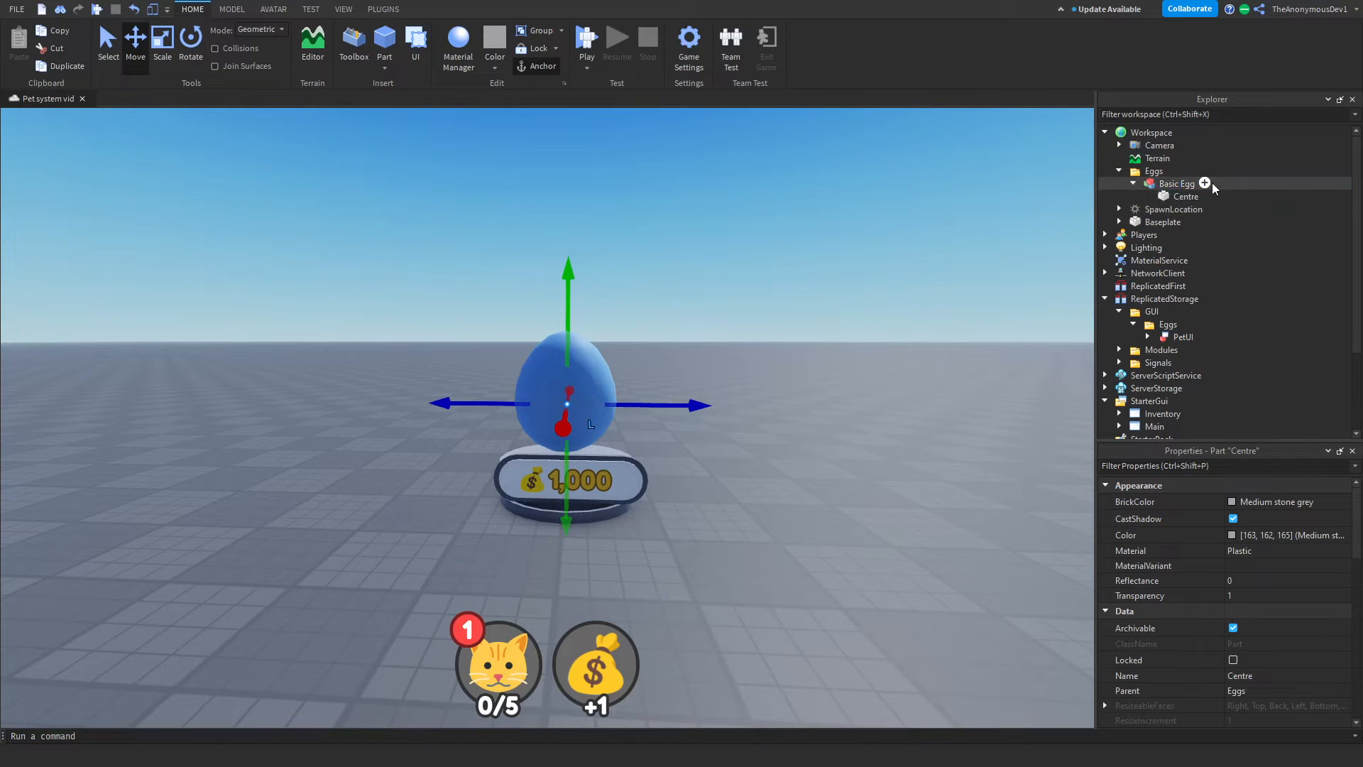
pyautogui.click(1135, 183)
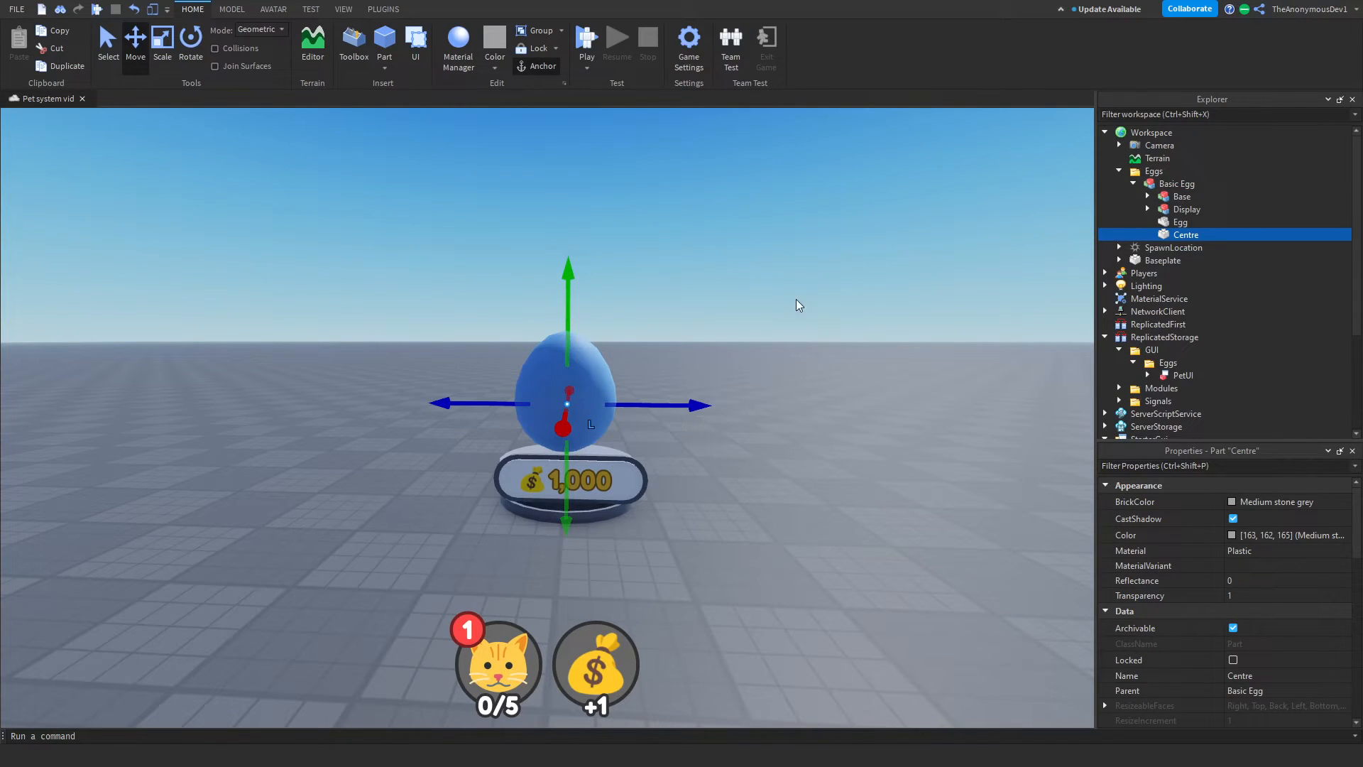
pyautogui.click(1233, 518)
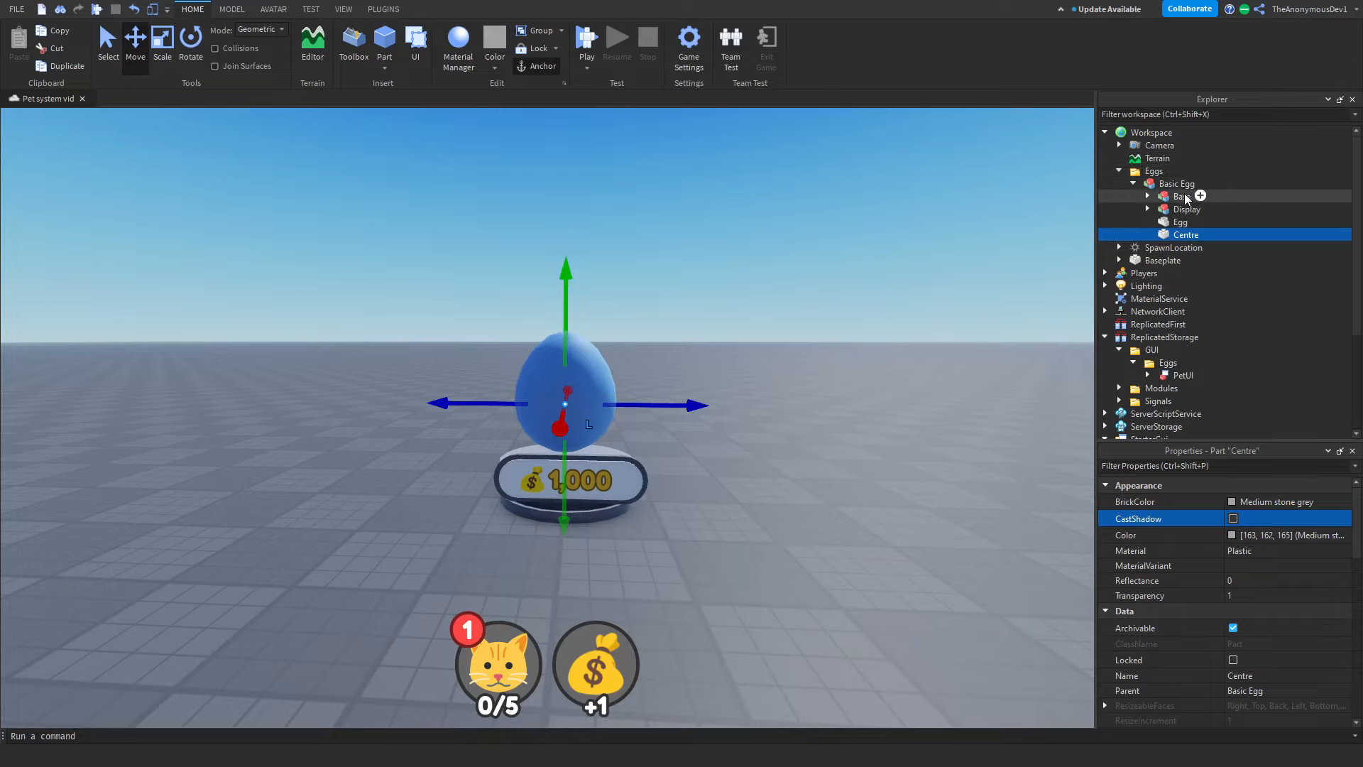
# Select the egg stand's Base, Display model and egg mesh together.
pyautogui.click(1183, 197)
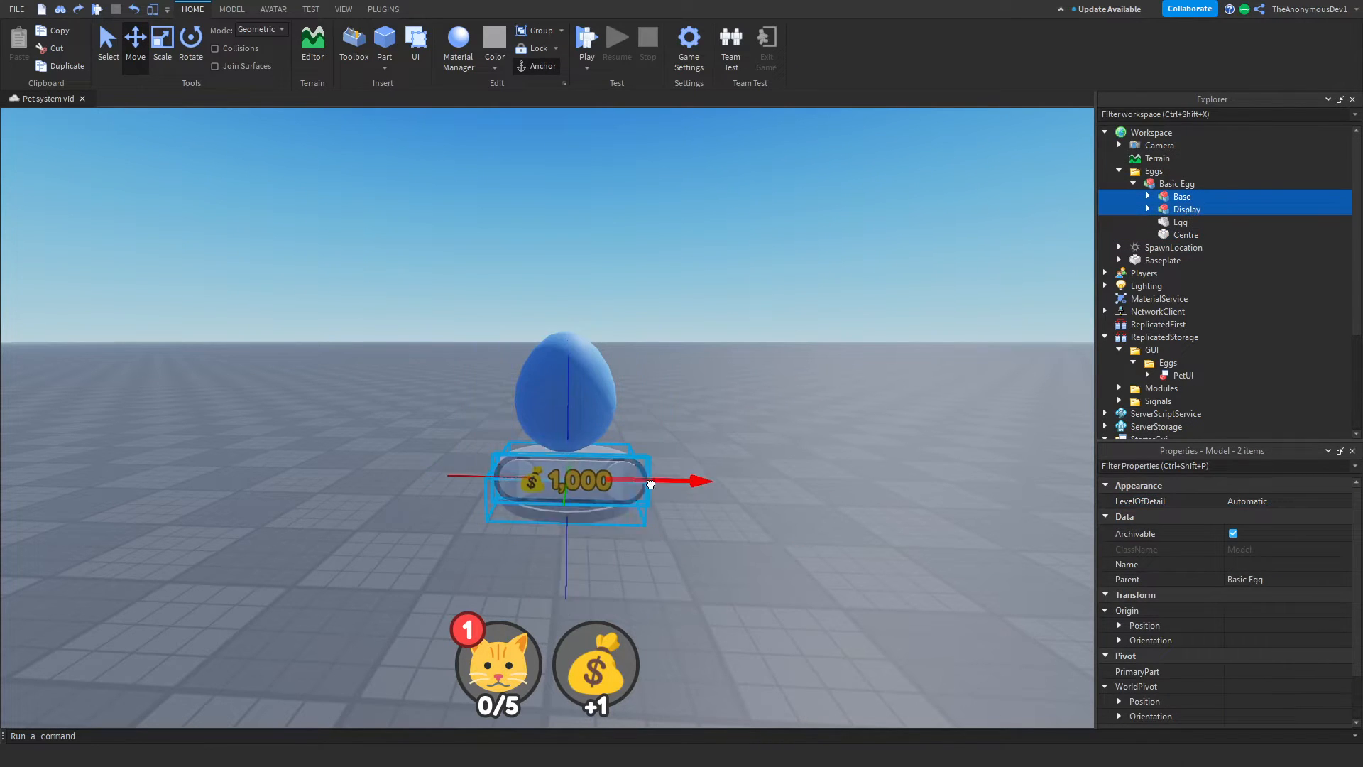
pyautogui.click(1181, 222)
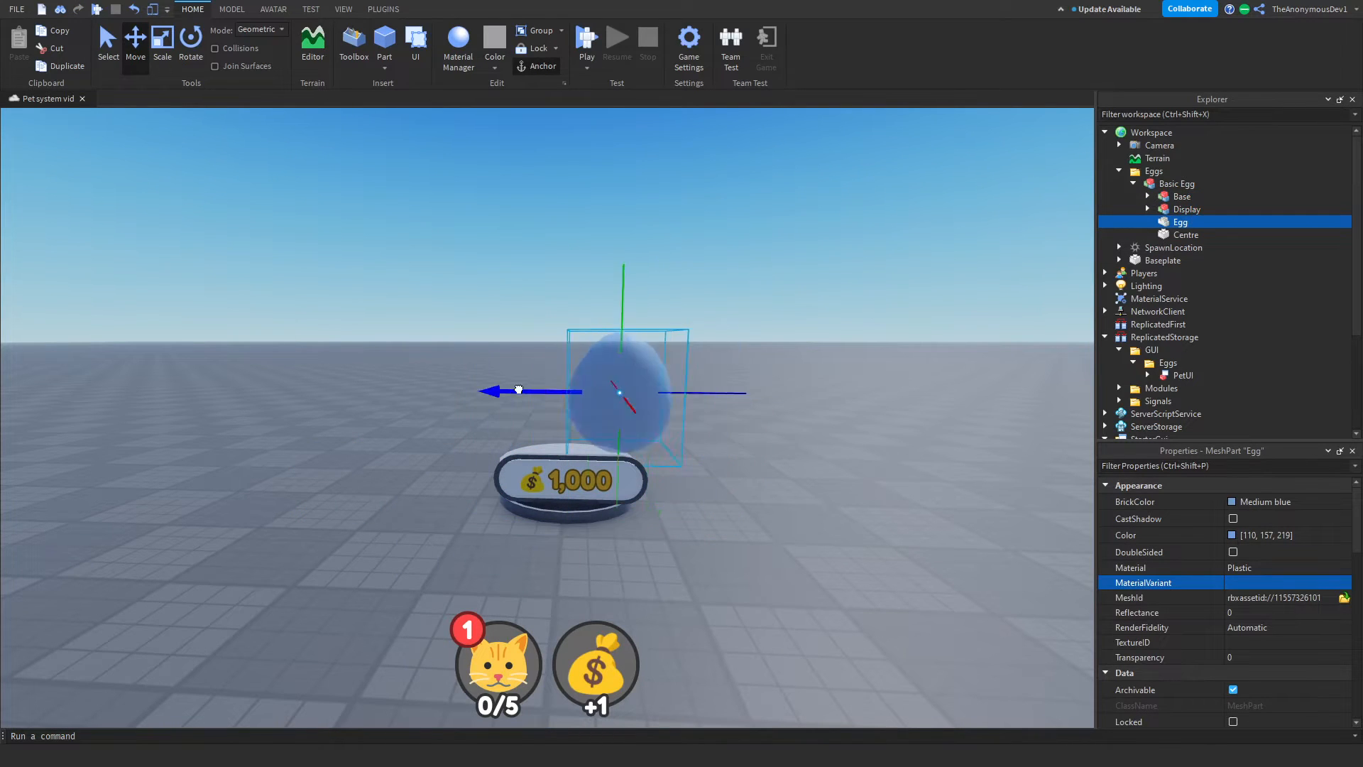
pyautogui.click(1185, 234)
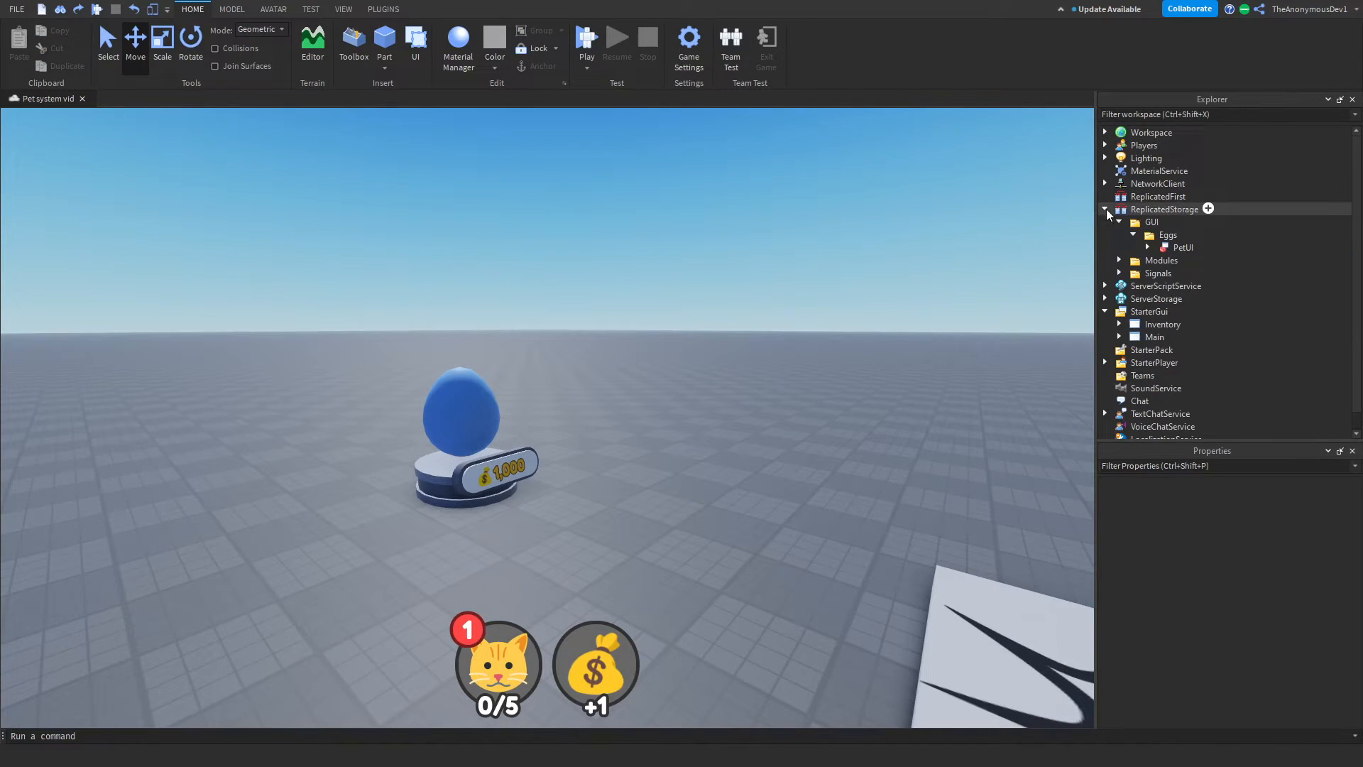
# Create a Game folder under StarterPlayerScripts with a LocalScript renamed EggDisplay getting Players and ReplicatedStorage.
pyautogui.click(1106, 209)
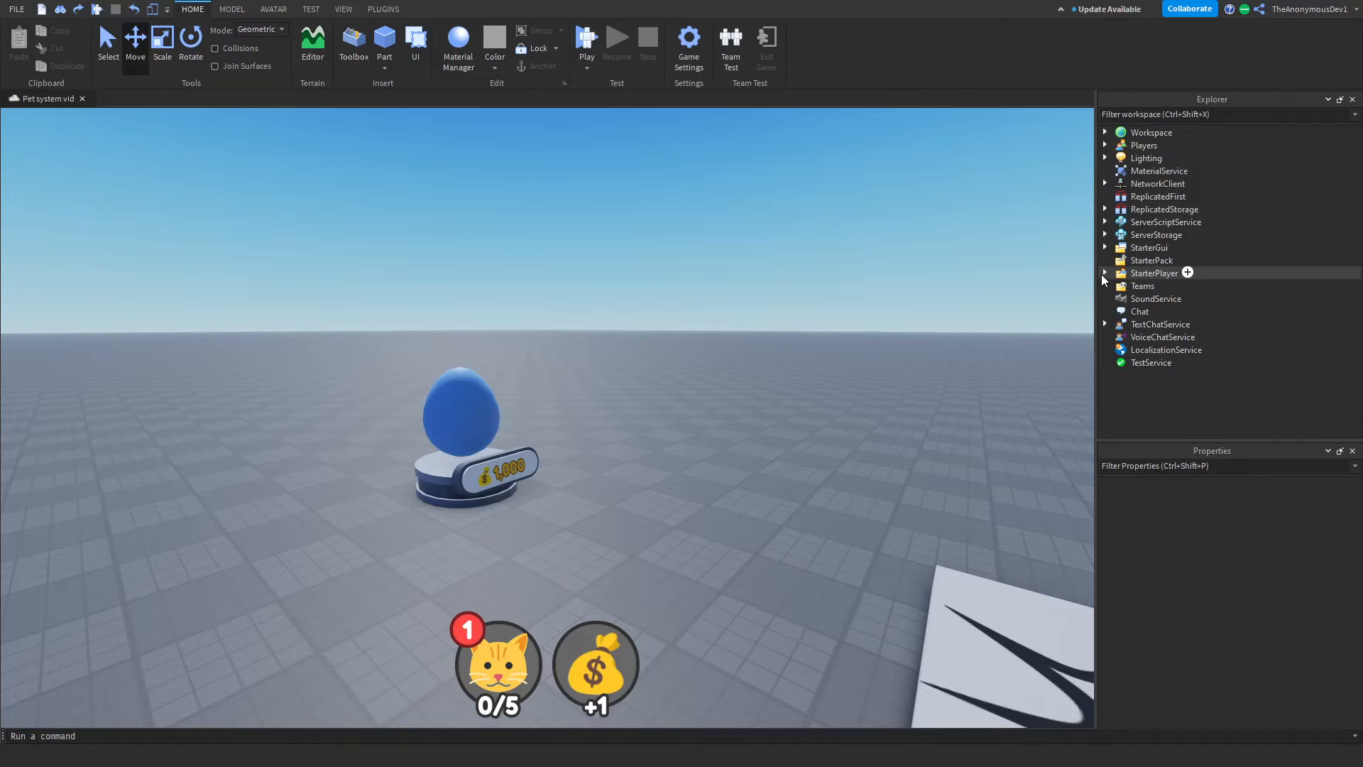
pyautogui.click(1105, 272)
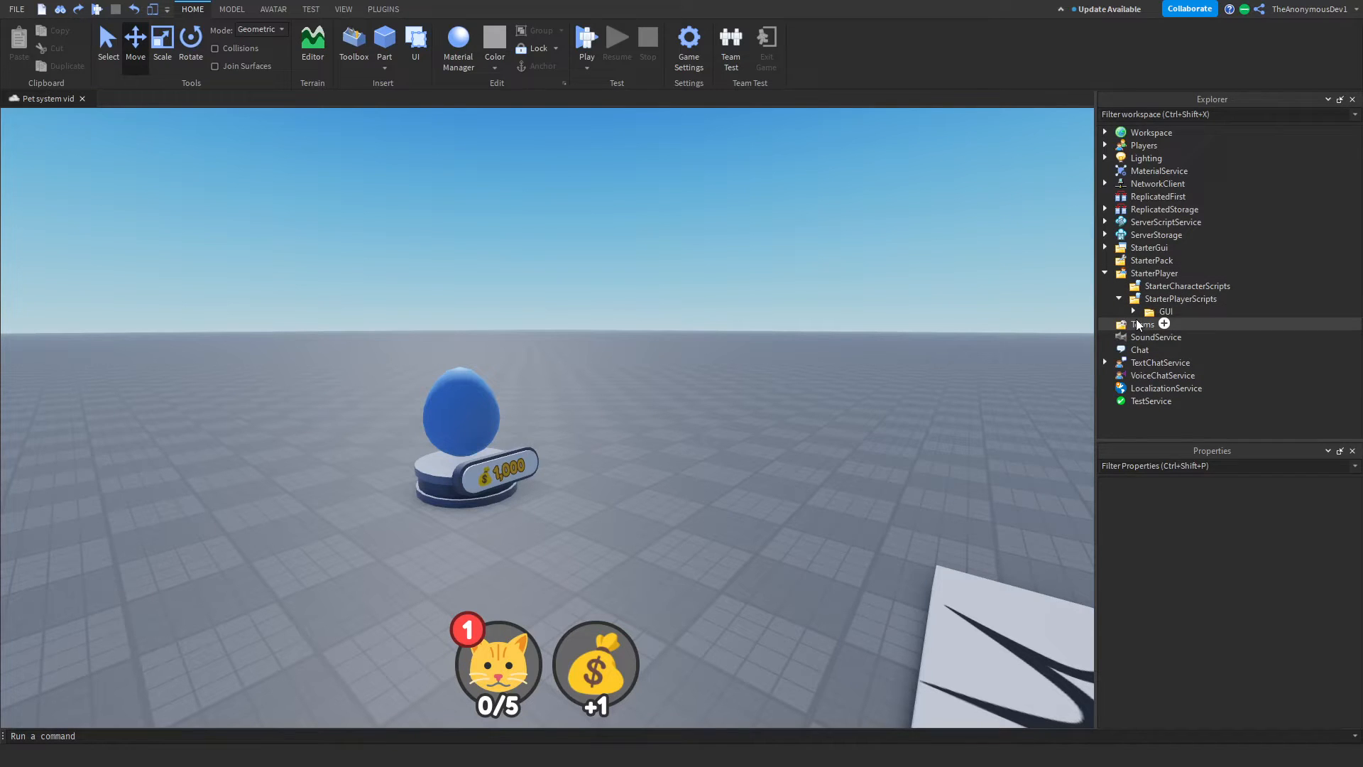
pyautogui.click(1133, 310)
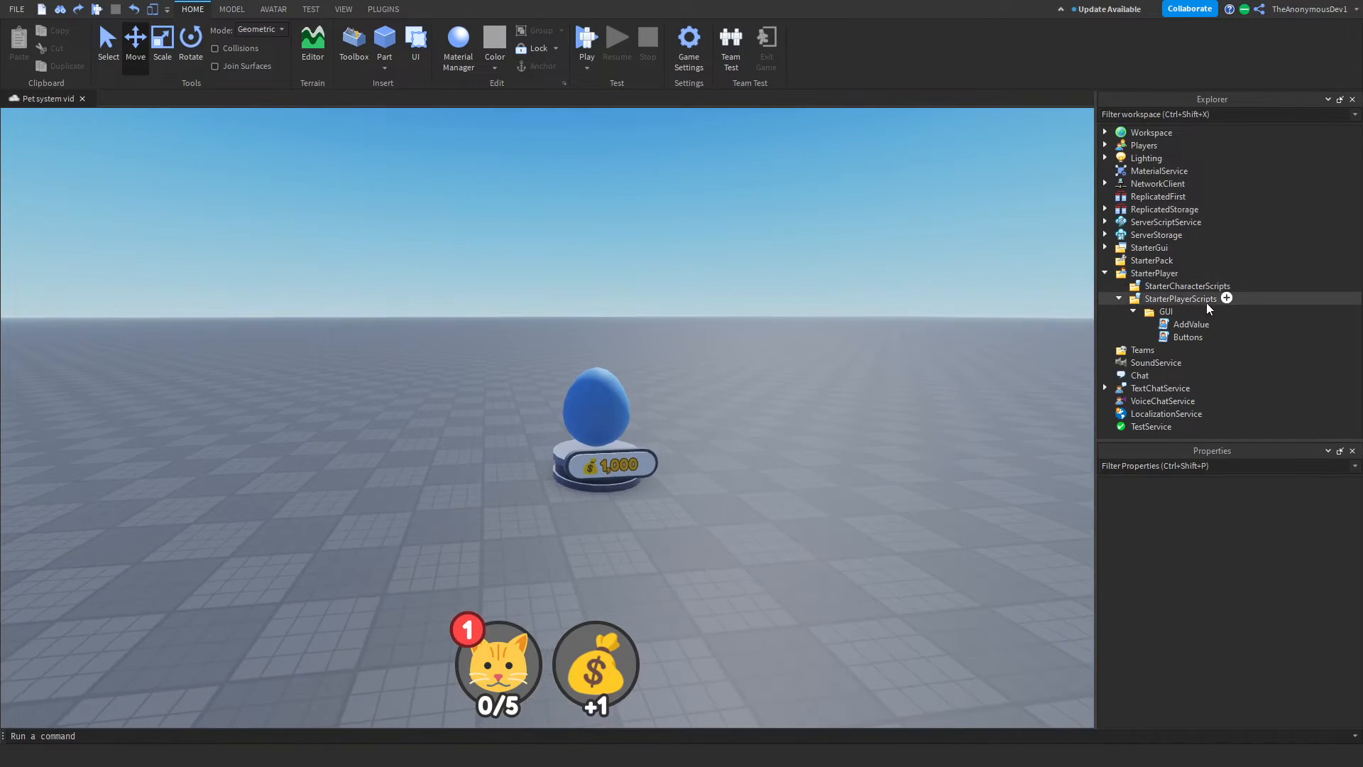
pyautogui.click(1181, 298)
pyautogui.write('Game')
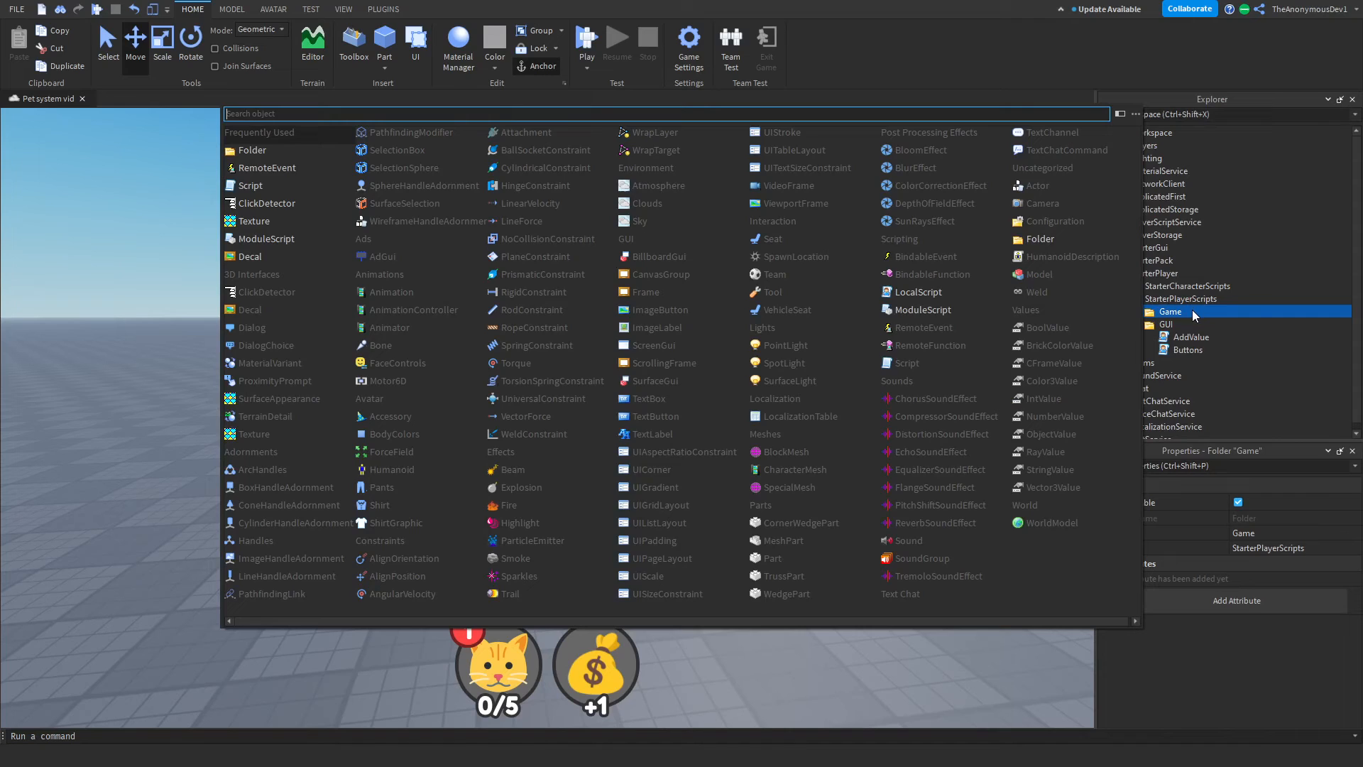
pyautogui.doubleClick(1178, 323)
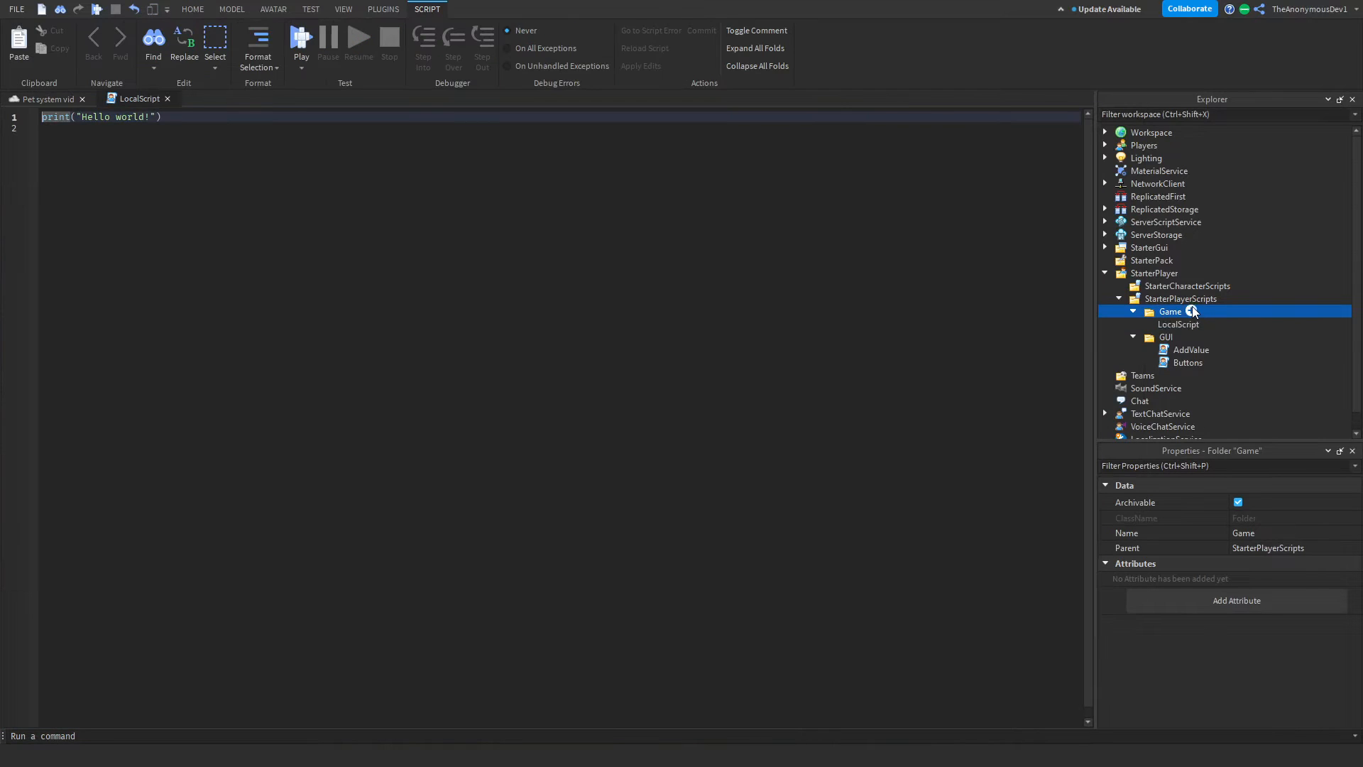
pyautogui.rightClick(1171, 311)
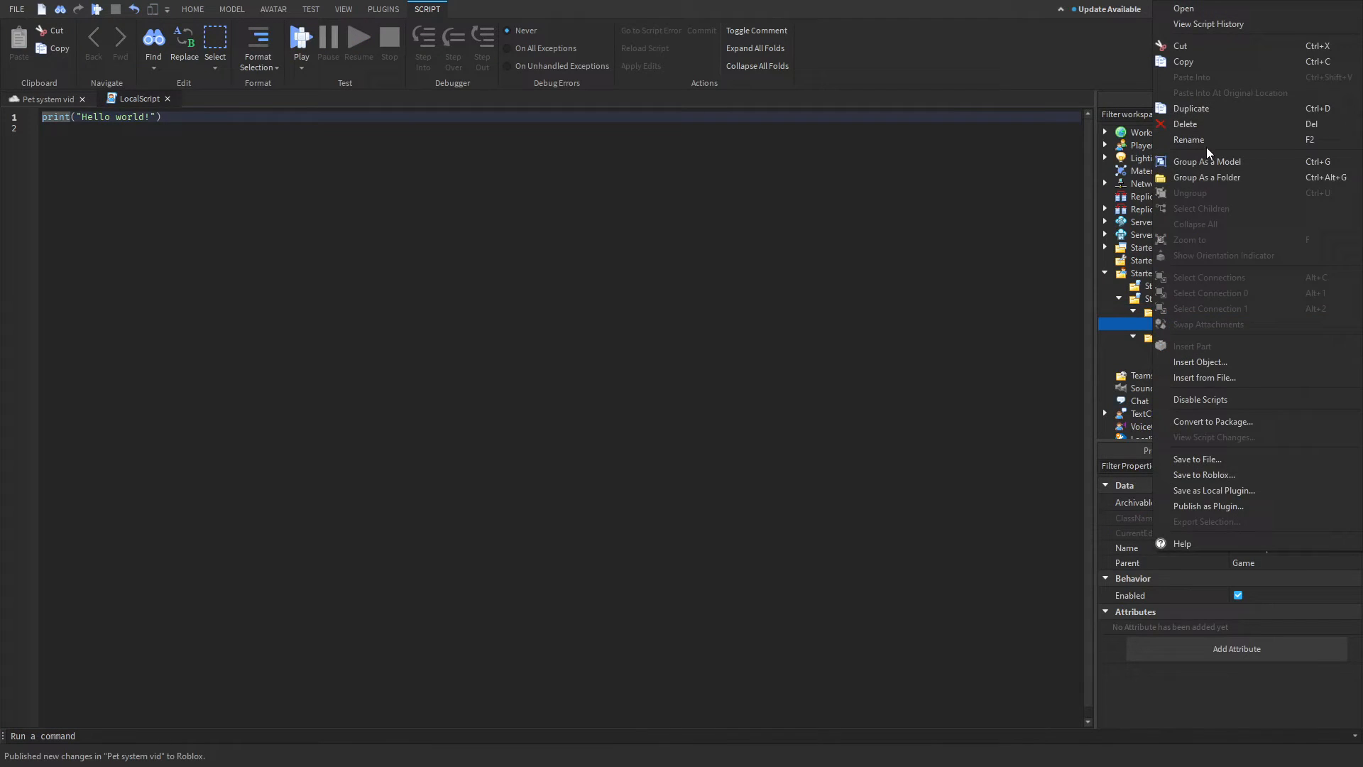
pyautogui.click(1188, 139)
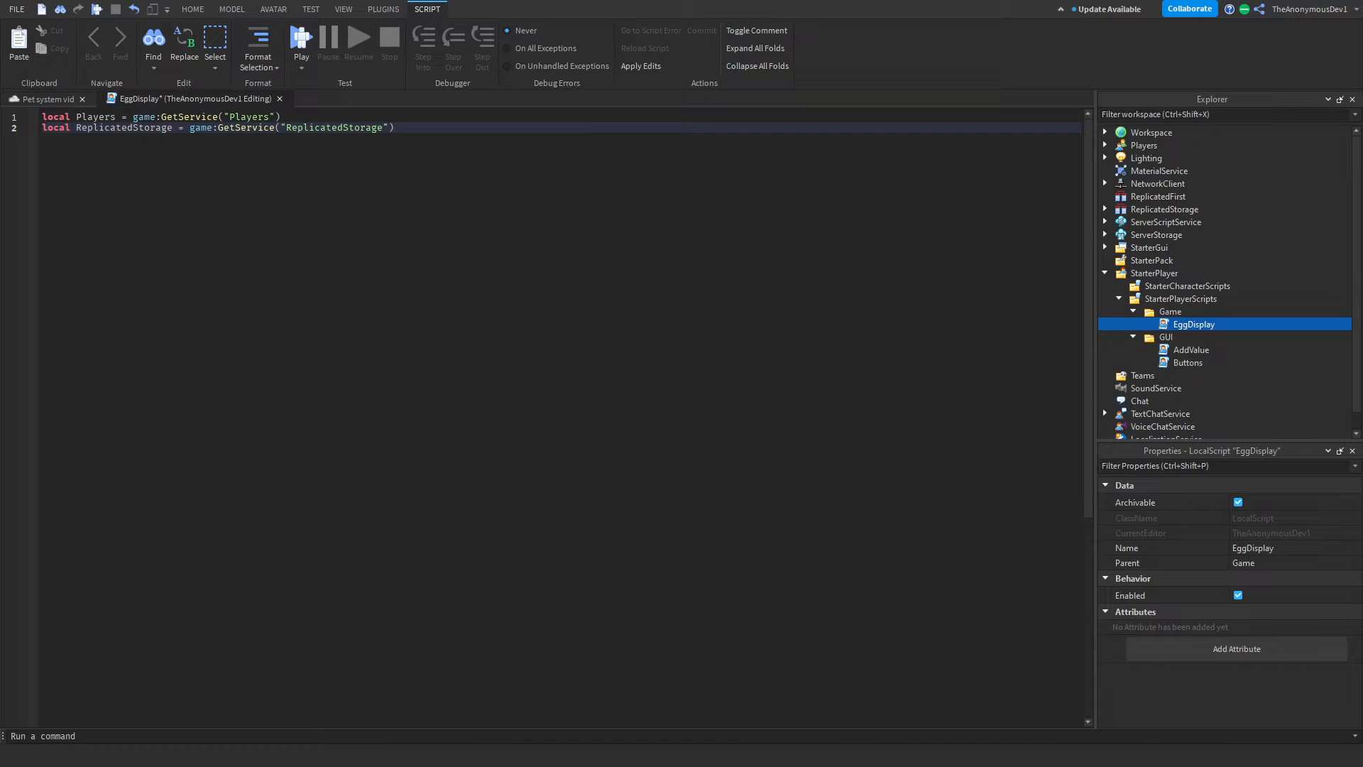
# Add WaitForChild references for GUI, Eggs and PetUI in EggDisplay.
pyautogui.write('local UIFolder = ReplicatedStorage:WaitForChild("GUI')
pyautogui.write('local PetUI = EggsUI:WaitForChild("PetUI")')
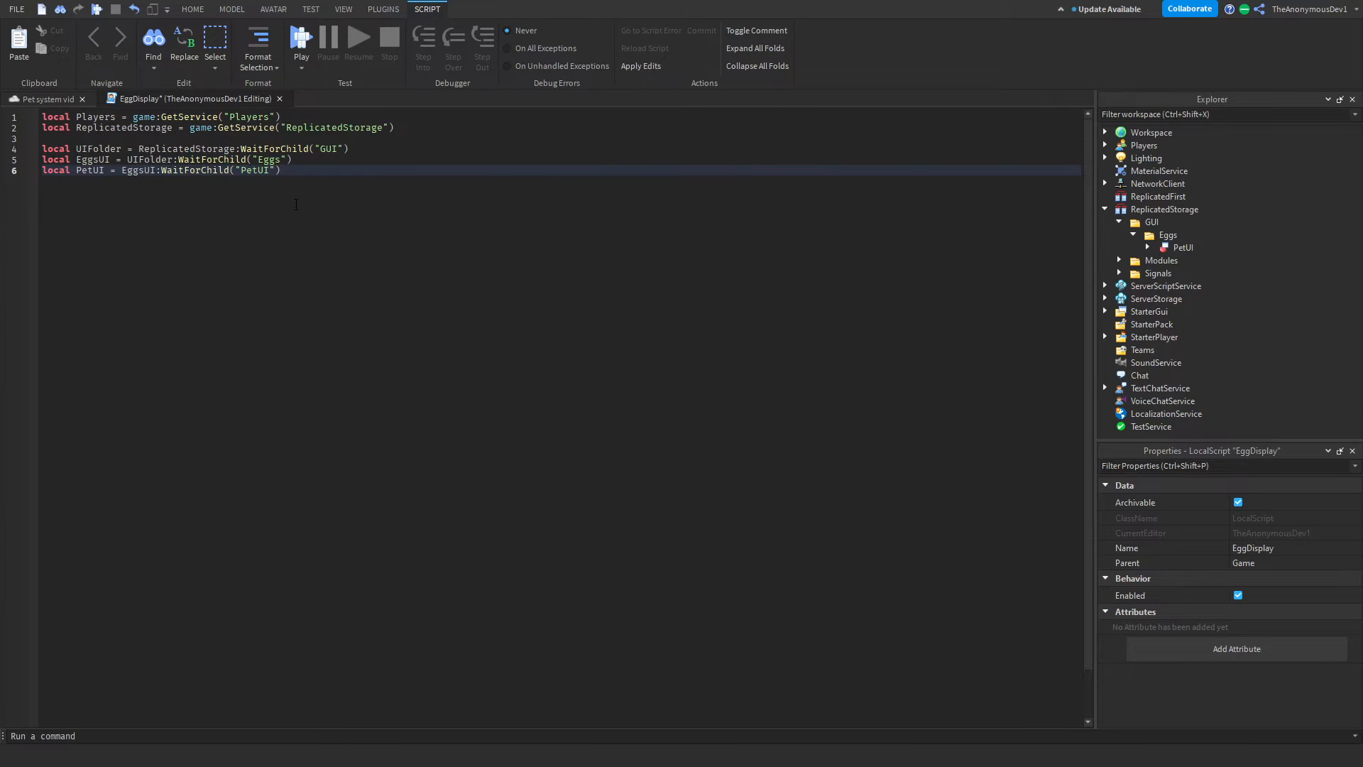
pyautogui.click(1185, 247)
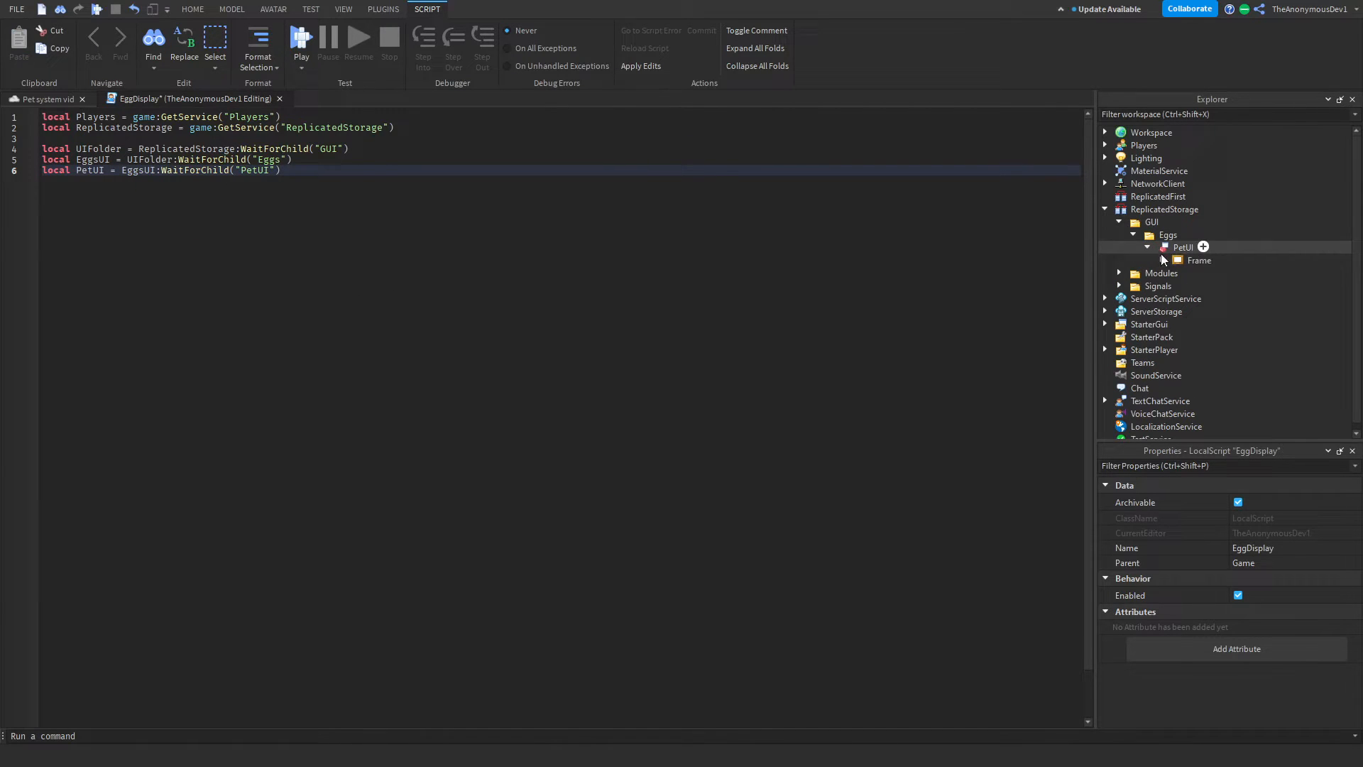
pyautogui.click(1199, 260)
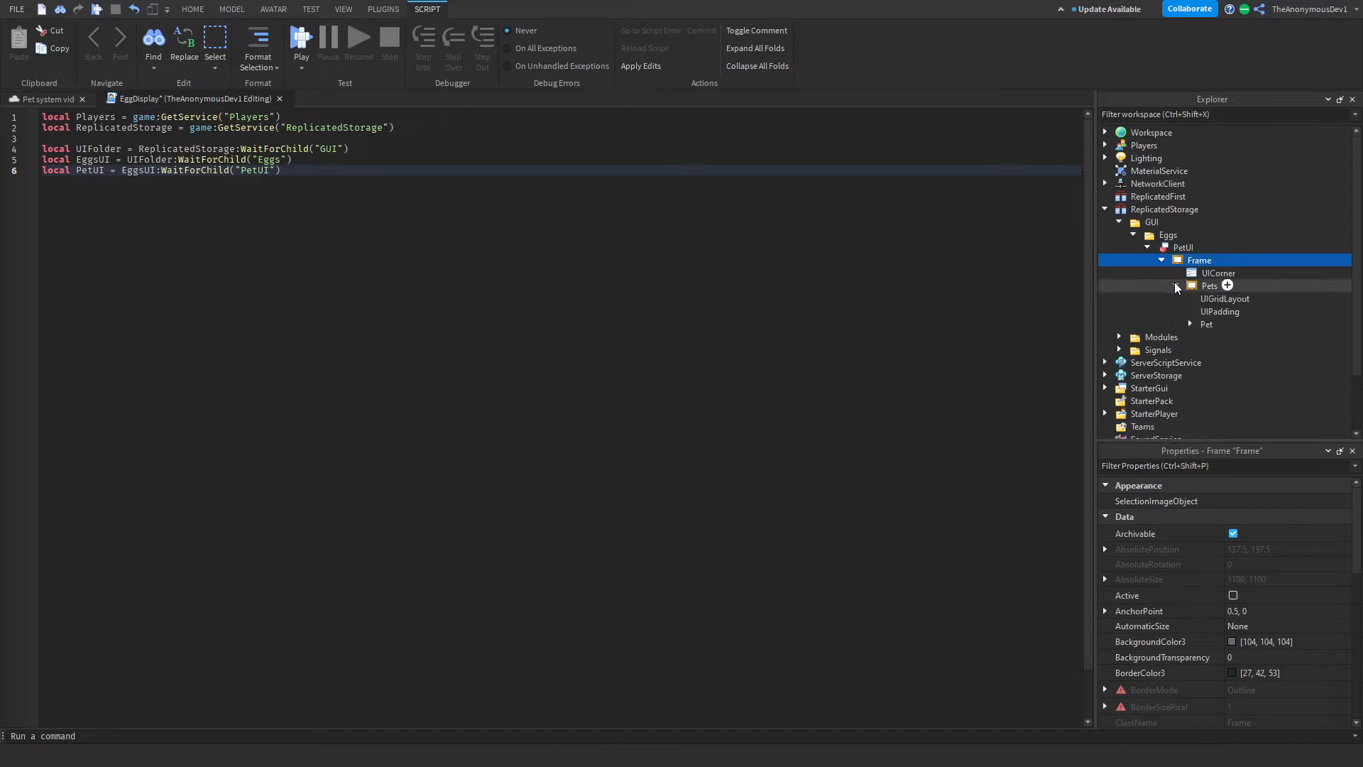
pyautogui.click(1206, 324)
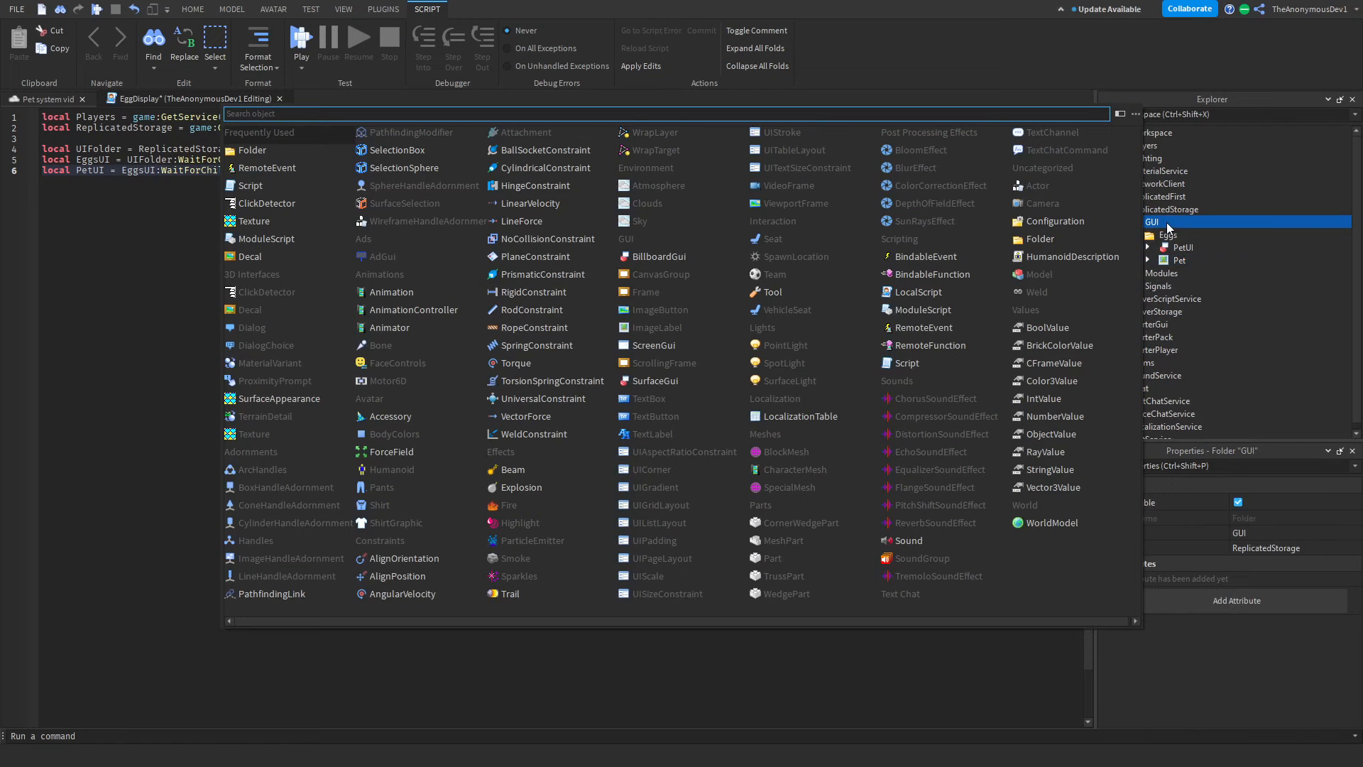
# Create a PetDisplay folder under GUI and move PetUI and Pet into it.
pyautogui.click(251, 150)
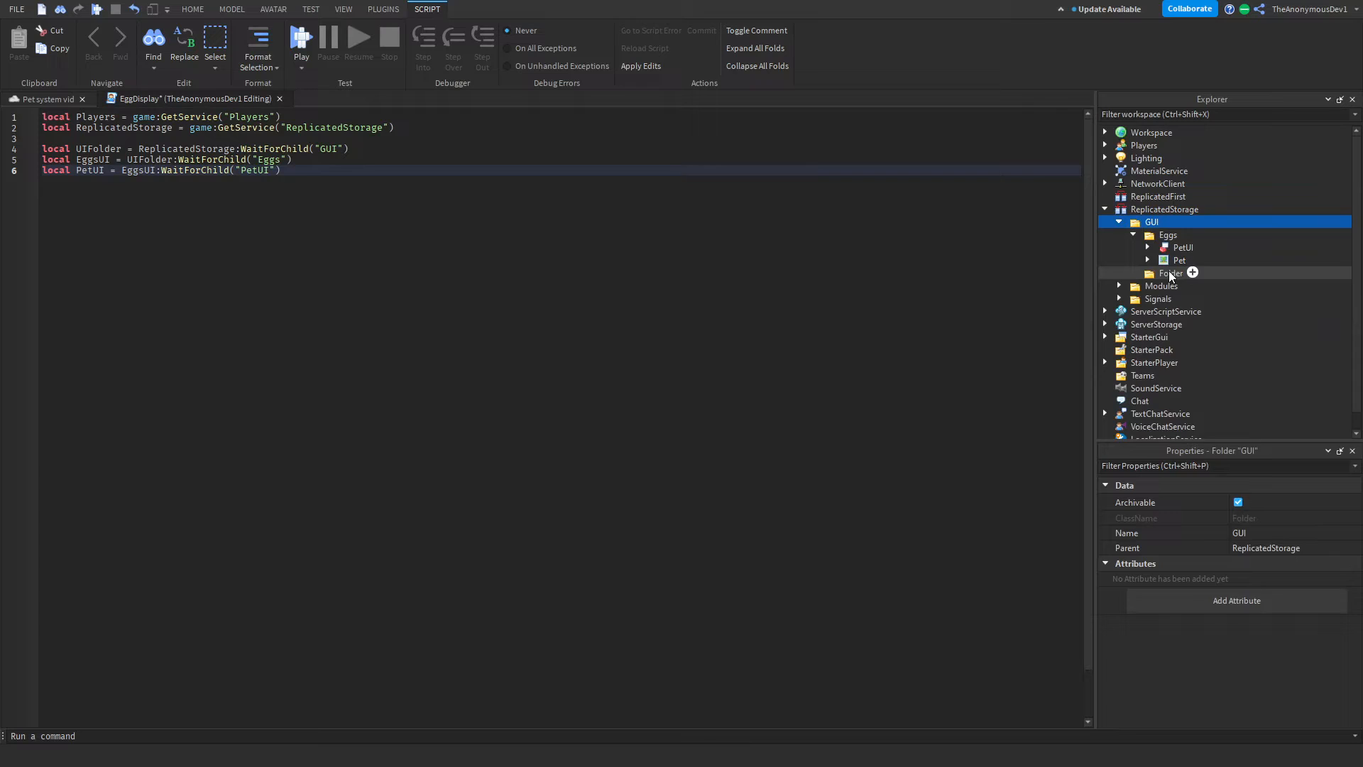
pyautogui.click(1170, 272)
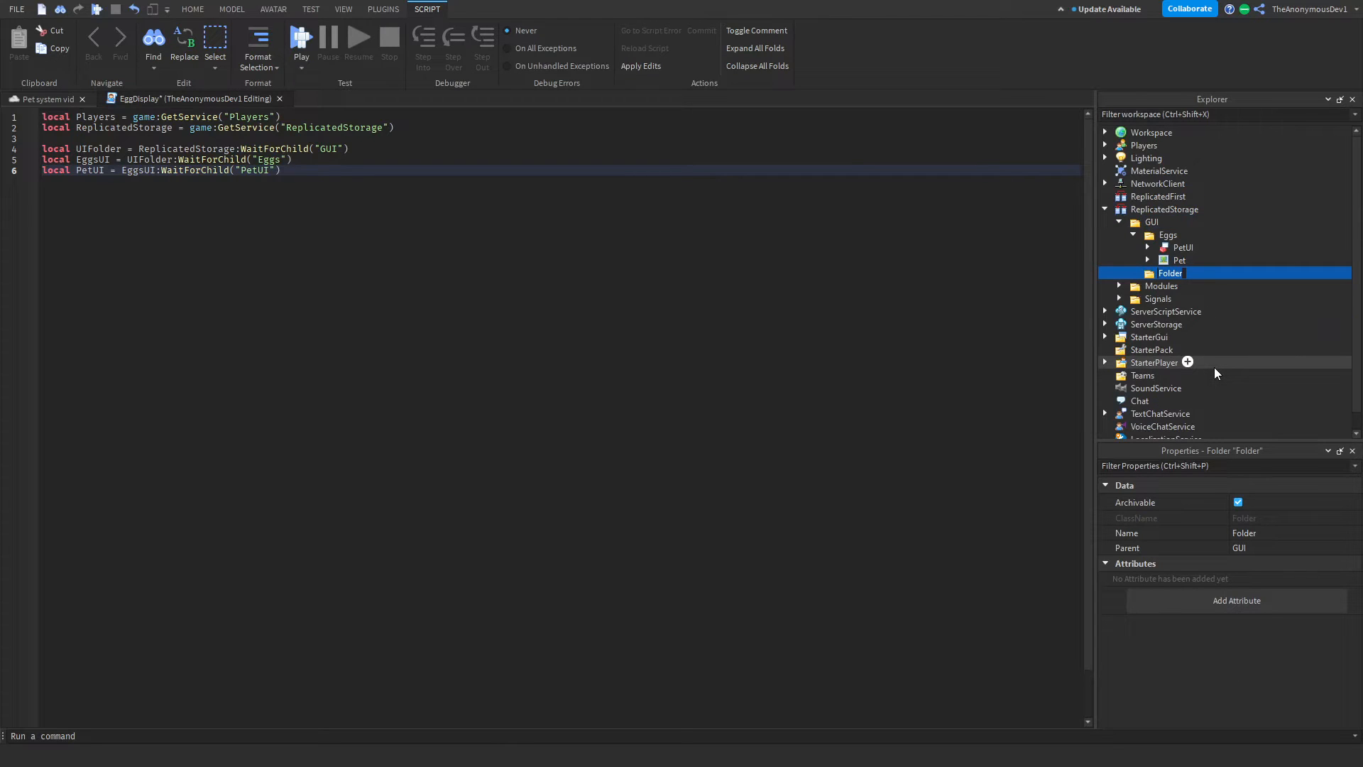
pyautogui.write('PetDisplay')
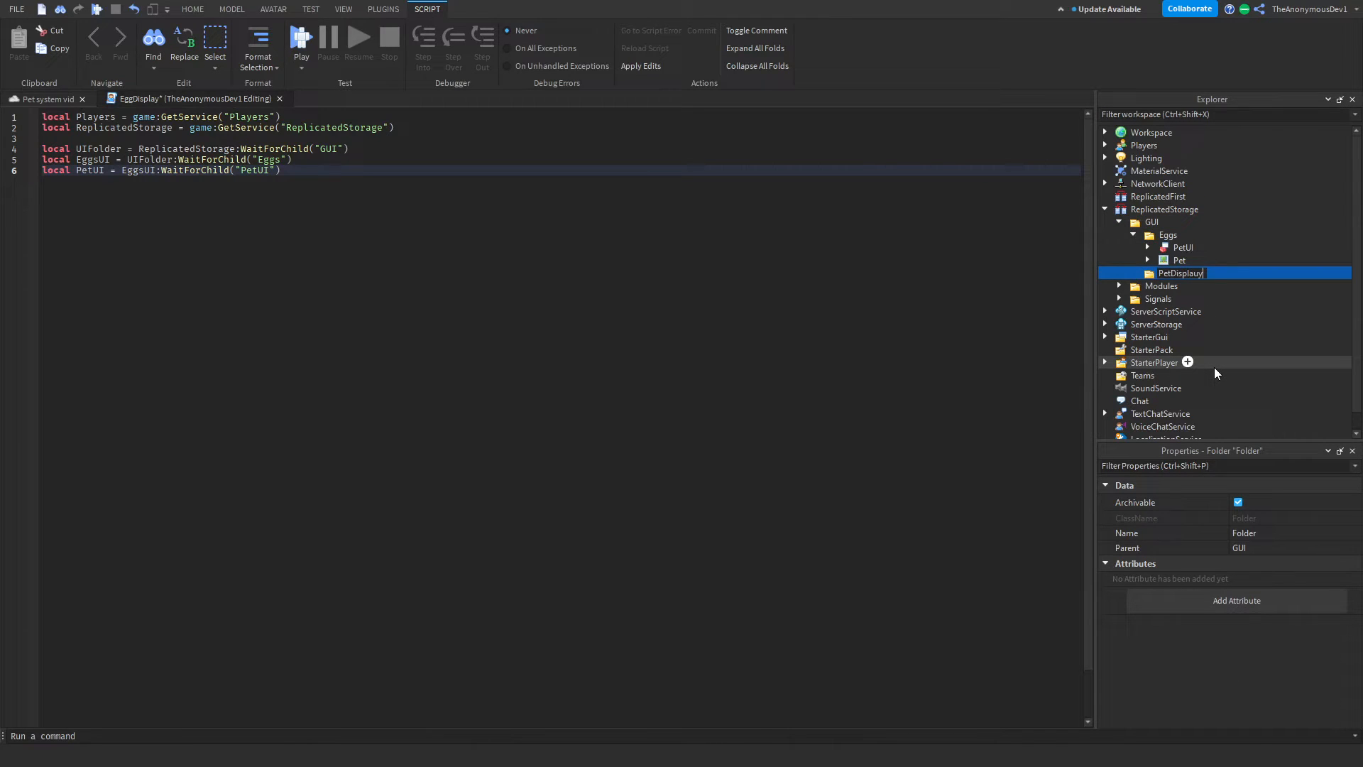
pyautogui.press('Return')
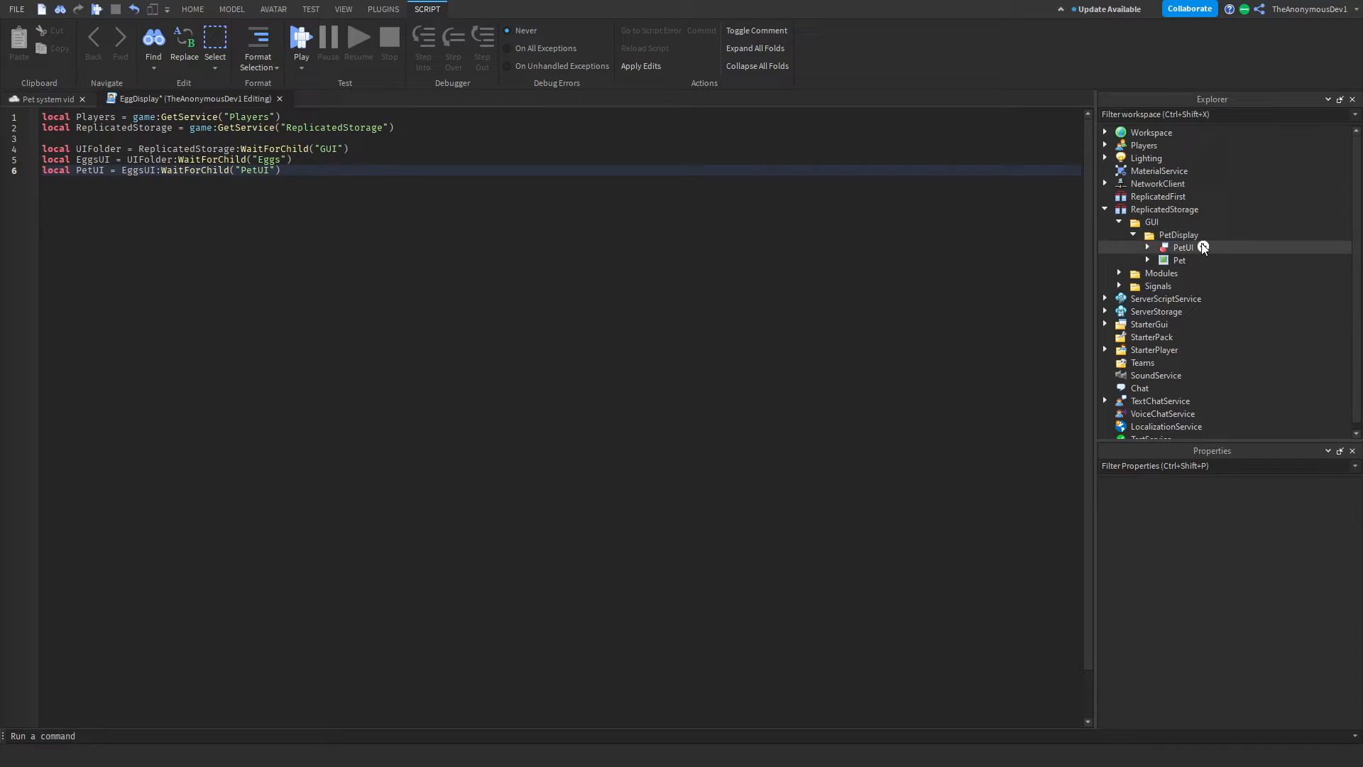
# Require EggStats and write GetEggs over workspace Eggs, UpdateAllEggs and a 1-second loop calling SetupEgg.
pyautogui.click(1178, 259)
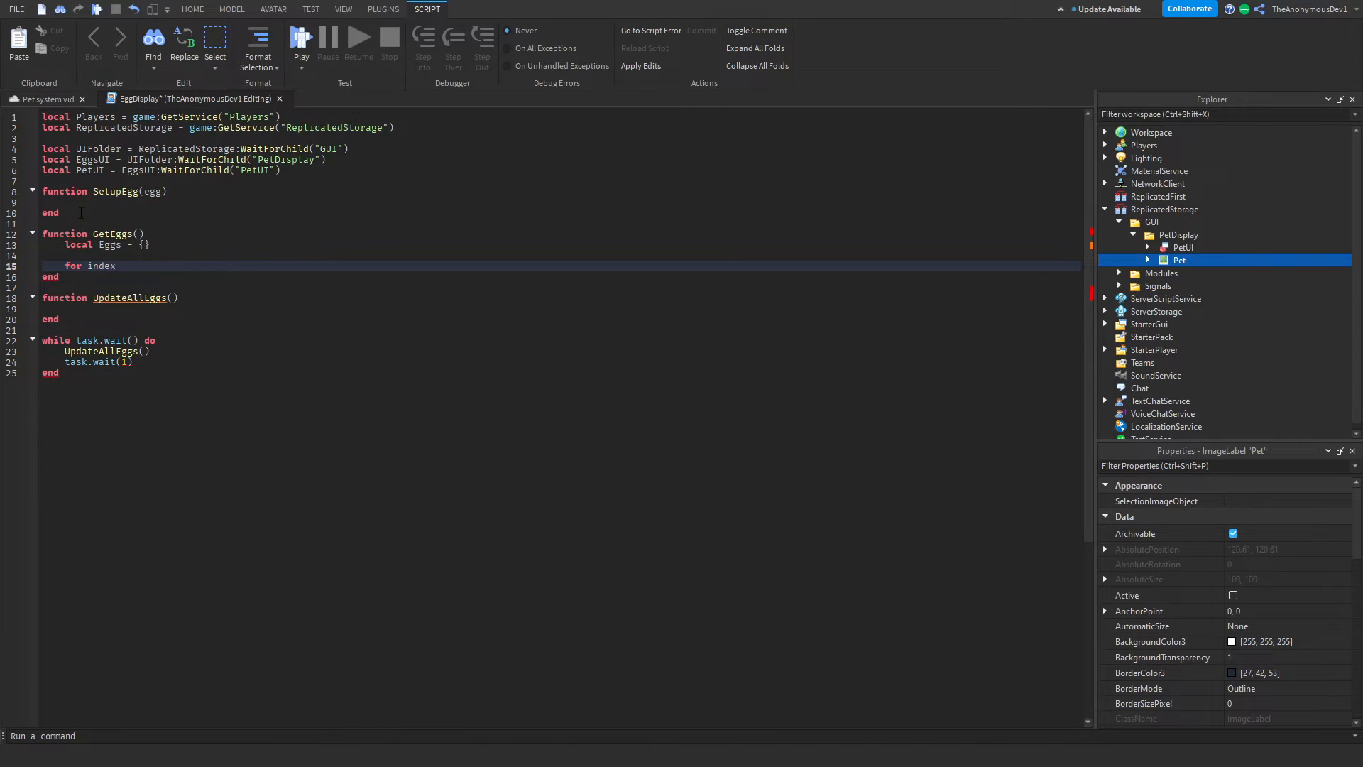
pyautogui.write(', eggModel in pairs(')
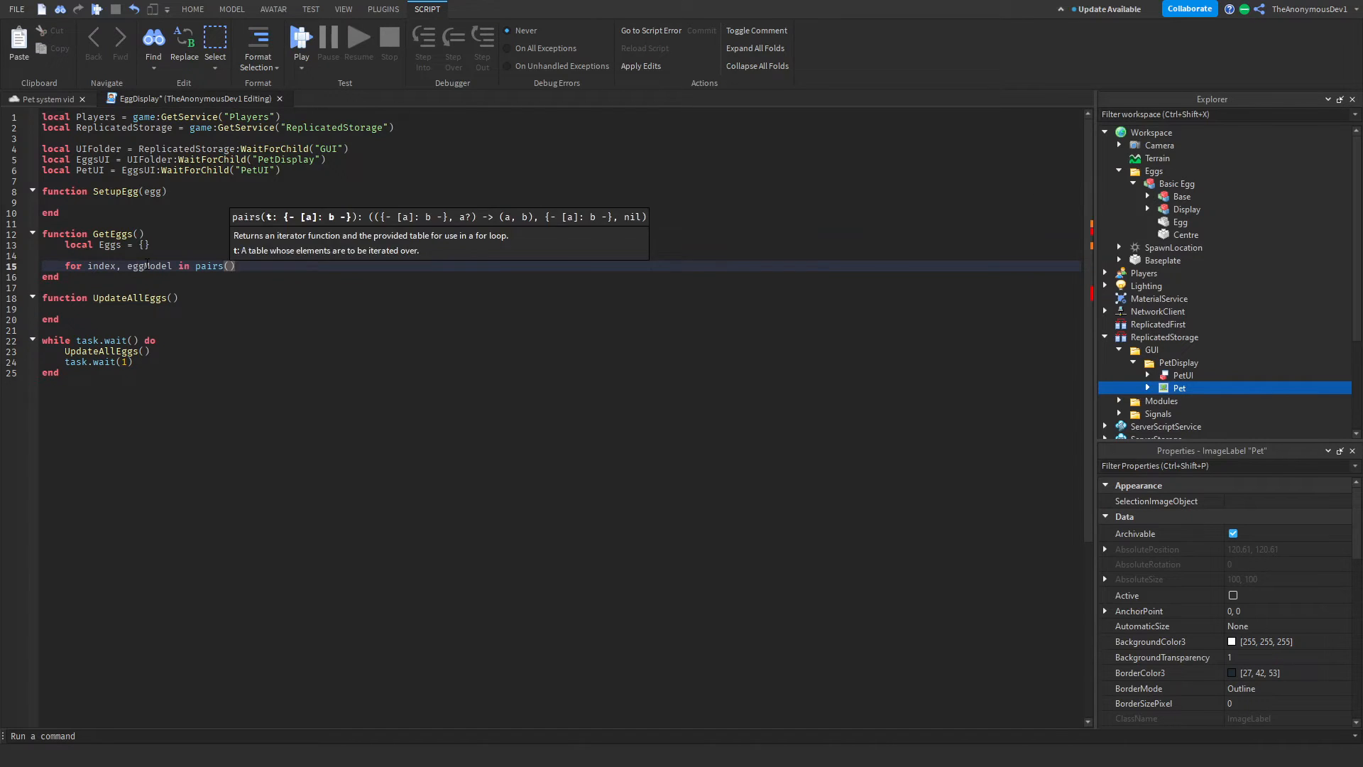
pyautogui.write('workspace:WaitForChild("Eggs"):GetChildren()) do')
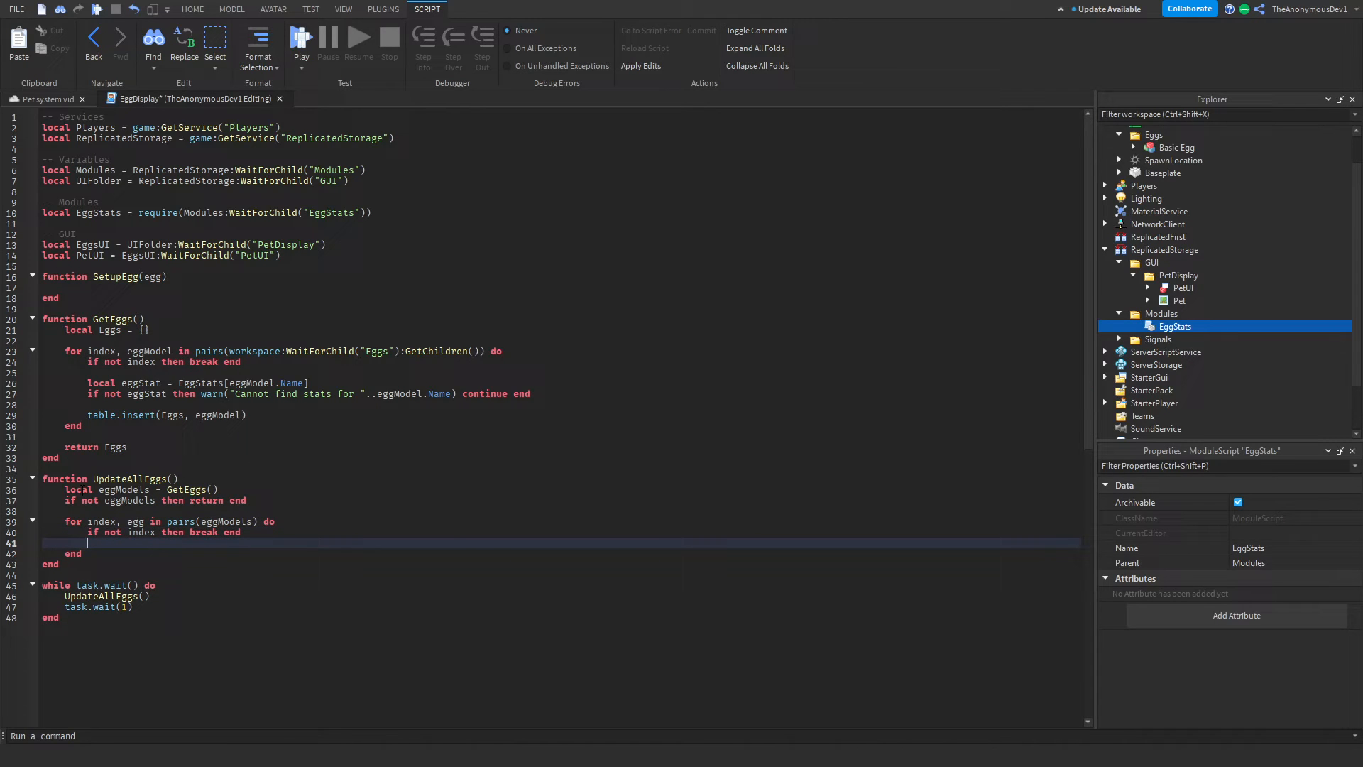
pyautogui.write('SetupEgg(egg')
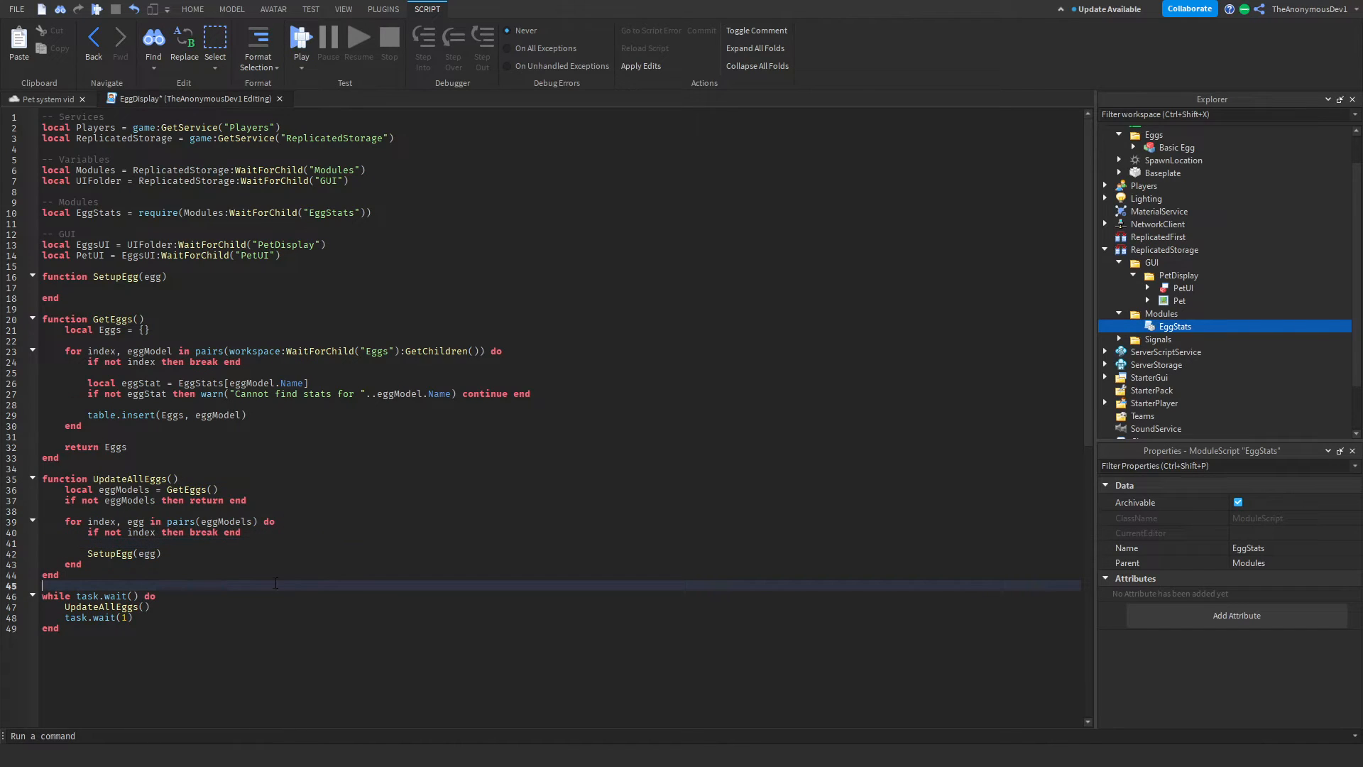
pyautogui.click(74, 287)
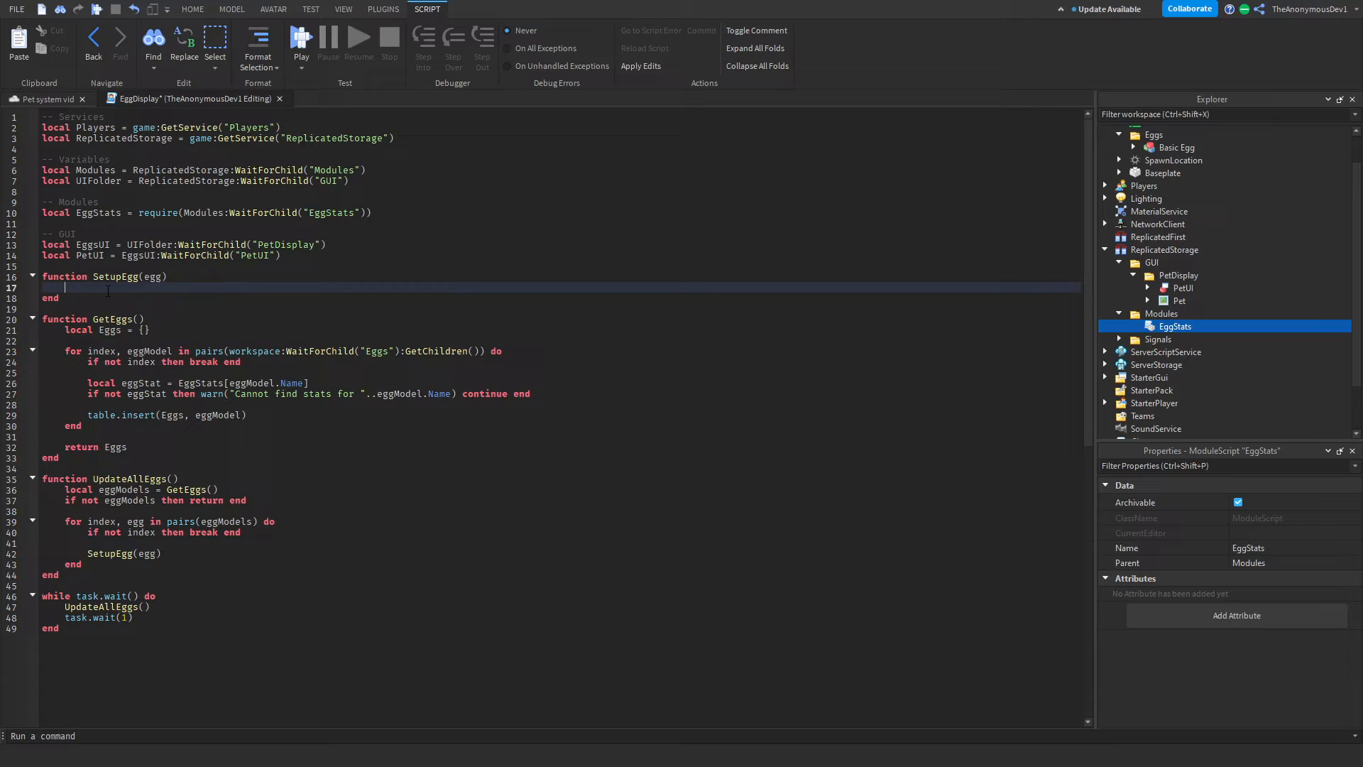
# Add print(egg) in SetupEgg and playtest so Basic Egg prints in Output.
pyautogui.write('print(egg')
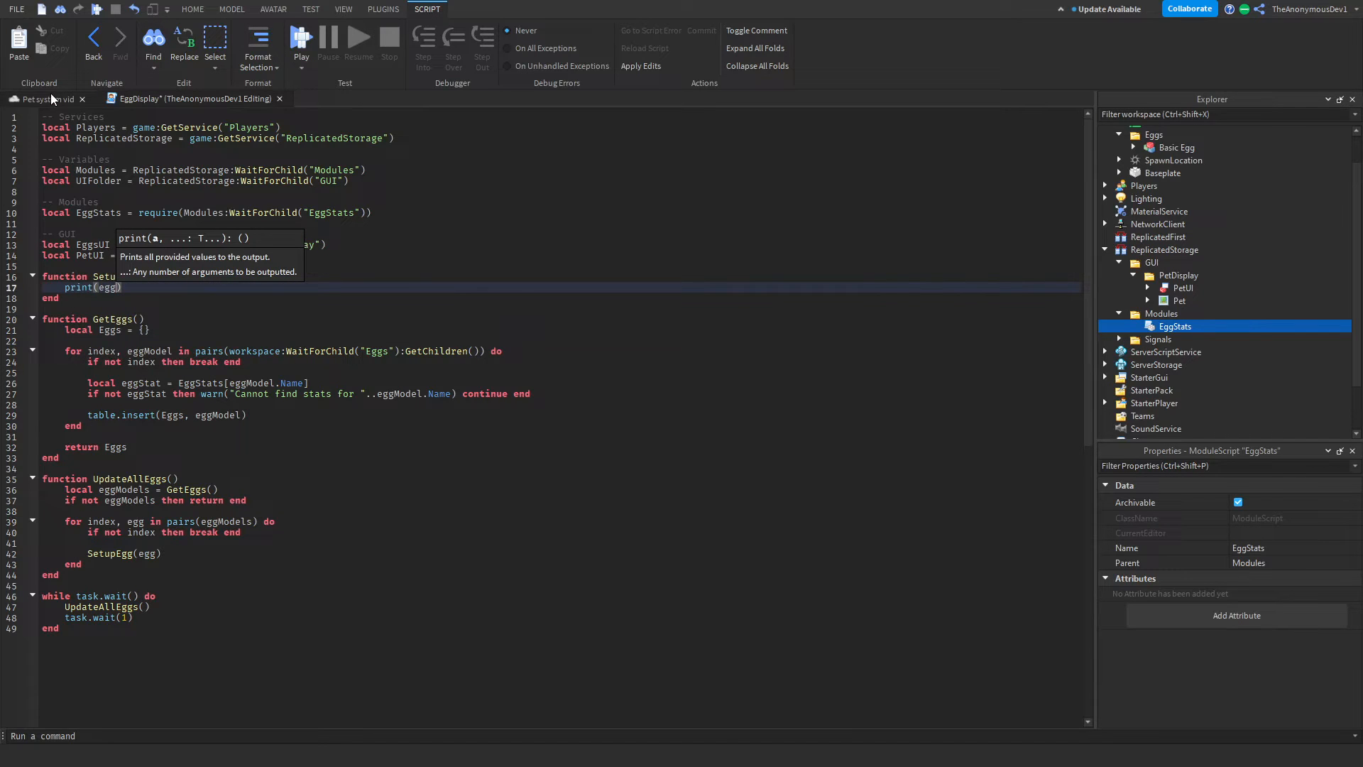
pyautogui.click(193, 9)
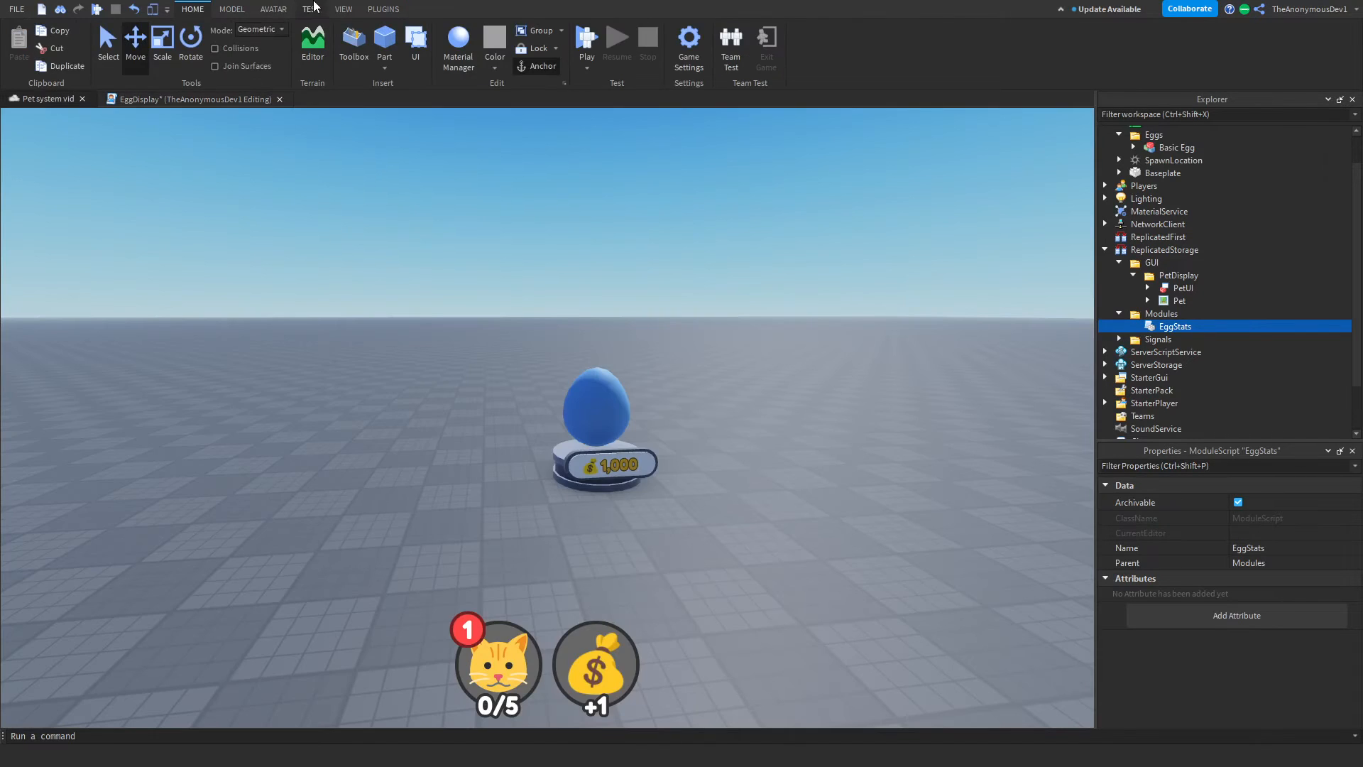
pyautogui.click(342, 9)
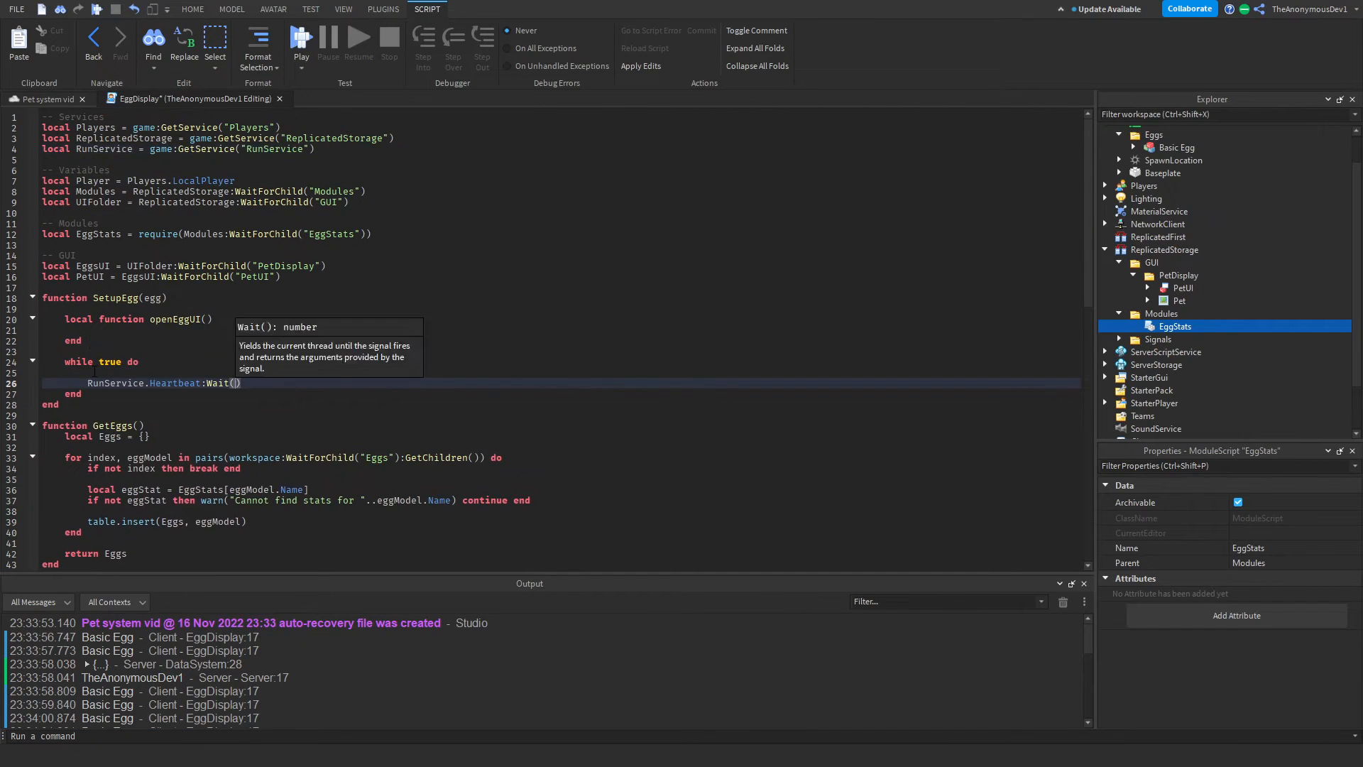
# Find the egg's Center and on Heartbeat call openEggUI printing "In Distance" within 25 studs.
pyautogui.write('local Center = egg:FindFirstChild("Center')
pyautogui.write('openEggUI(')
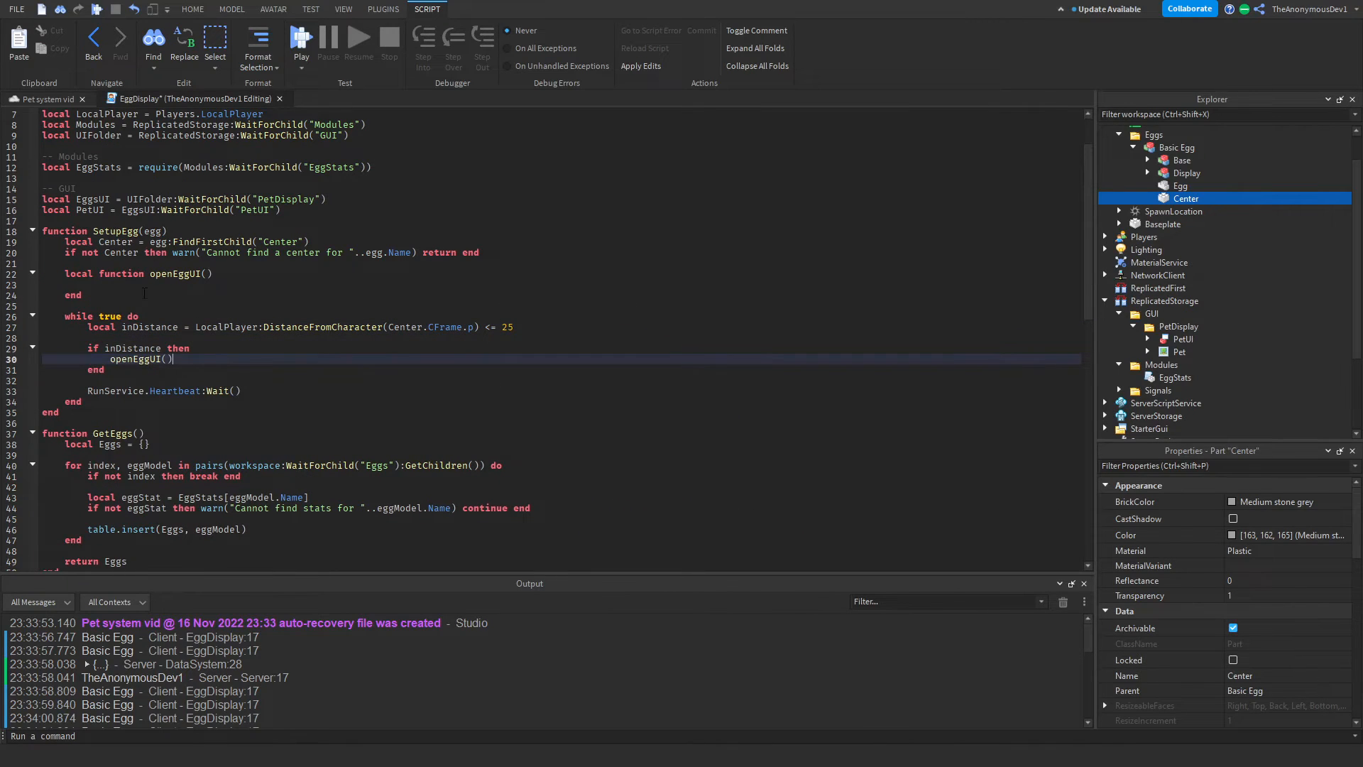
pyautogui.write('print("In ")')
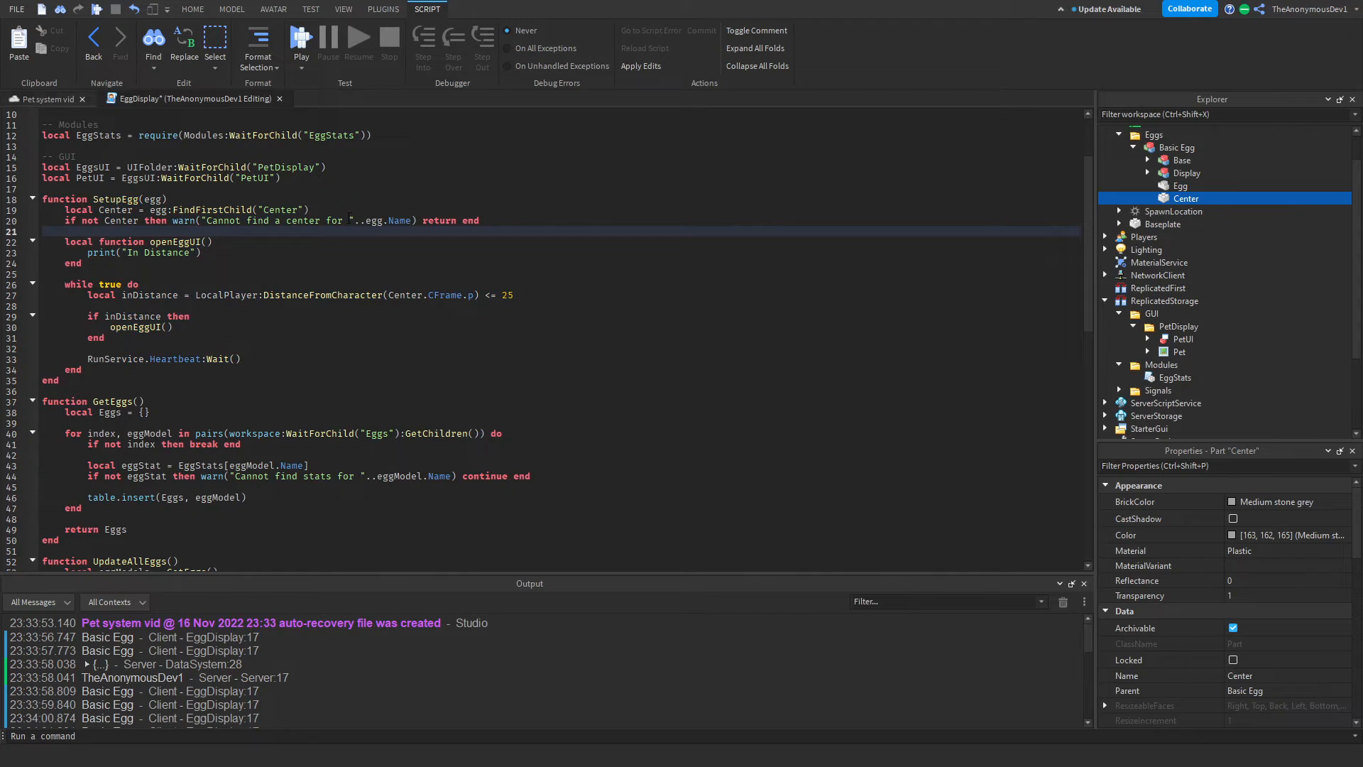
pyautogui.click(513, 295)
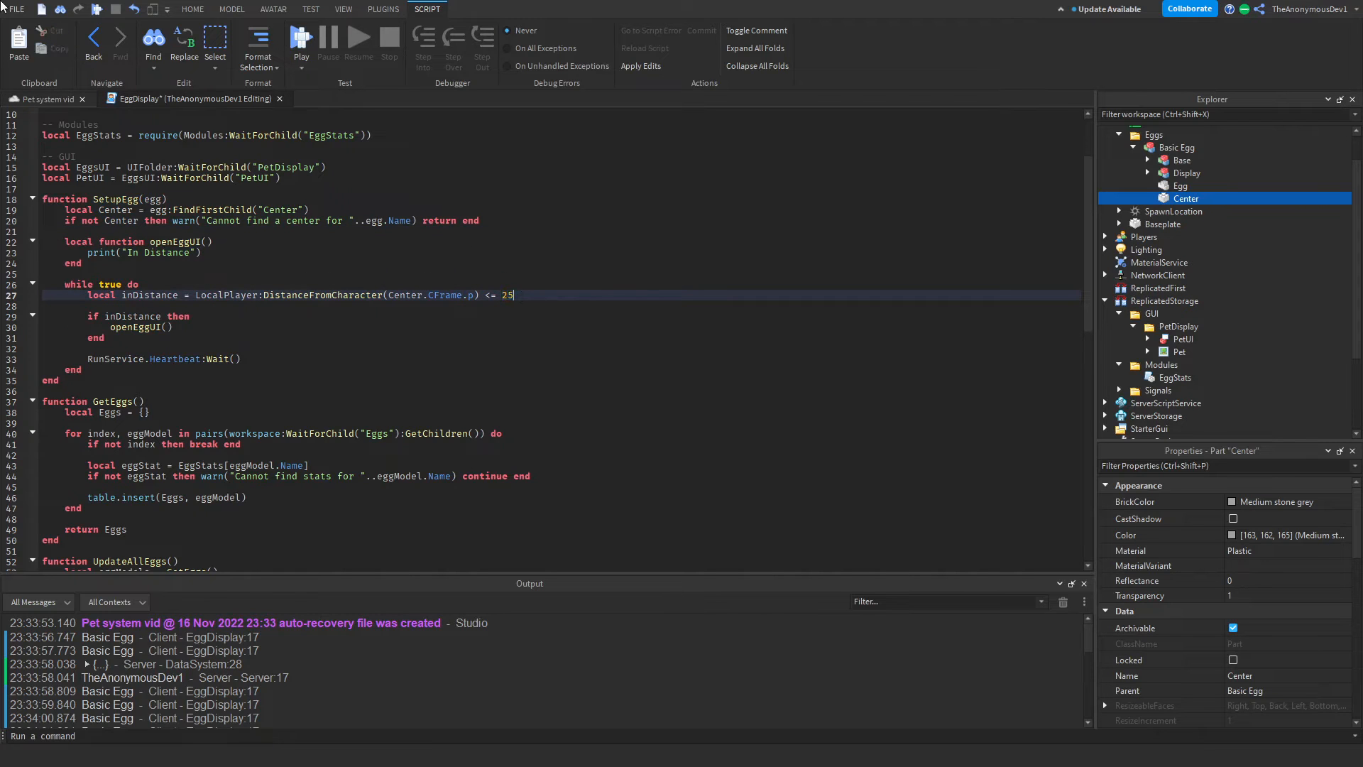
pyautogui.click(343, 8)
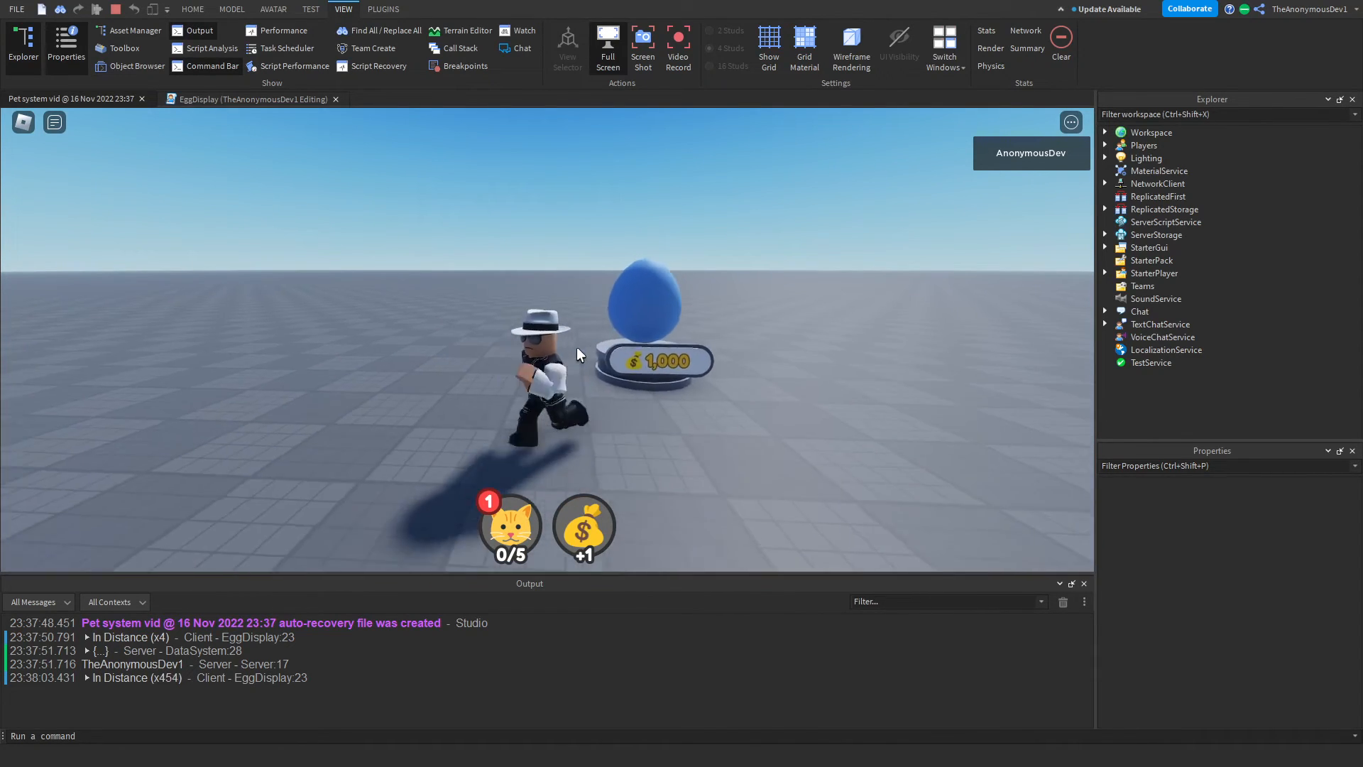
# Clear the Output log of the repeated In Distance messages via its context menu.
pyautogui.rightClick(450, 694)
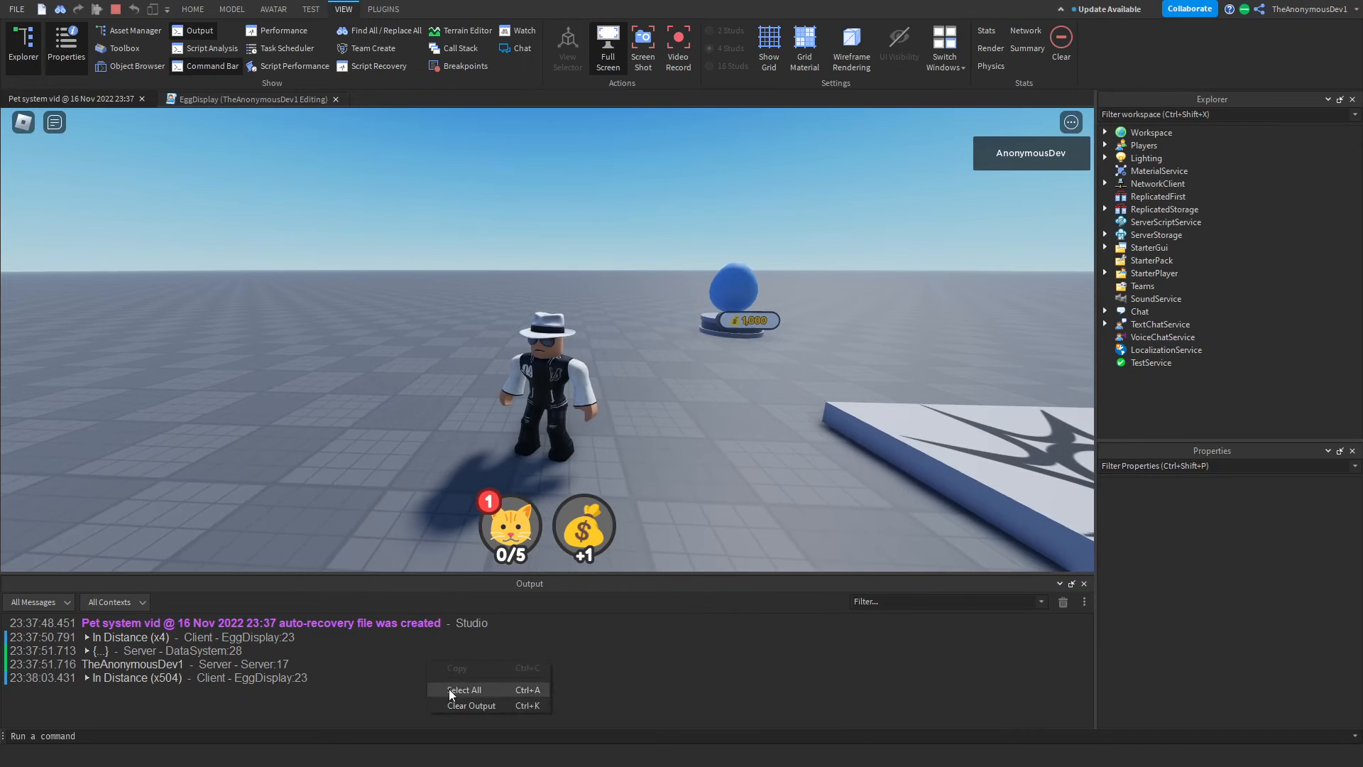
pyautogui.click(470, 706)
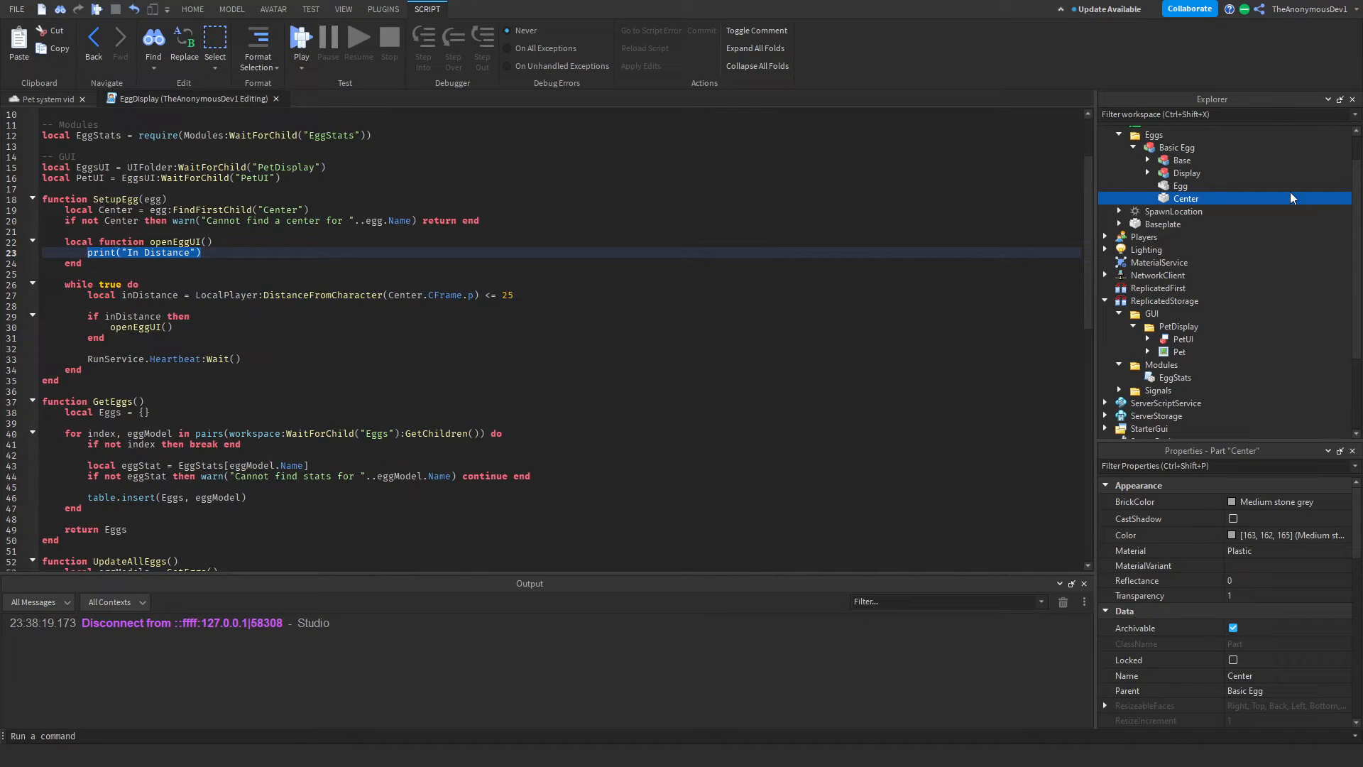
pyautogui.moveTo(1293, 198)
pyautogui.write('local PetUI =  EggsUI:WaitForChild("PetUI"):Clone(')
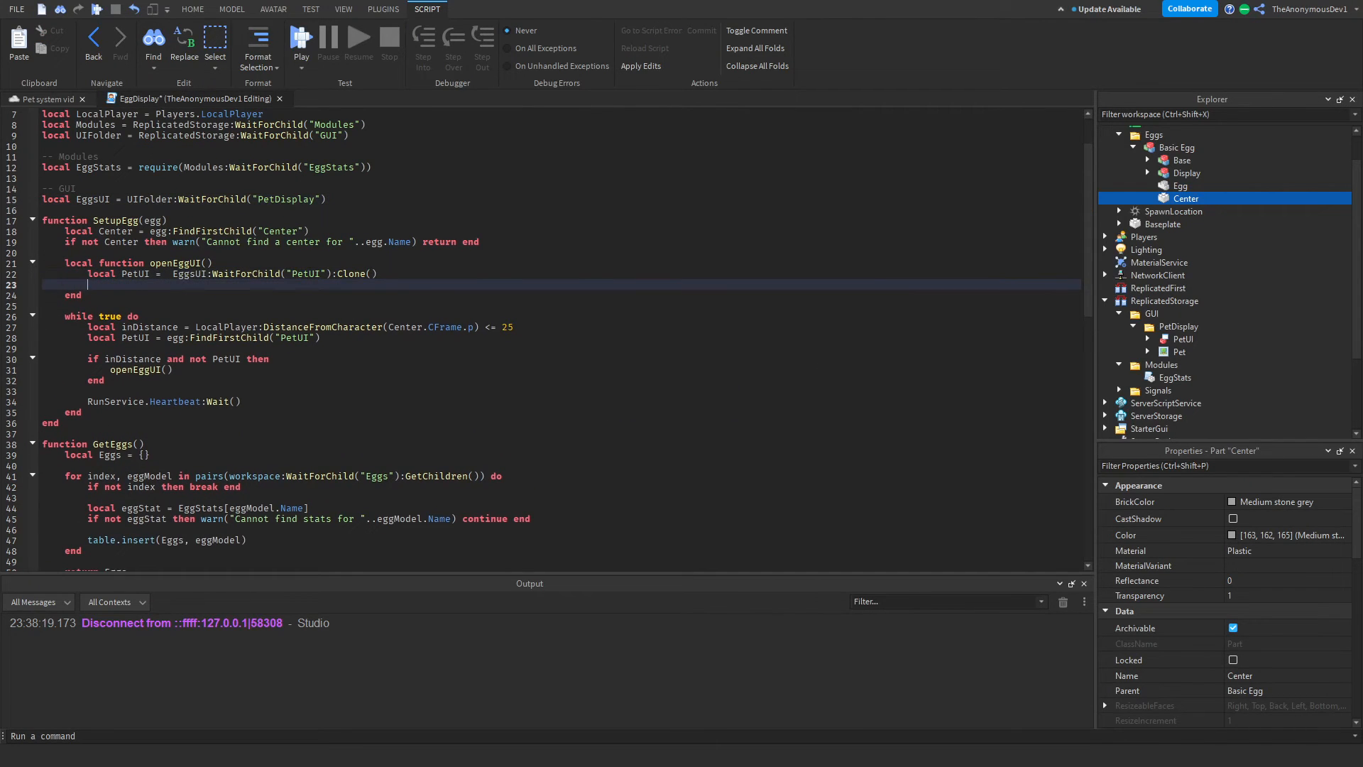
# Parent the cloned PetUI to the egg inside openEggUI.
pyautogui.write('PetUI.Parent = egg')
pyautogui.write('StudsOffset = Vector3.new(0,4,0)')
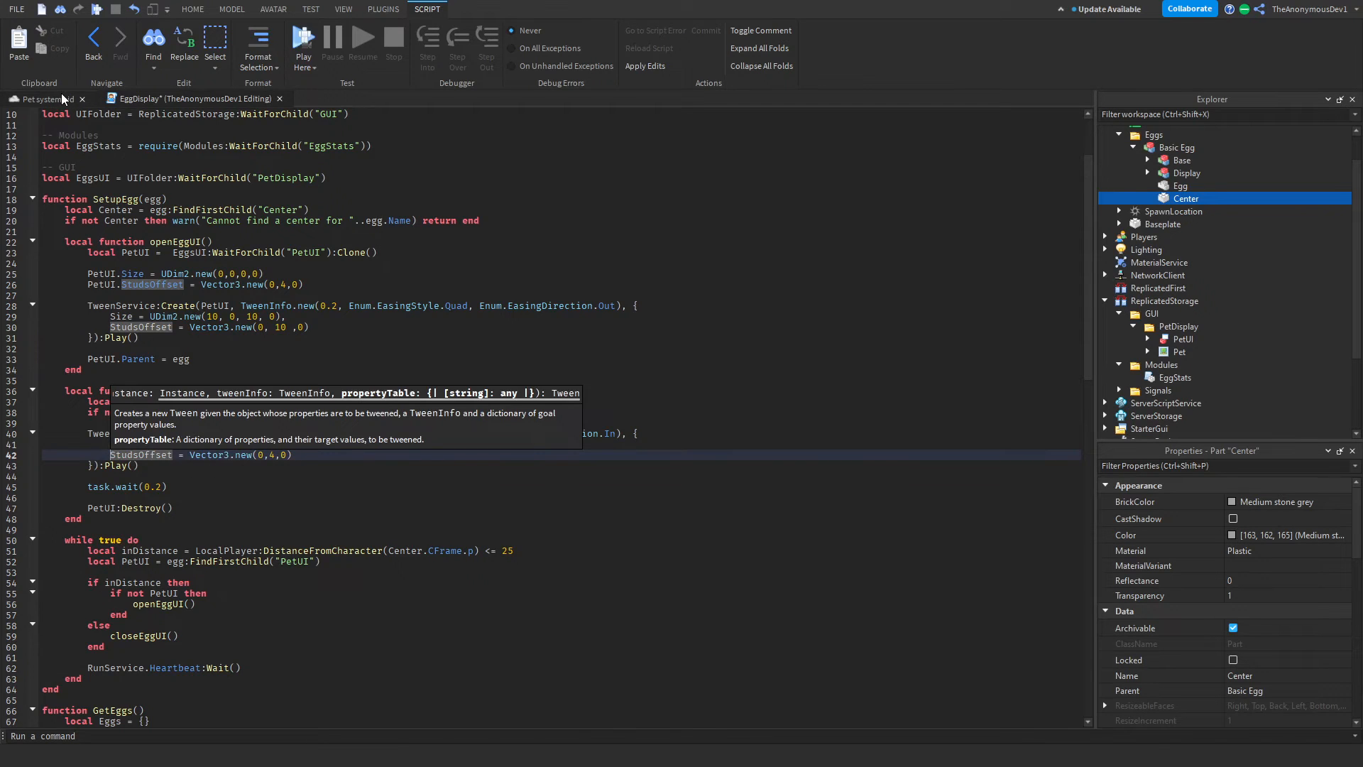
# Return to the place tab and start a playtest to watch the PetUI tween in above the egg.
pyautogui.click(192, 9)
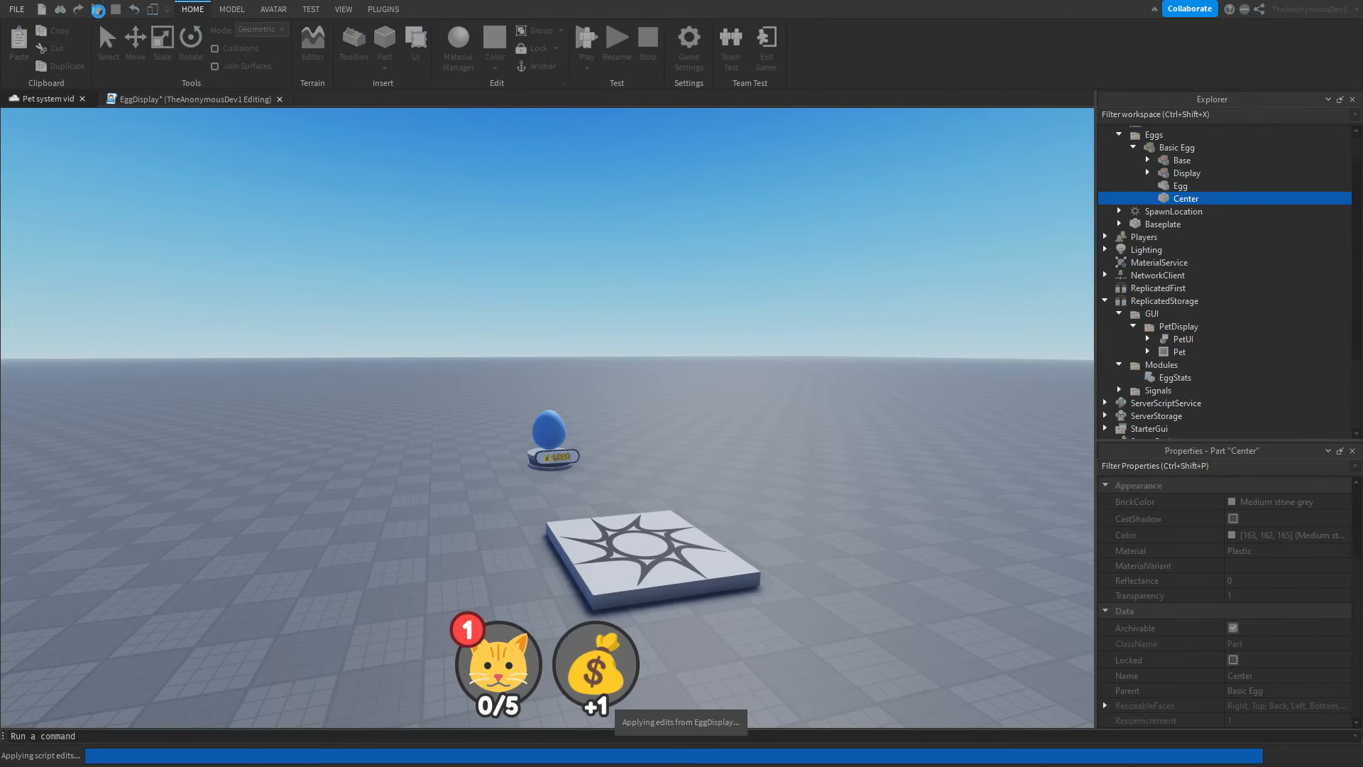
pyautogui.click(586, 39)
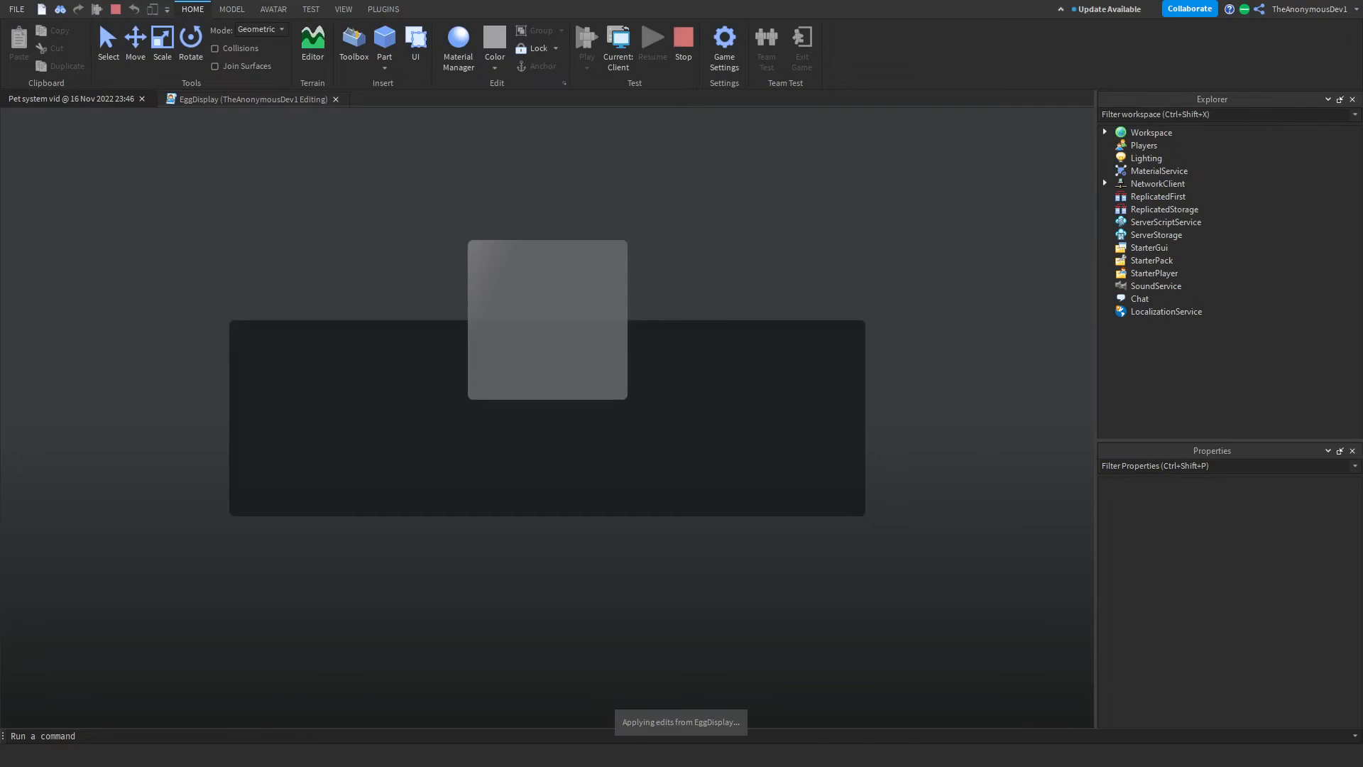
pyautogui.click(586, 40)
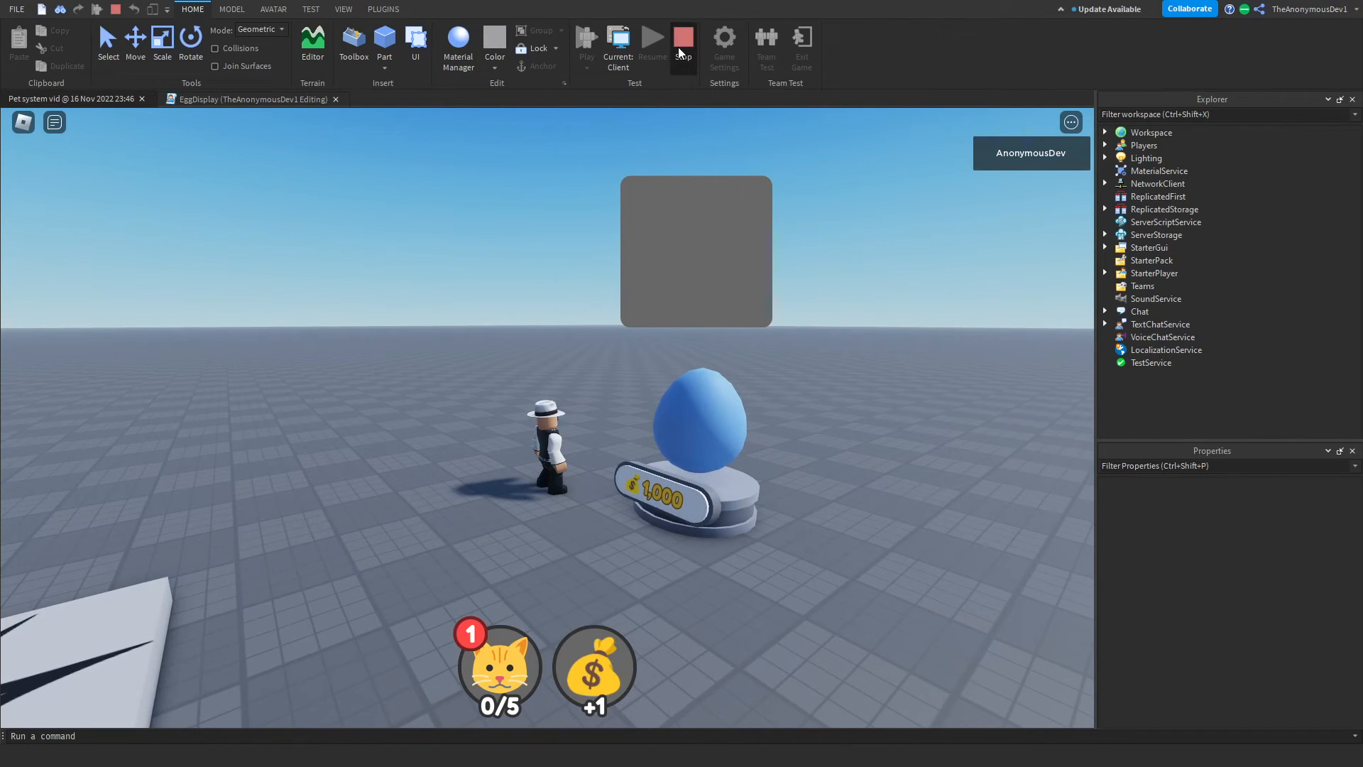
# Stop the playtest, collapse the Eggs and GUI folders, and bring up the EggStats module.
pyautogui.click(683, 42)
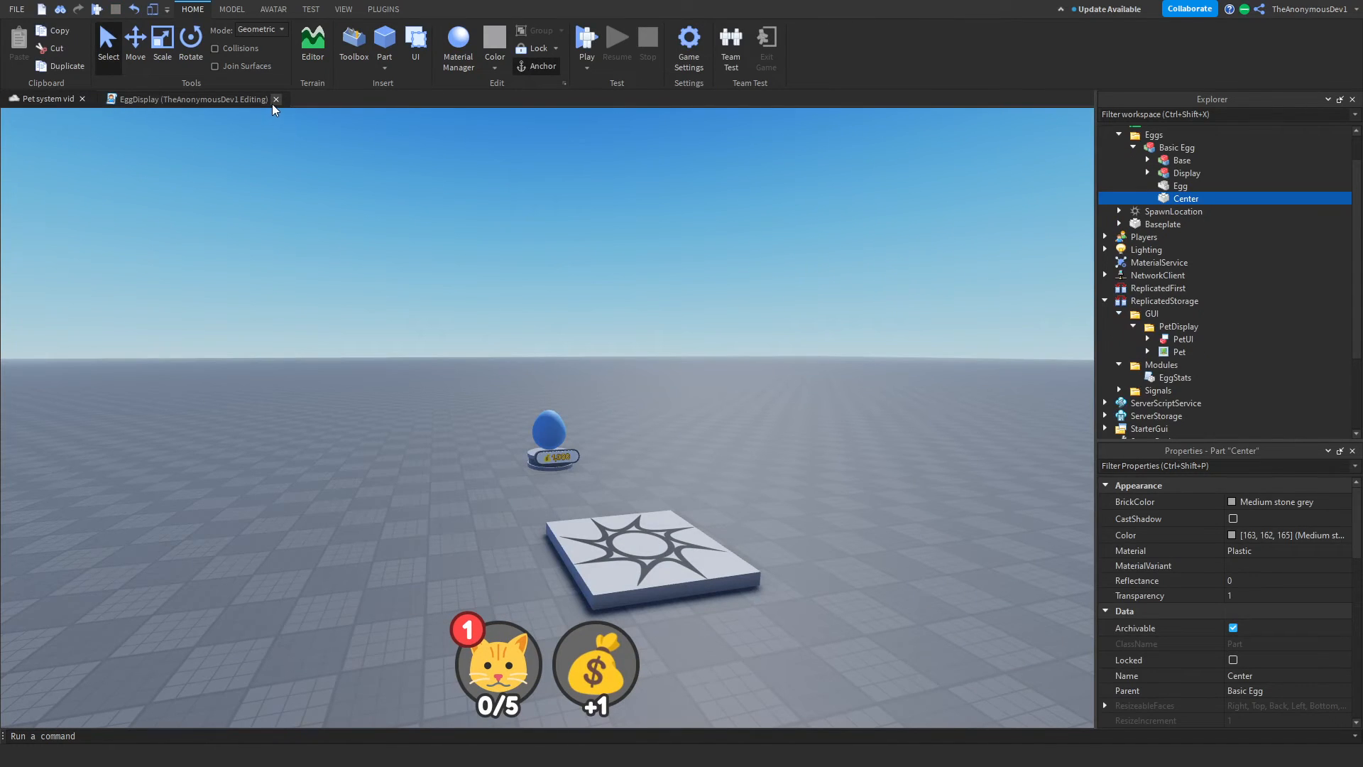
pyautogui.click(277, 98)
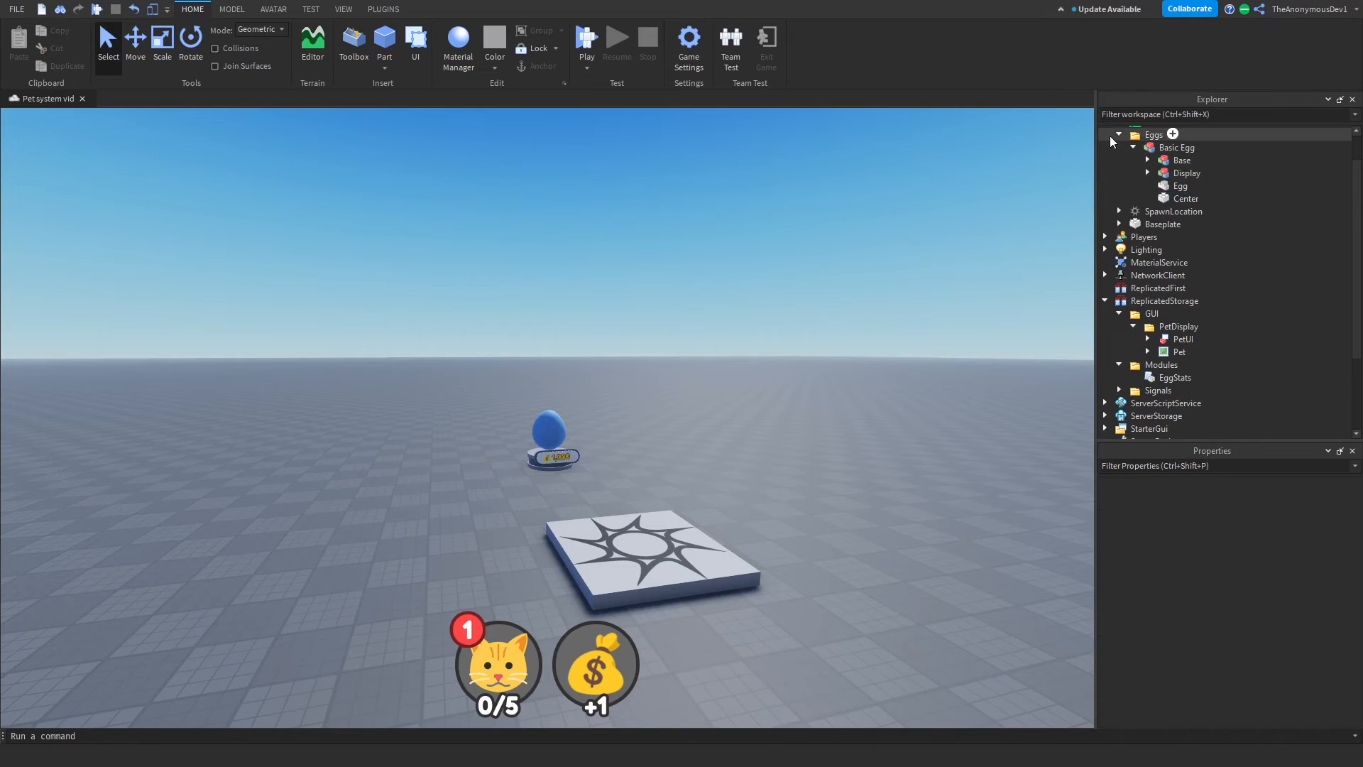
pyautogui.click(1119, 135)
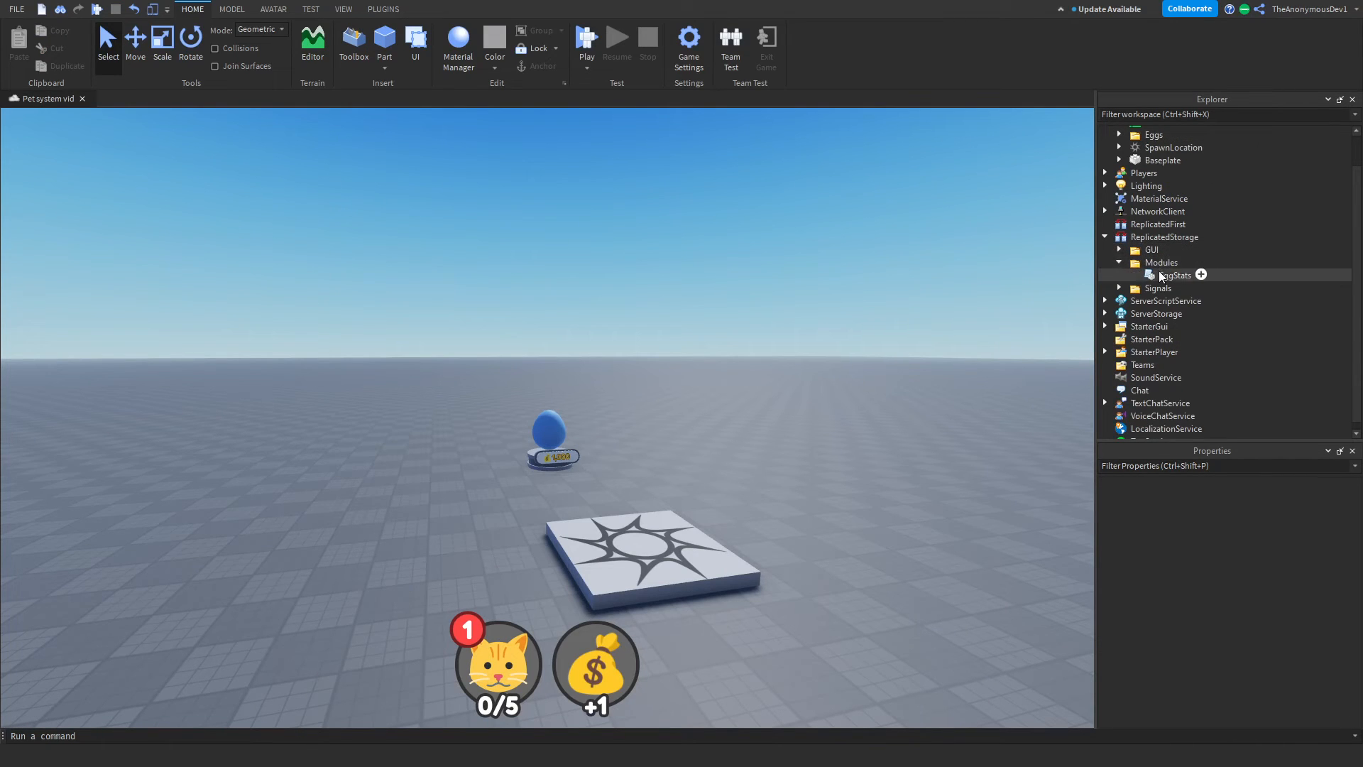
pyautogui.doubleClick(1176, 275)
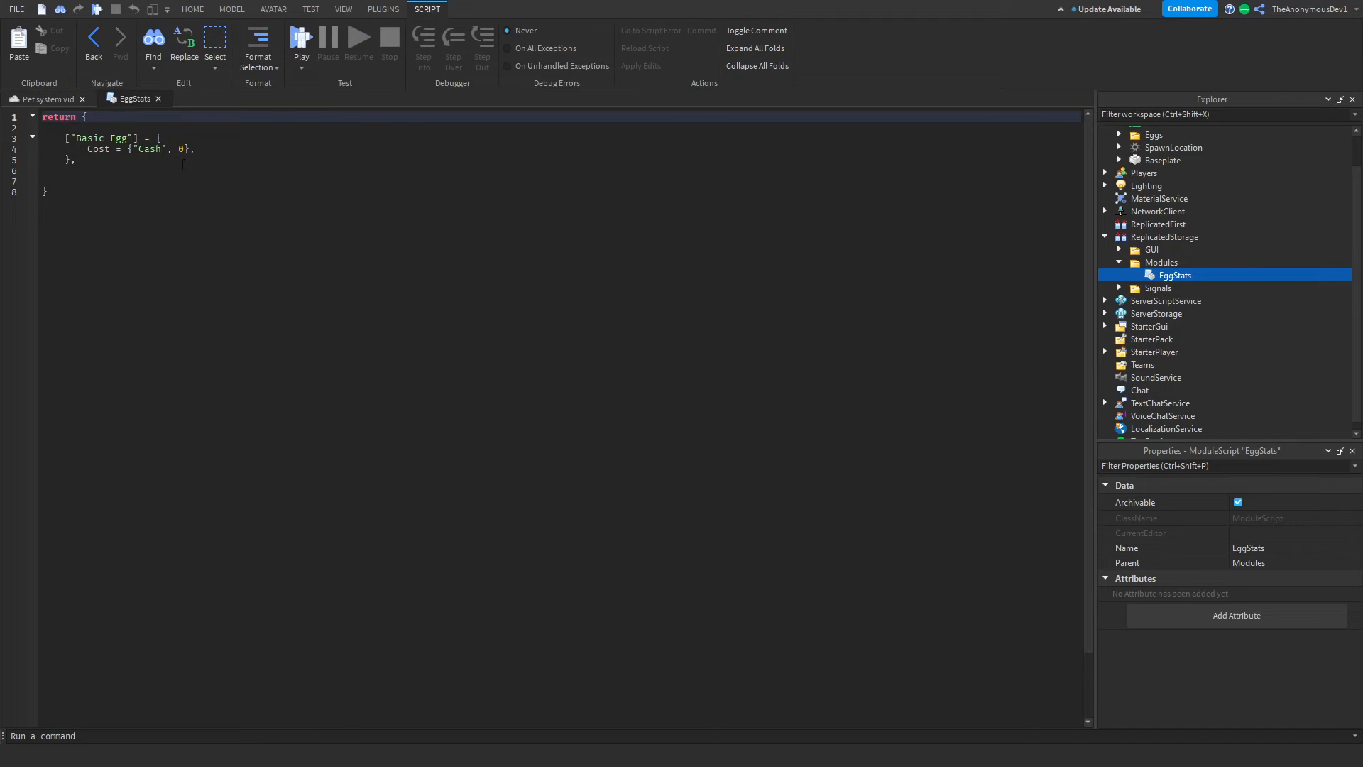
# Add a 'Pets = {},' entry under Basic Egg's Cost line and expand its braces.
pyautogui.click(195, 148)
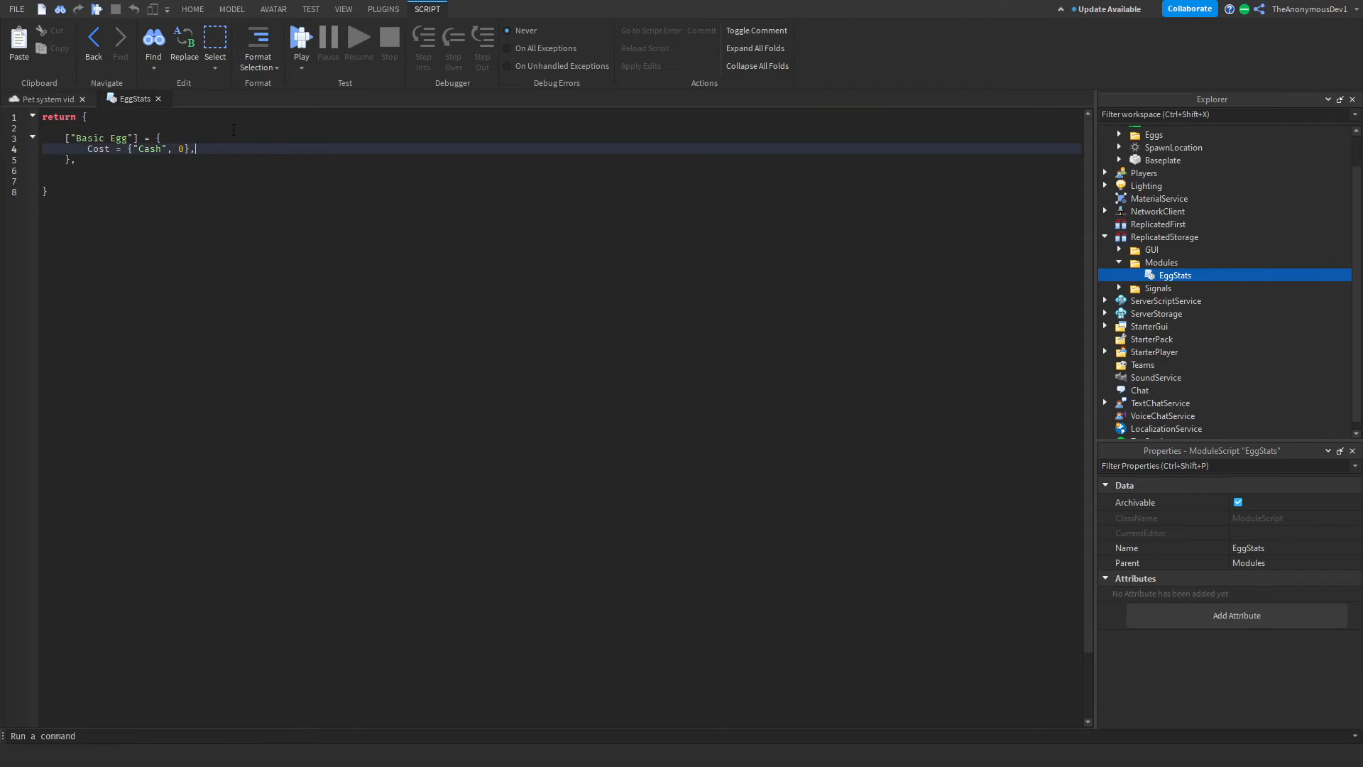
pyautogui.press('enter')
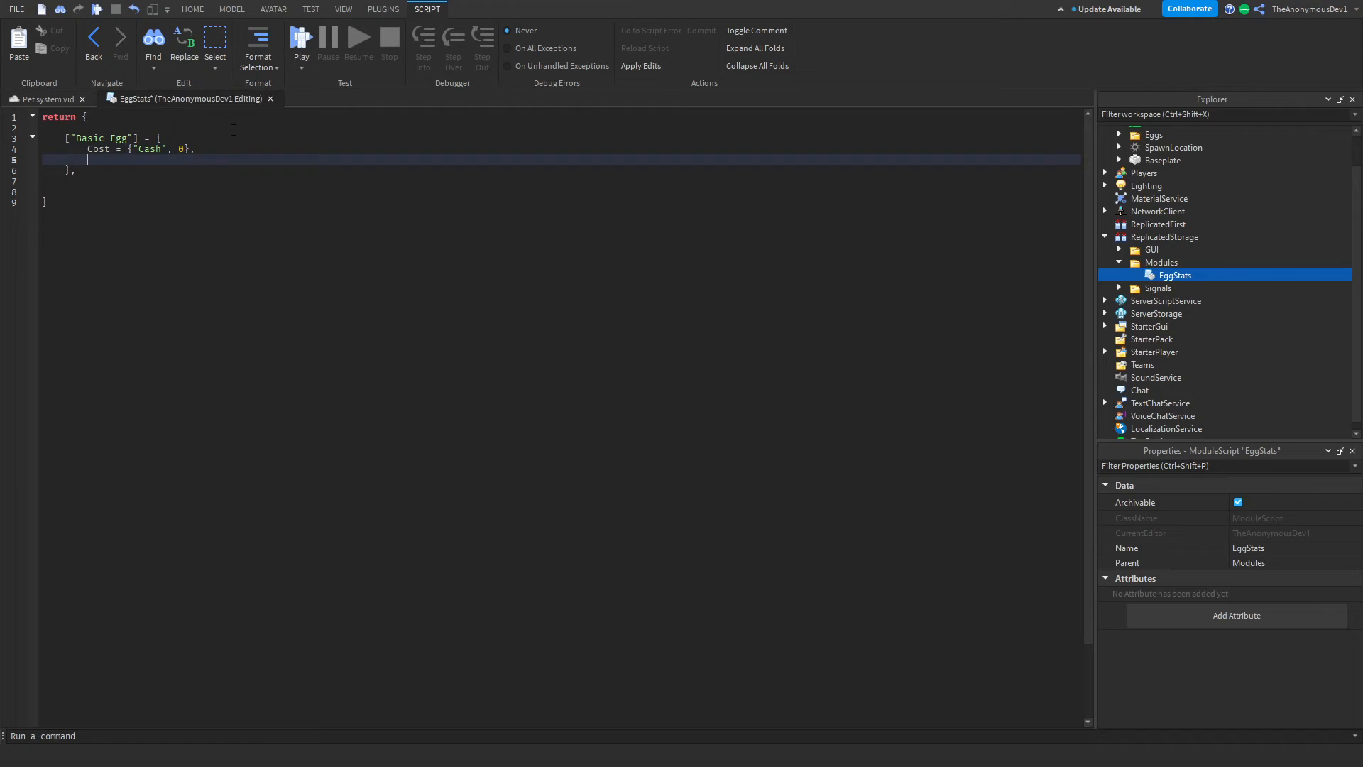
pyautogui.write('Pets')
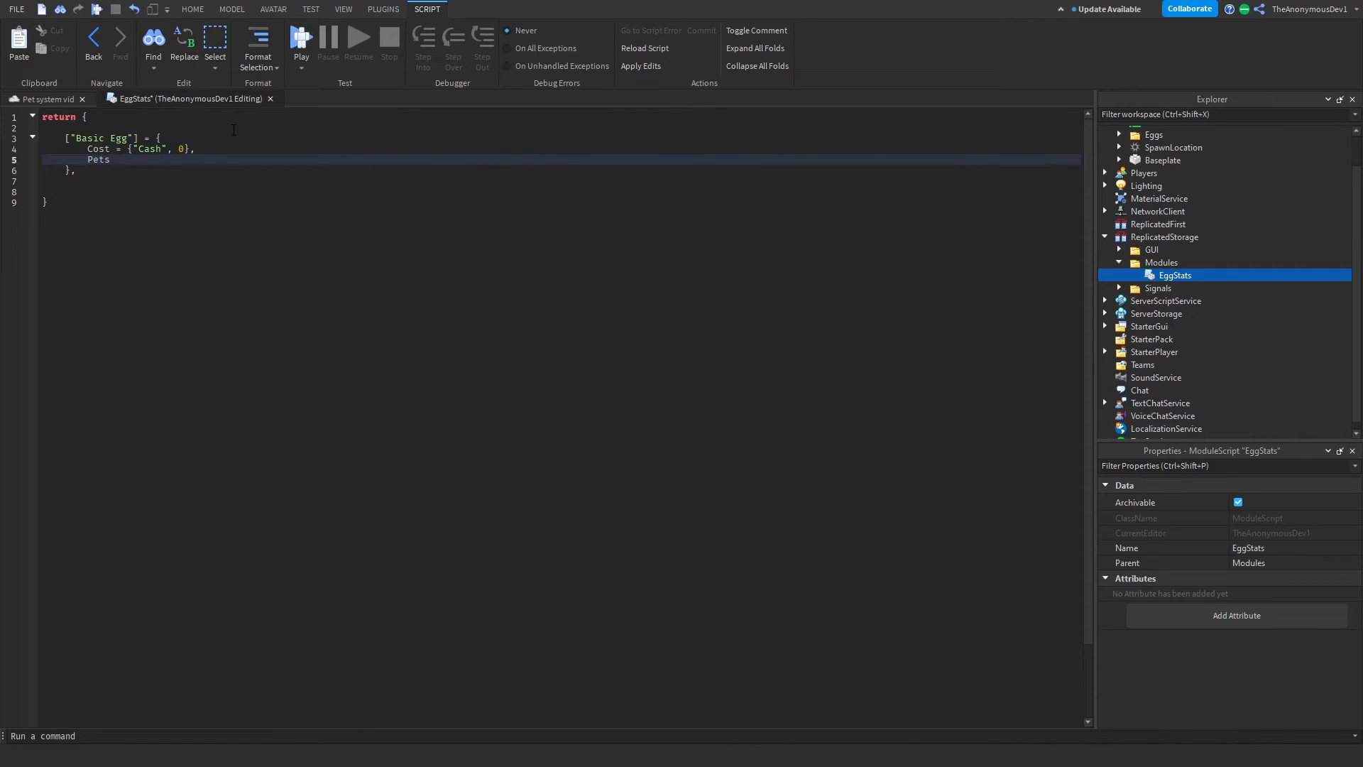
pyautogui.write('= {},')
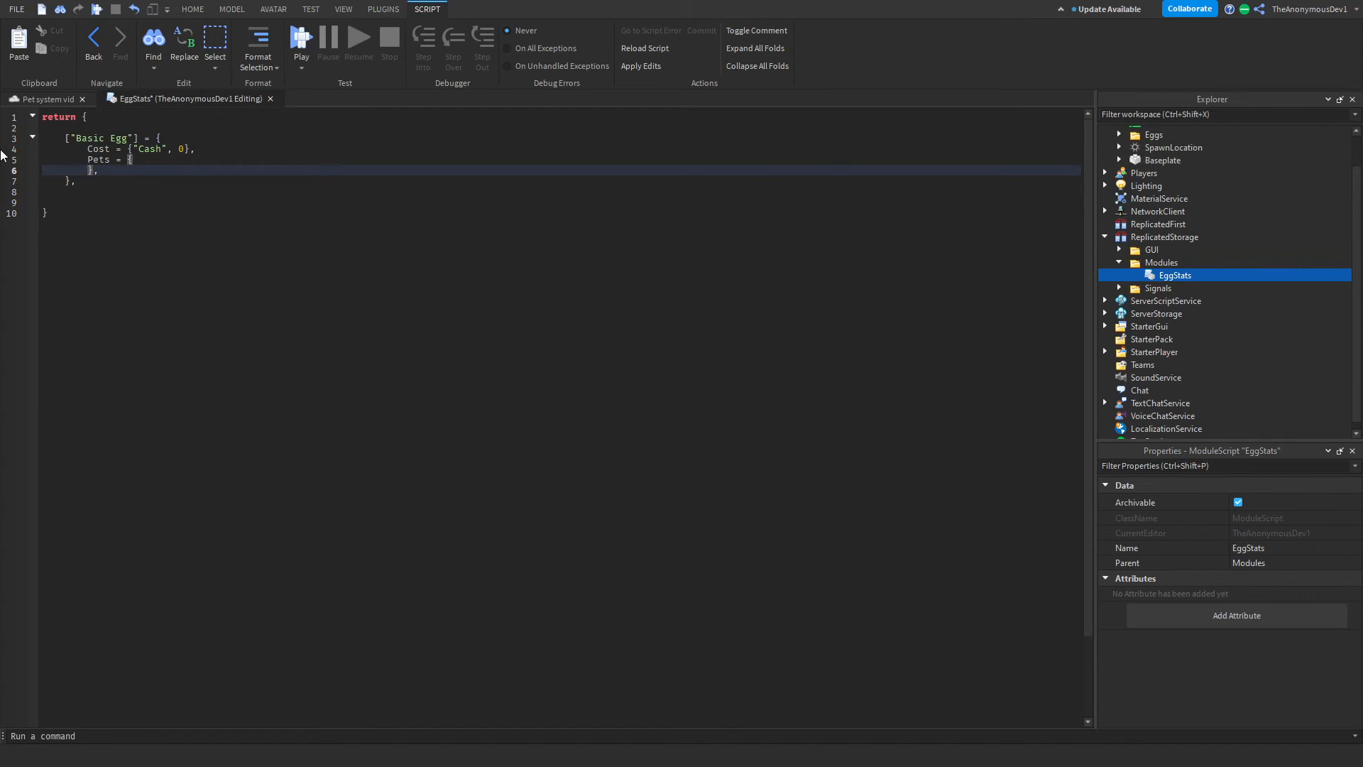
pyautogui.press('enter')
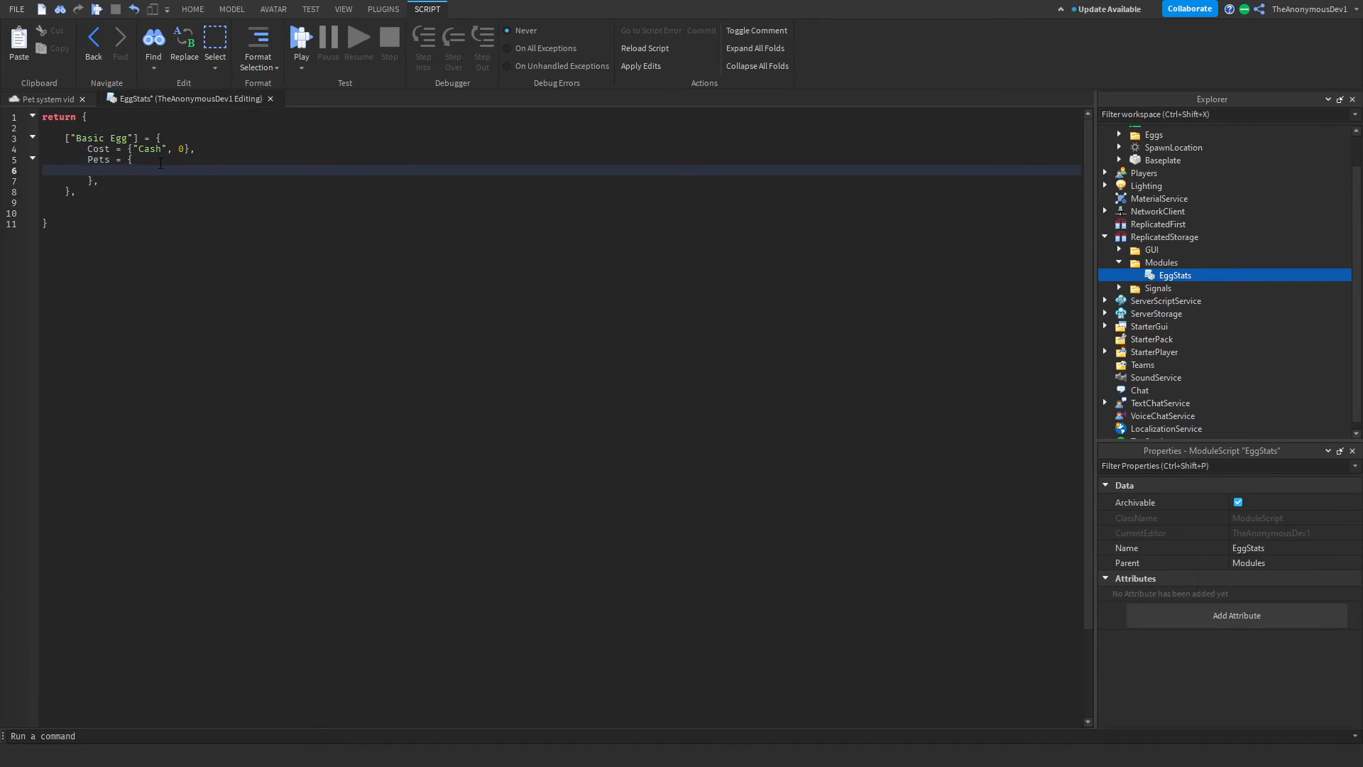
pyautogui.moveTo(962, 196)
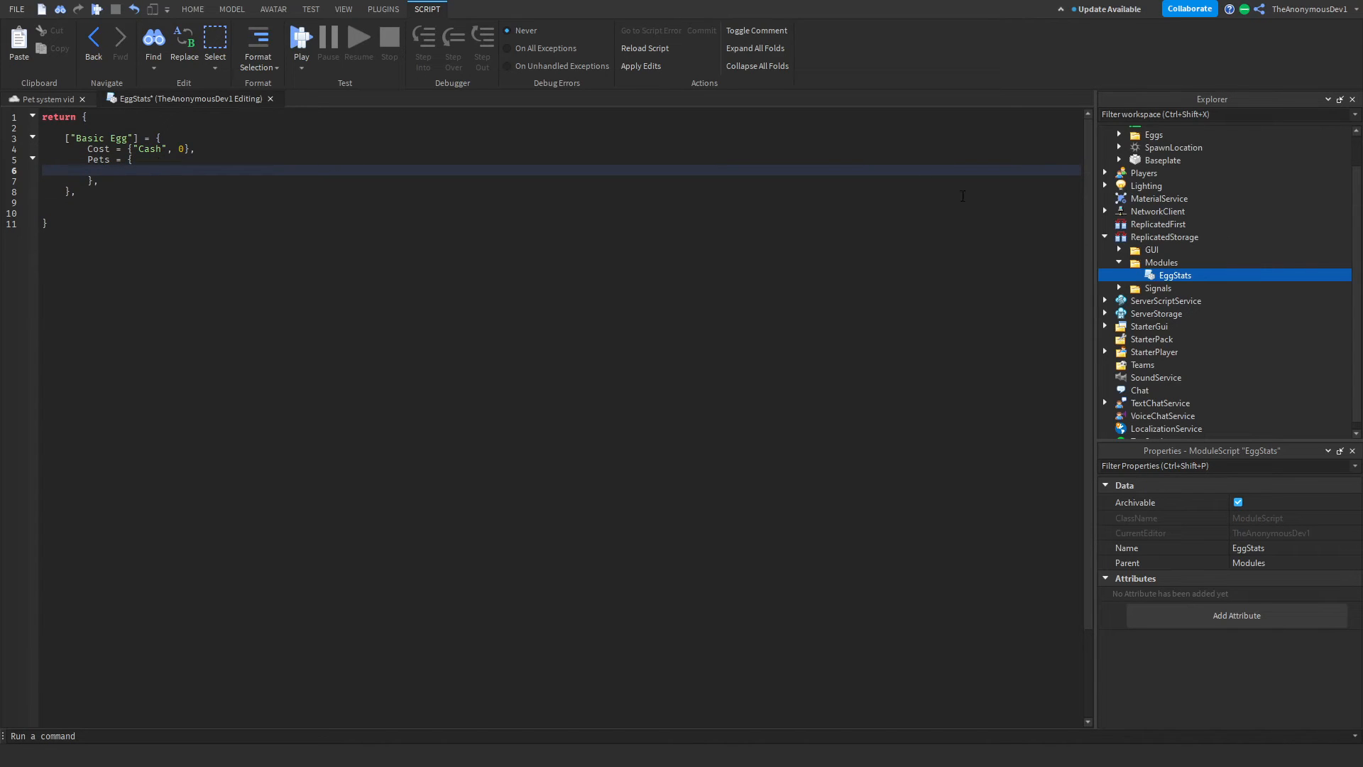
# Insert a ModuleScript named Pets into ReplicatedStorage.Modules and start its return table.
pyautogui.click(192, 9)
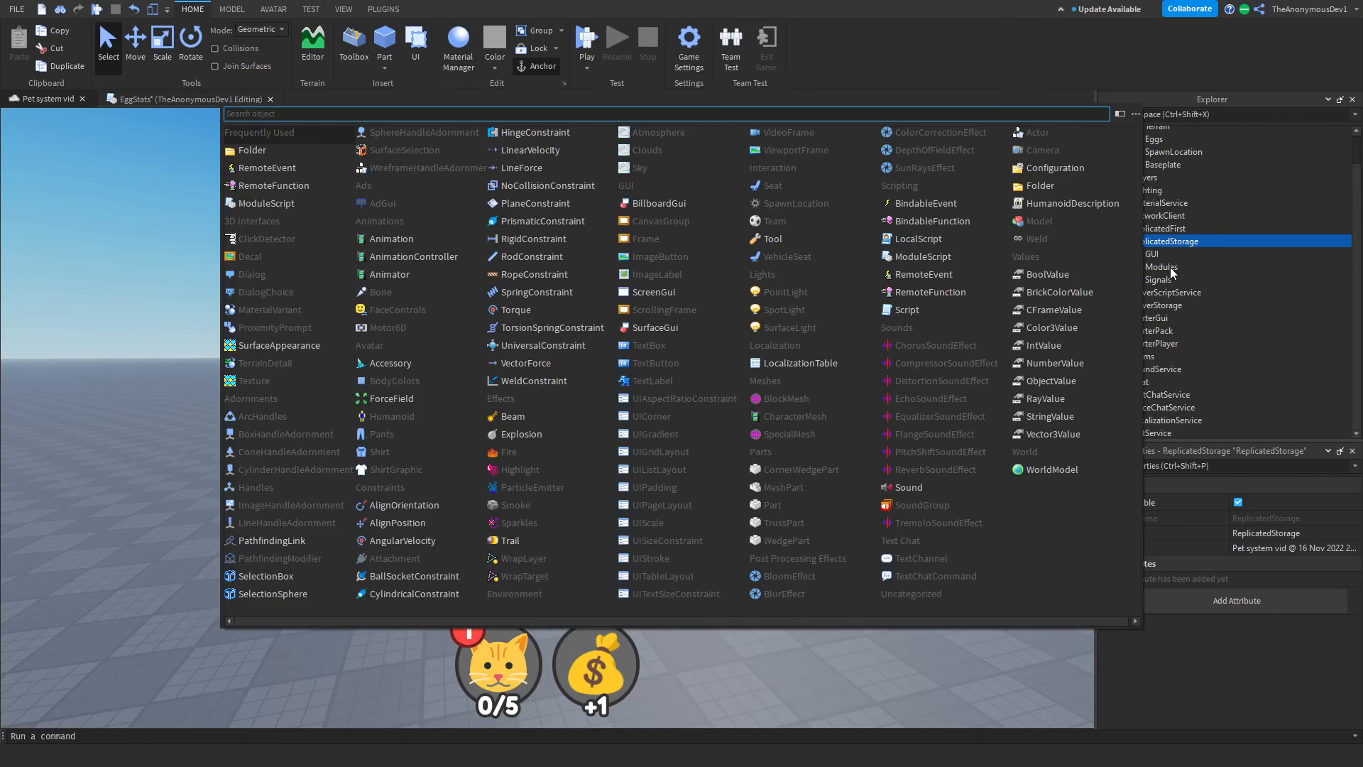
pyautogui.click(1162, 267)
pyautogui.write('Pe')
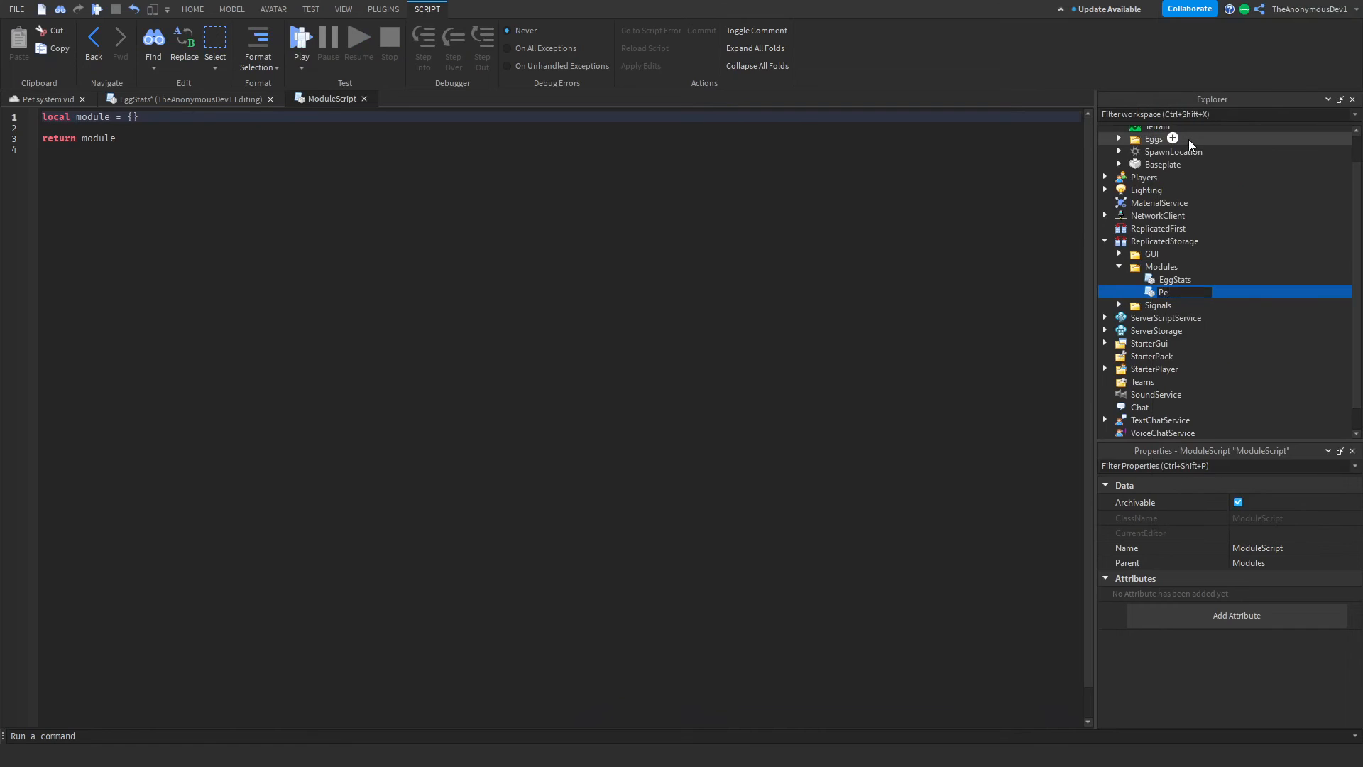
pyautogui.press('Return')
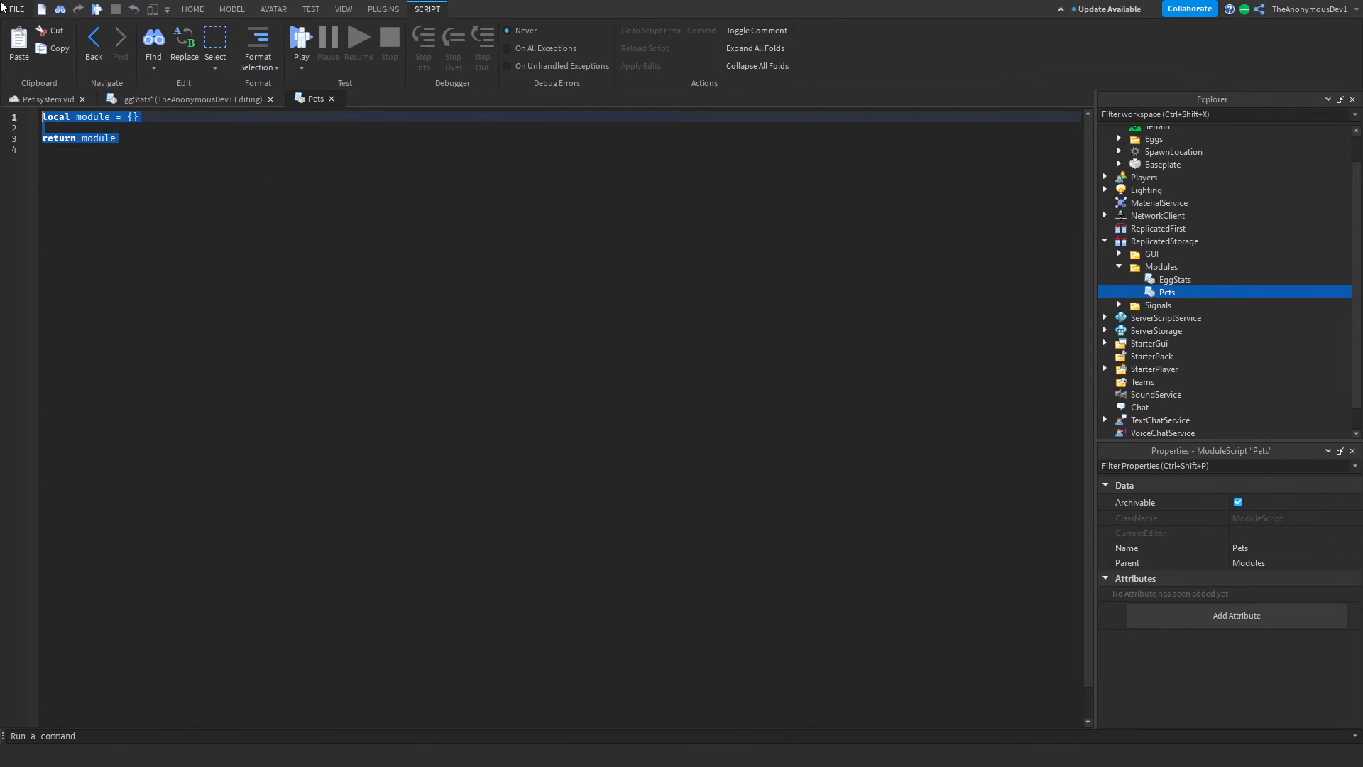
pyautogui.write('ree')
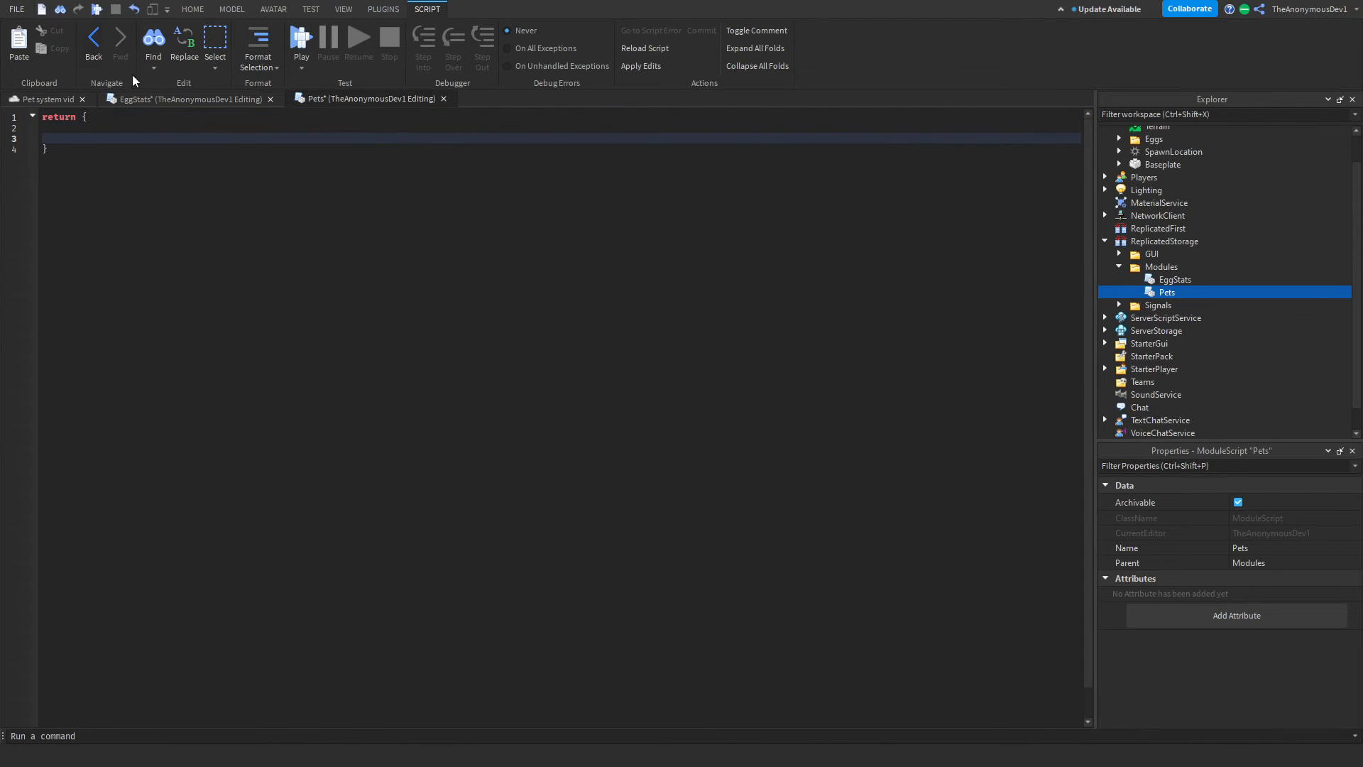
# Define pet [1] with Name "Dog", Rarity "Common" and a Thumbnail field.
pyautogui.write('[1]')
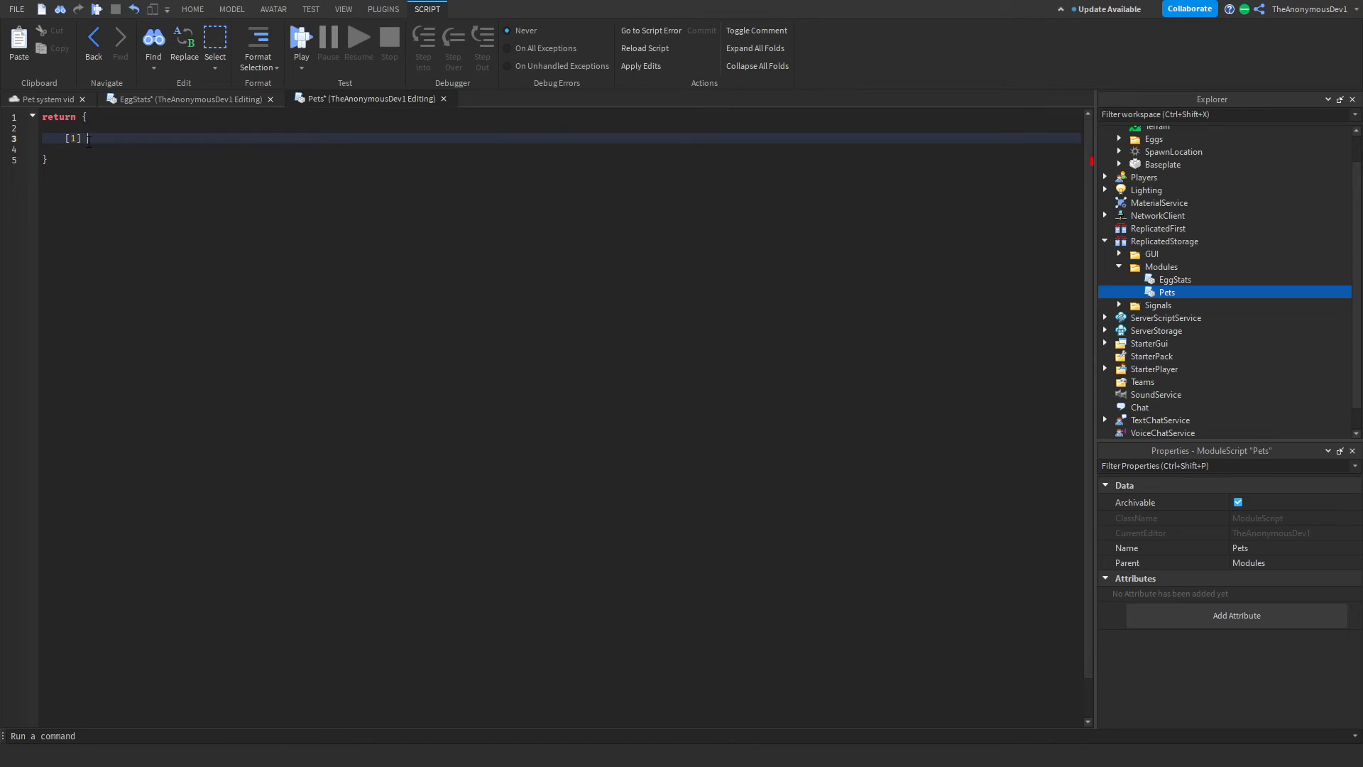
pyautogui.write('= {')
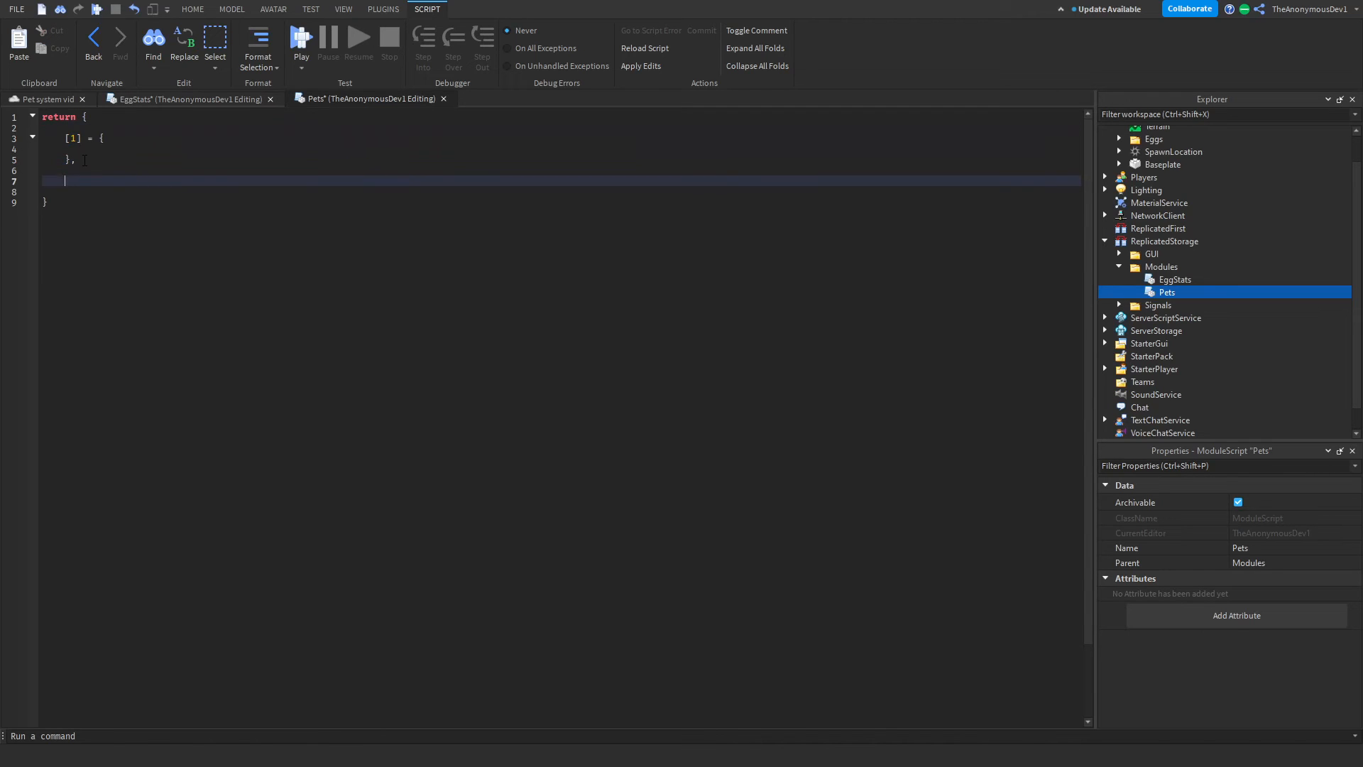
pyautogui.write('[2] = {')
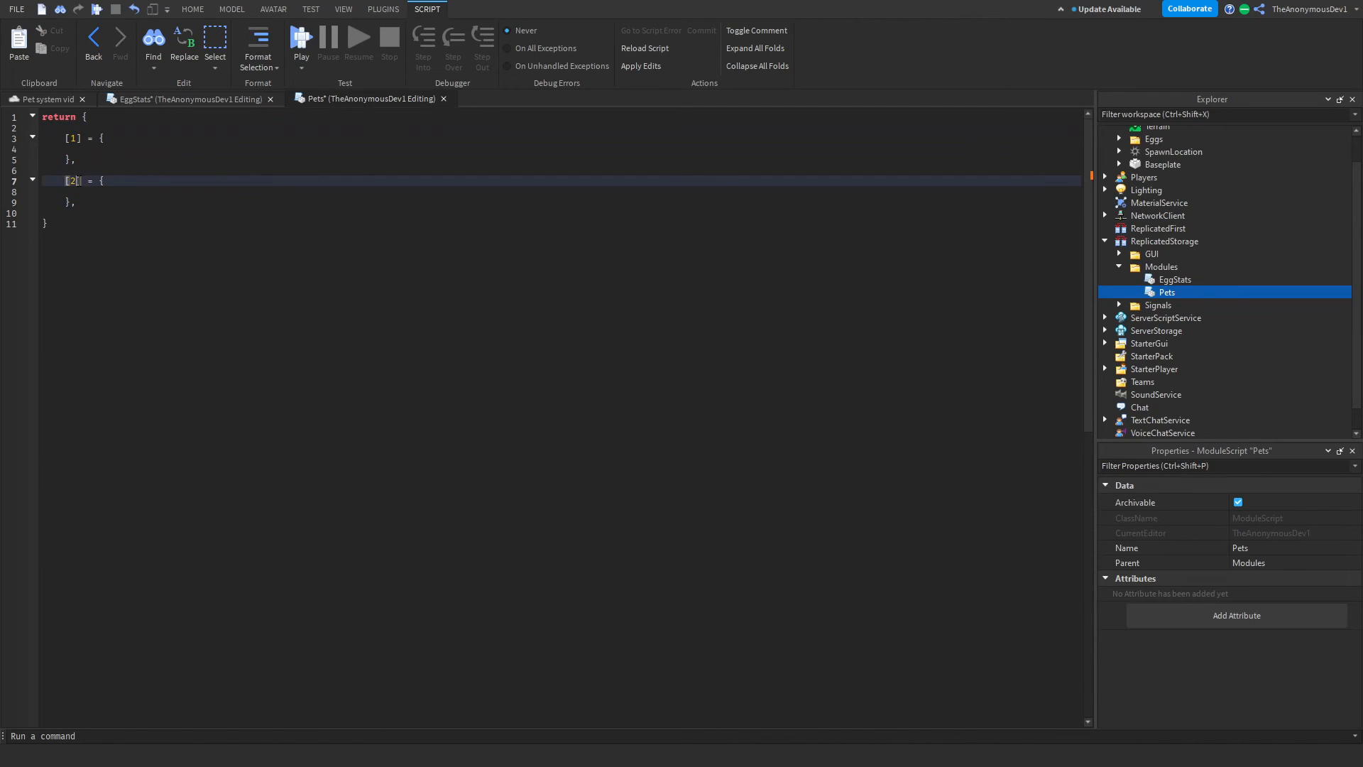
pyautogui.write('5')
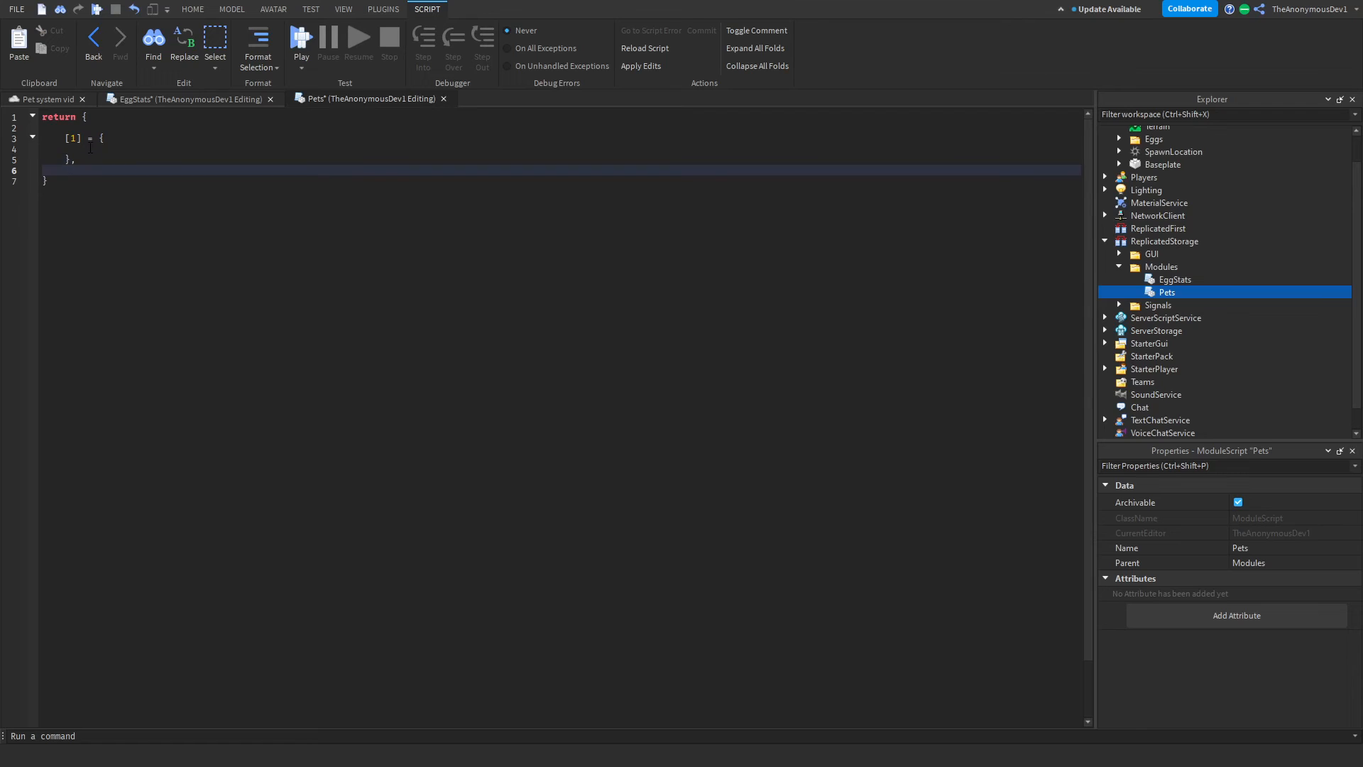
pyautogui.write('Name =')
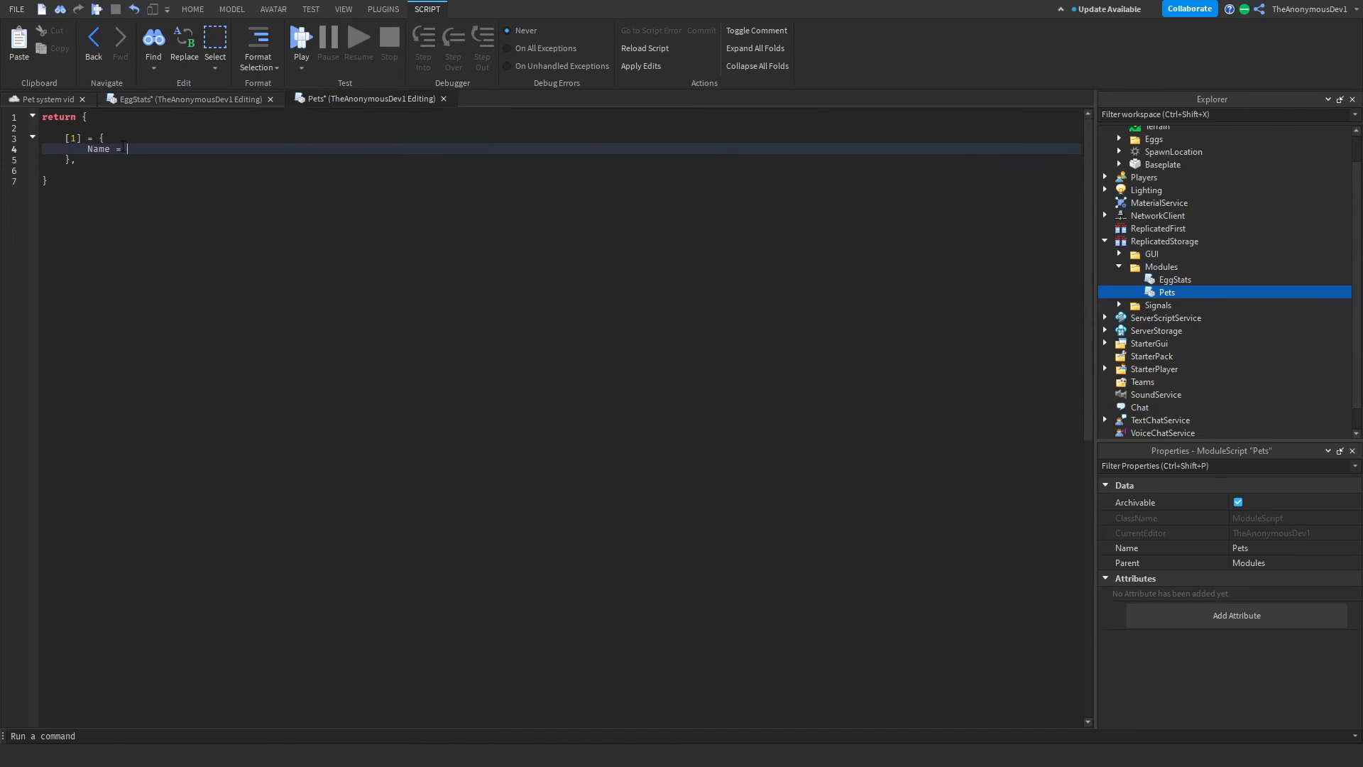
pyautogui.write('"Dog"')
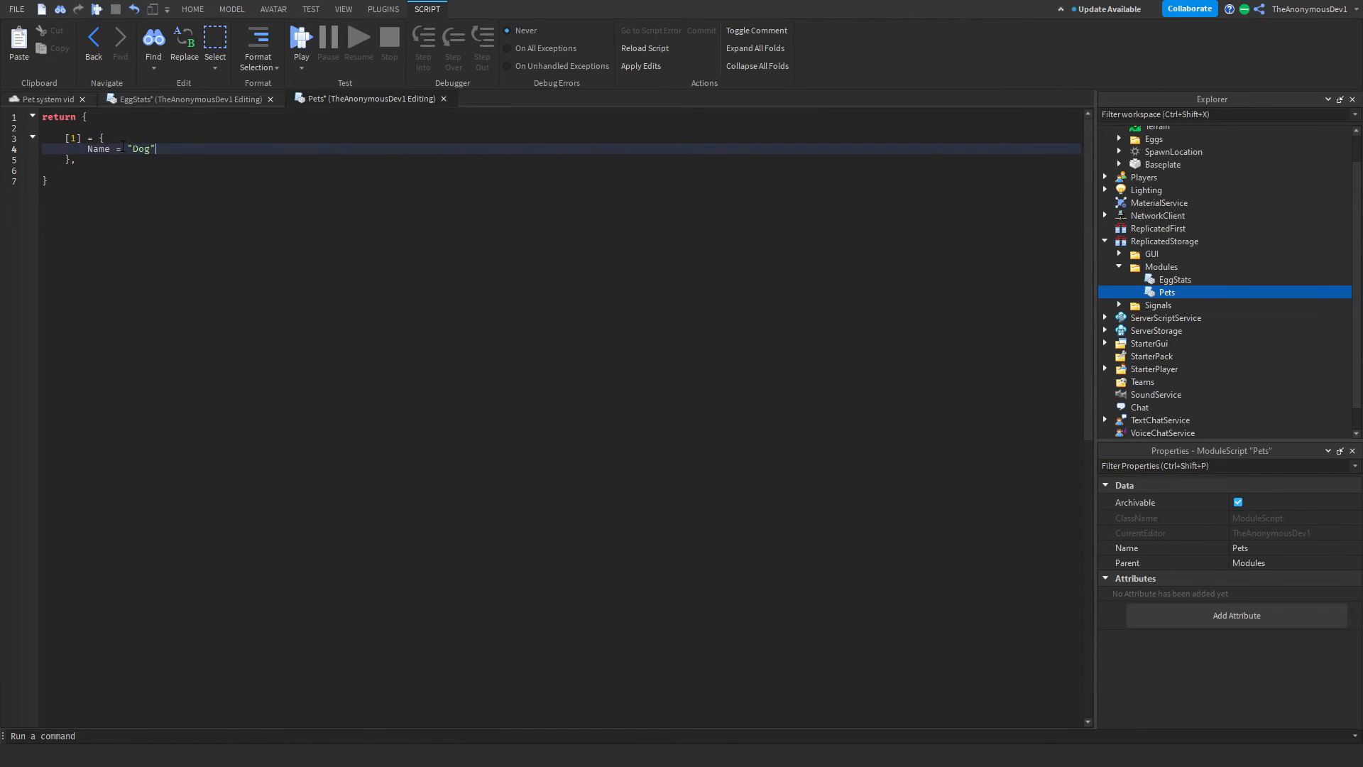
pyautogui.write(',')
pyautogui.write('Rarity = "C')
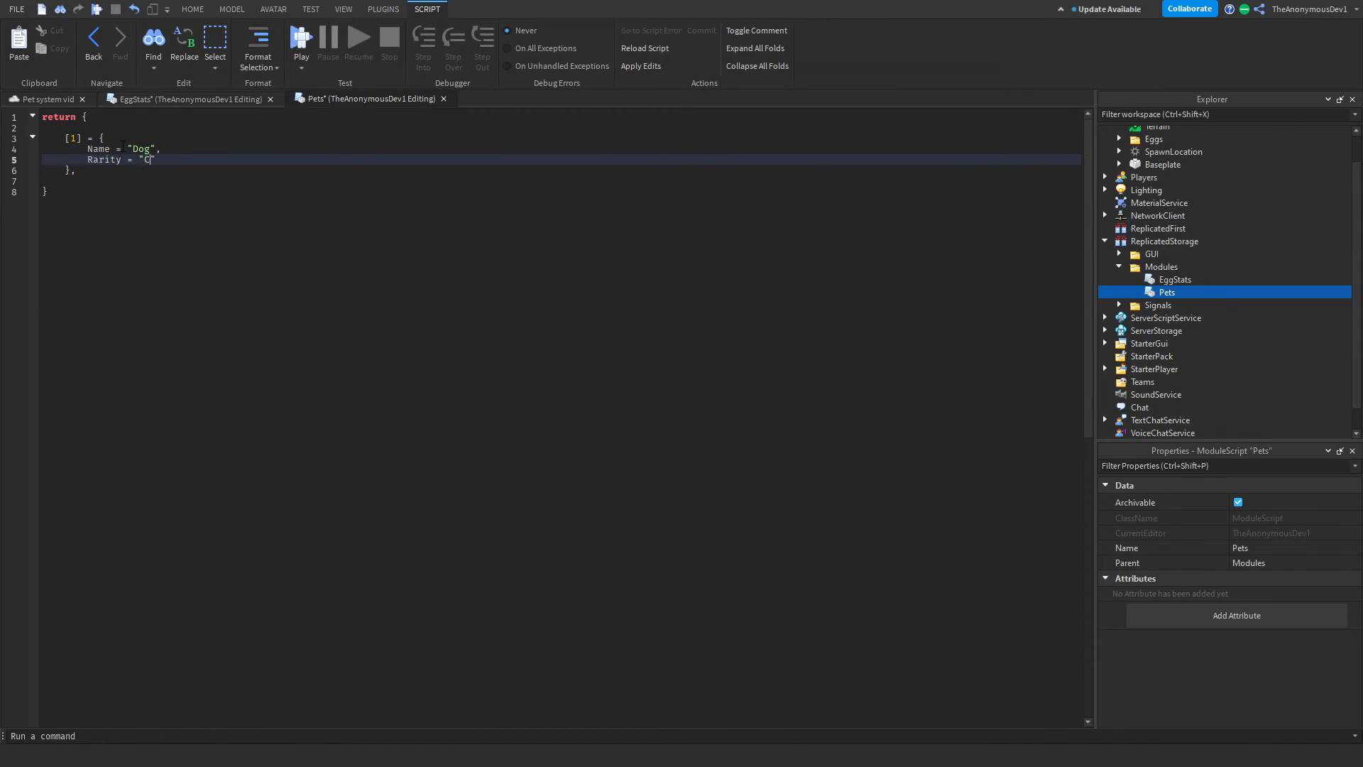
pyautogui.write('ommon')
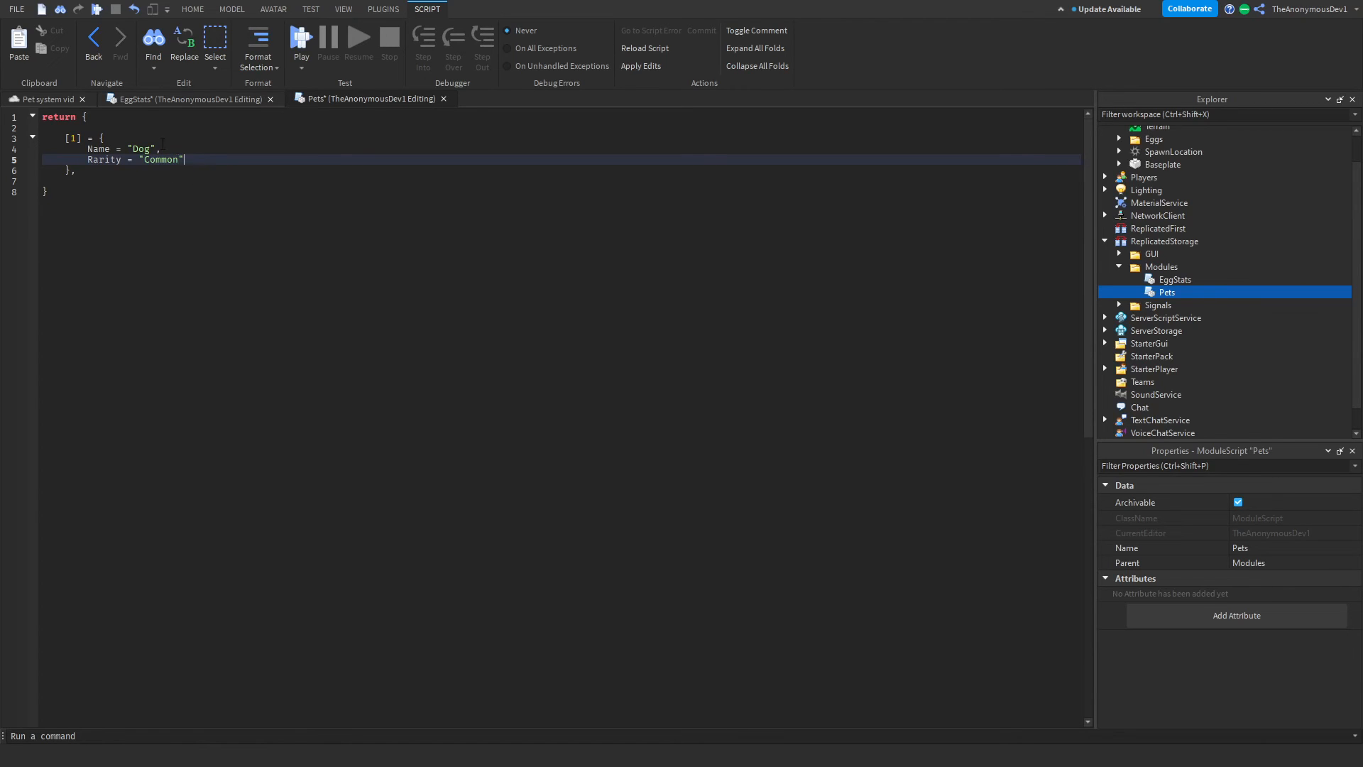
pyautogui.press('Return')
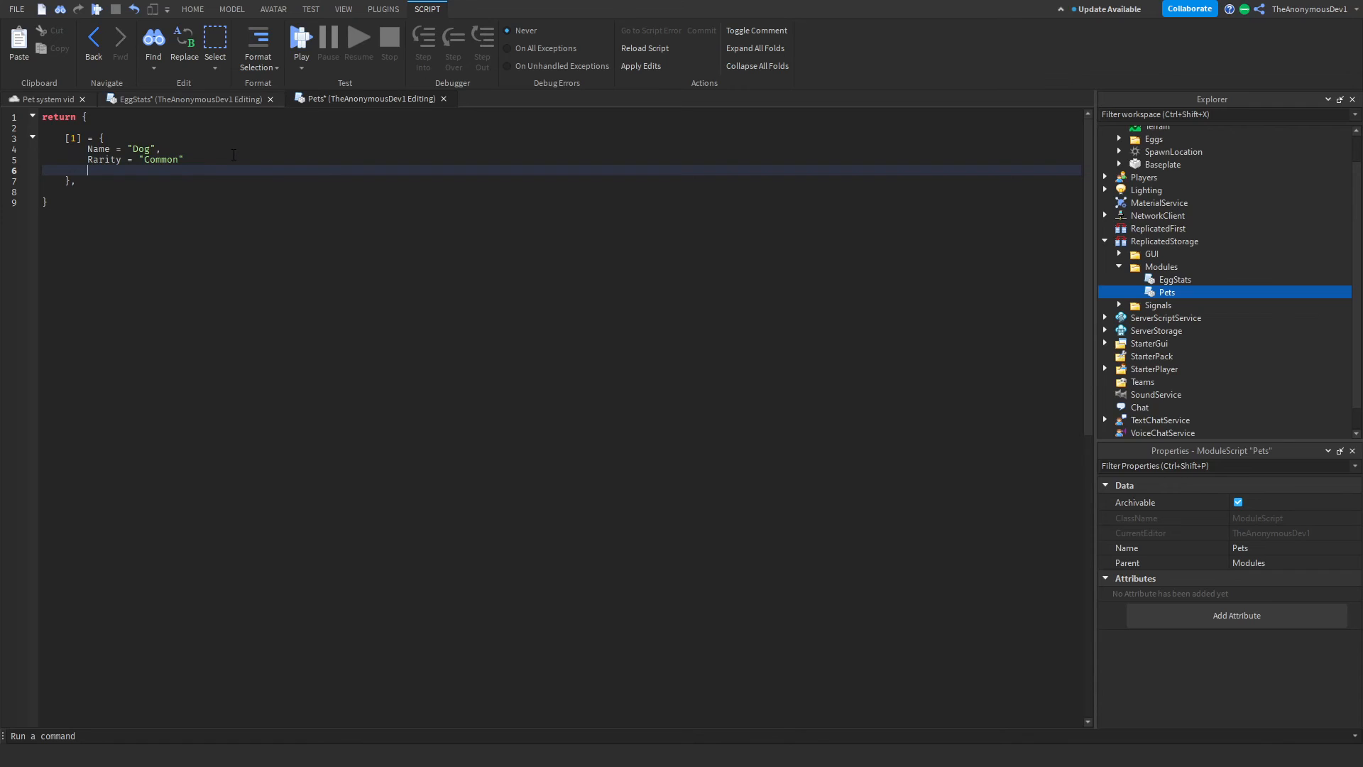
pyautogui.write('Thumbnail')
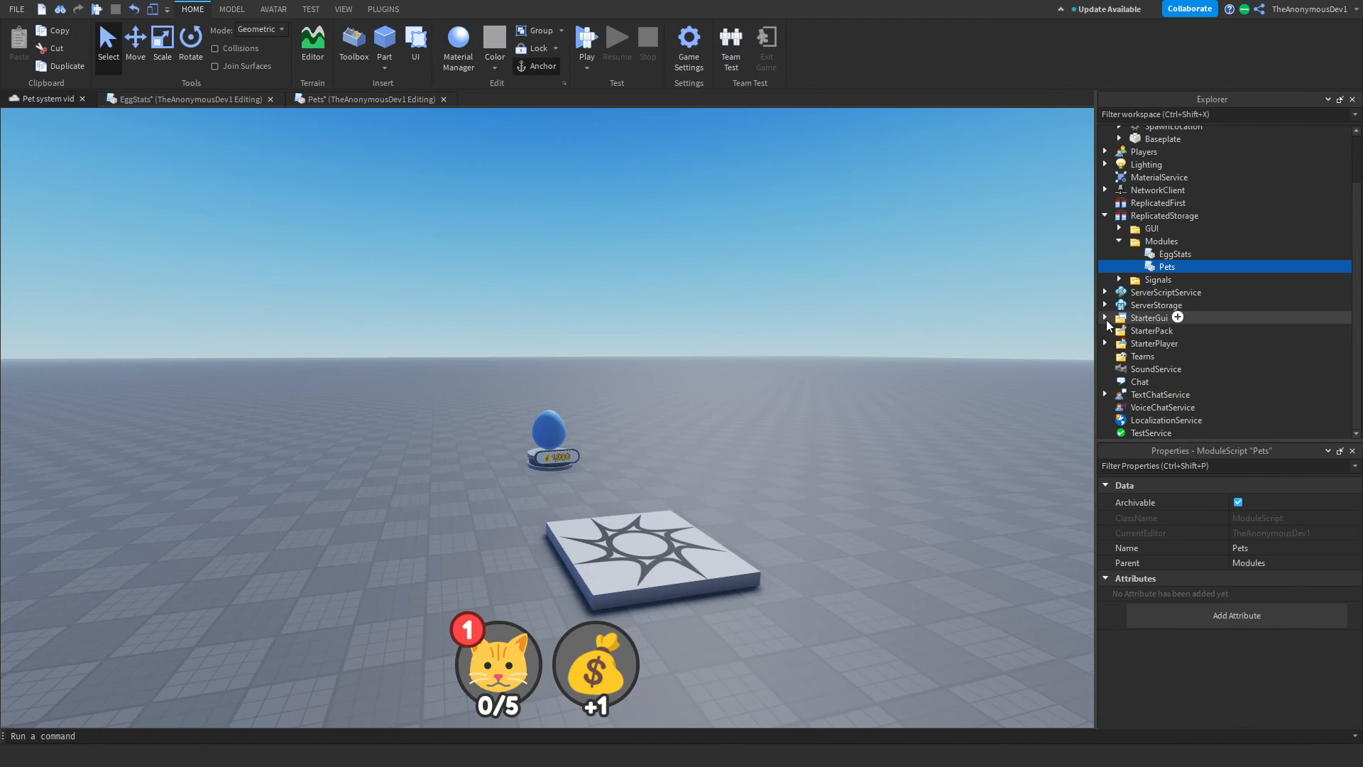
# Expand StarterGui, disable the Inventory panel again, and return to the EggStats script.
pyautogui.click(1106, 317)
pyautogui.write('im')
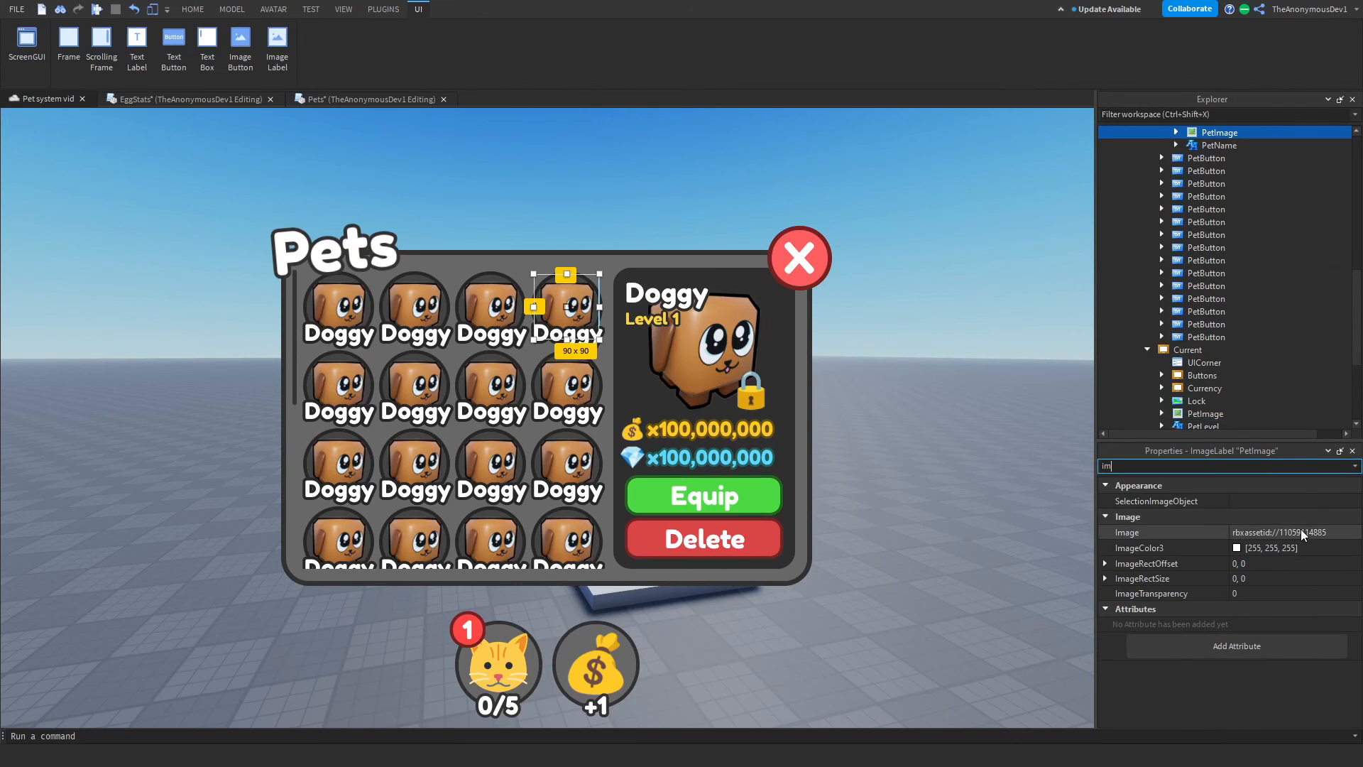
pyautogui.click(1162, 132)
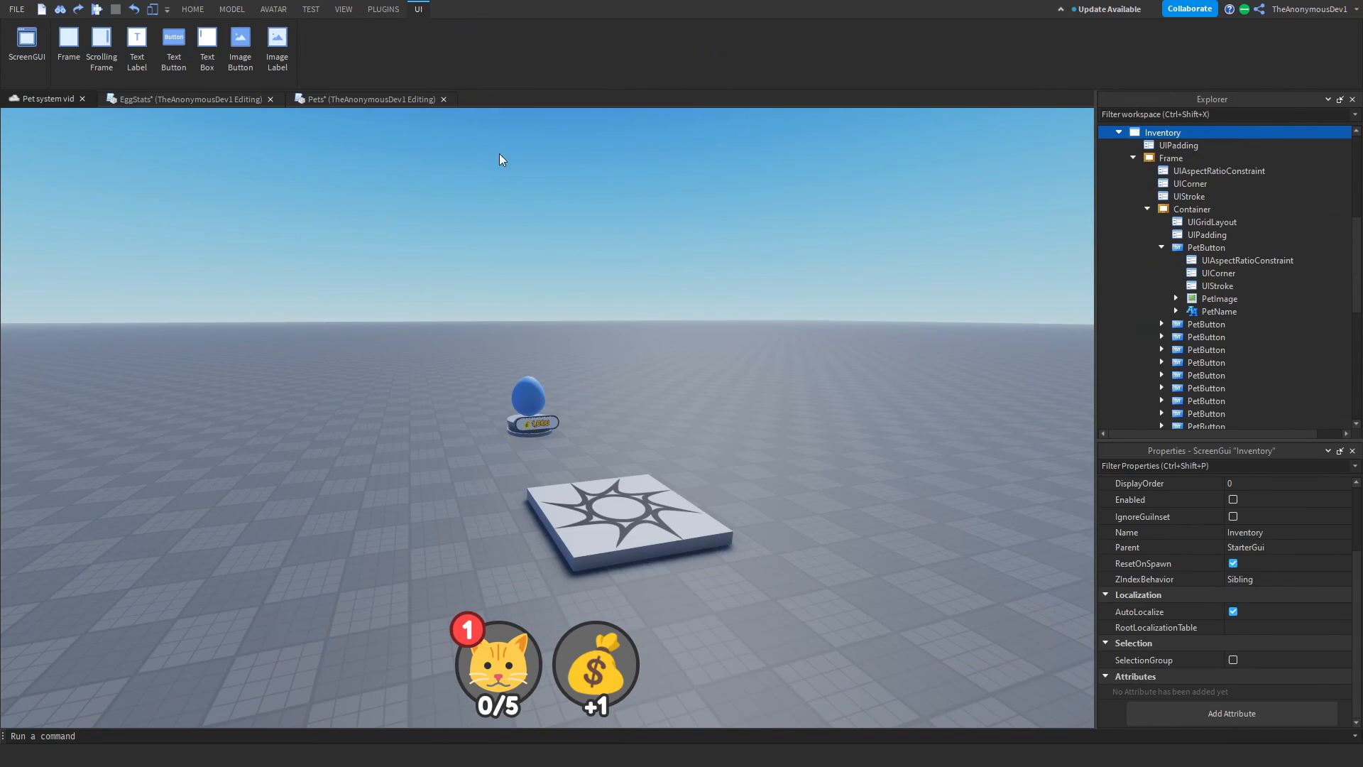
pyautogui.click(365, 98)
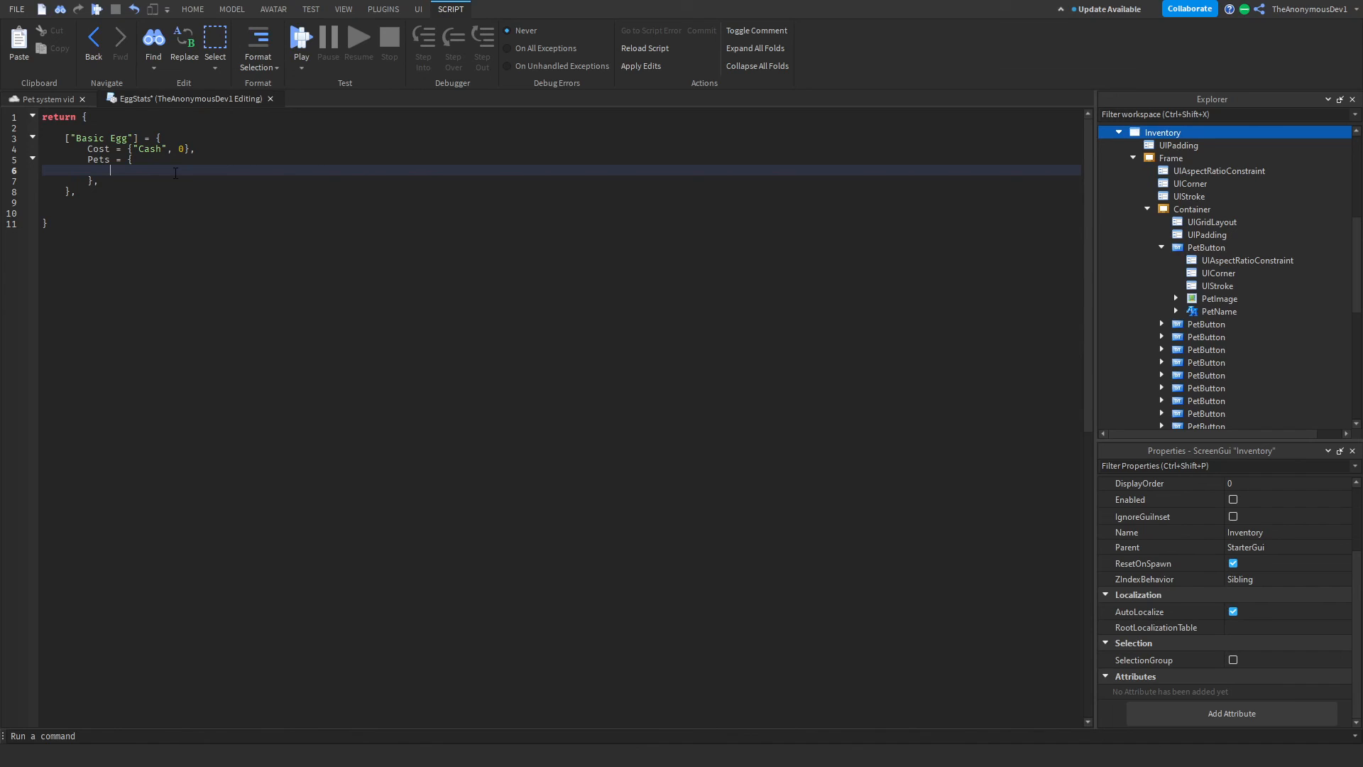
# Fill Basic Egg's Pets table with {"1", 100} and close EggStats to apply the edit.
pyautogui.write('{""}')
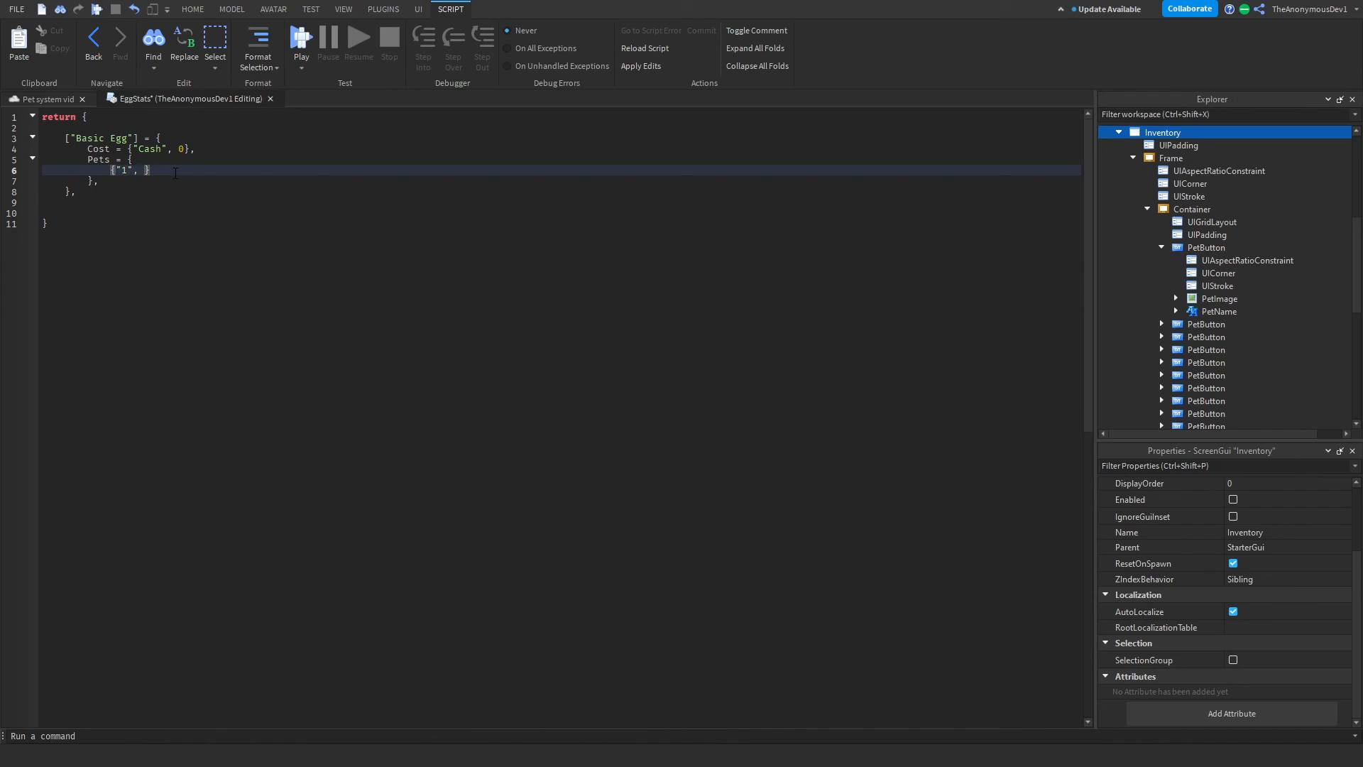
pyautogui.write('70')
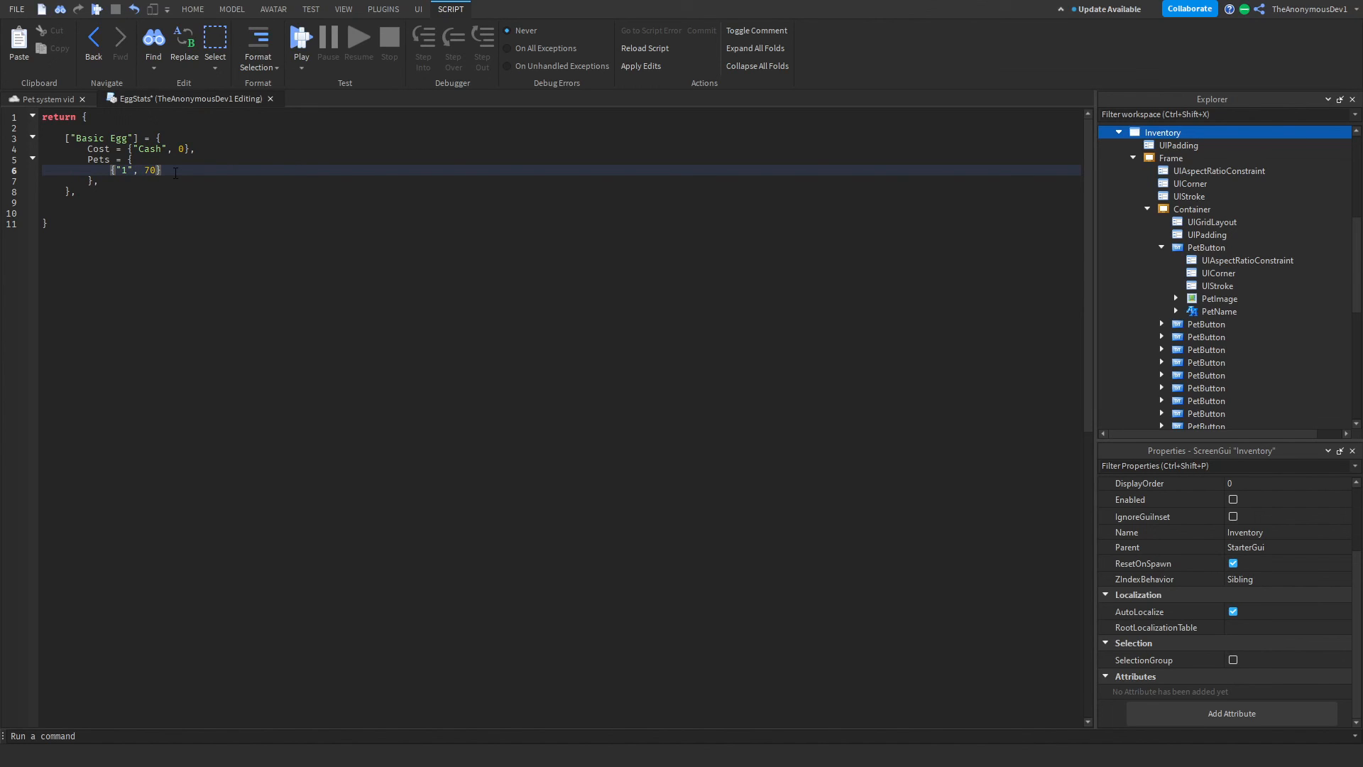
pyautogui.write('100')
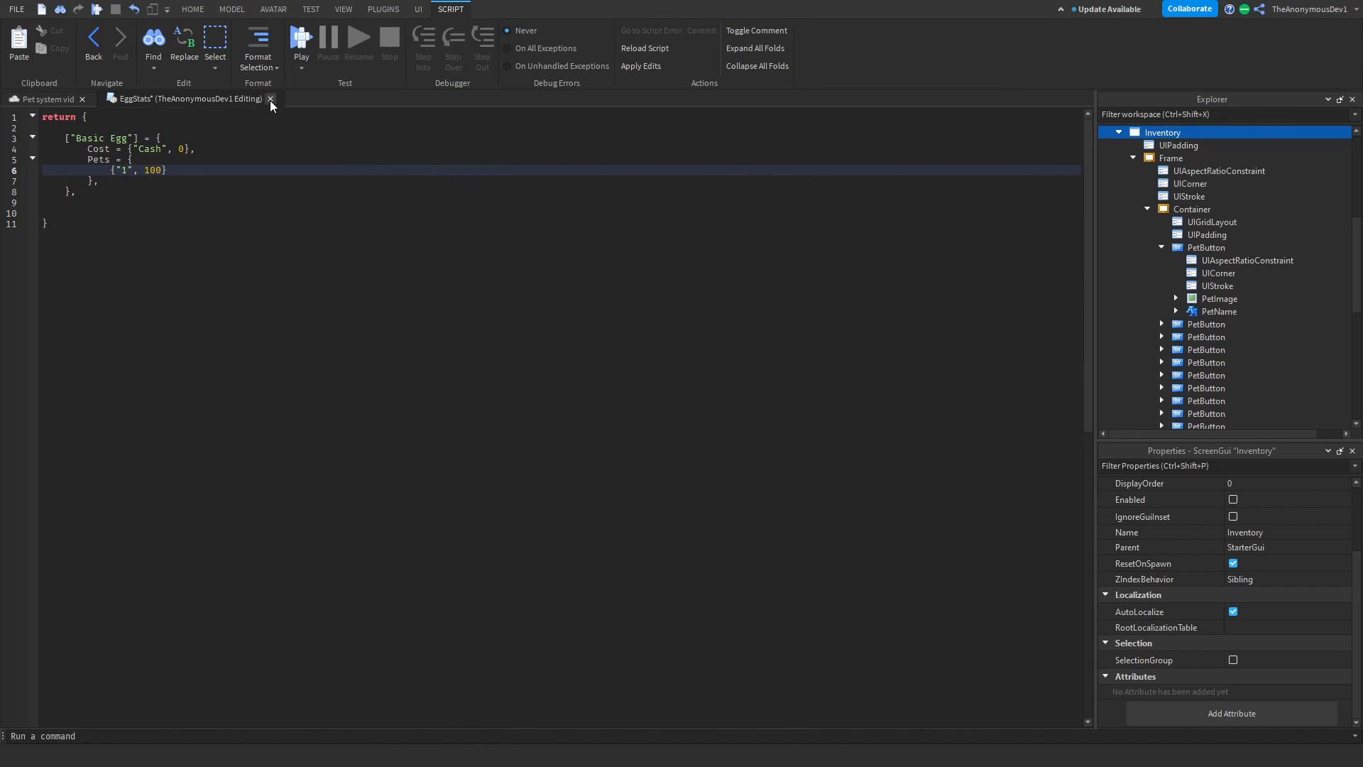
pyautogui.click(270, 98)
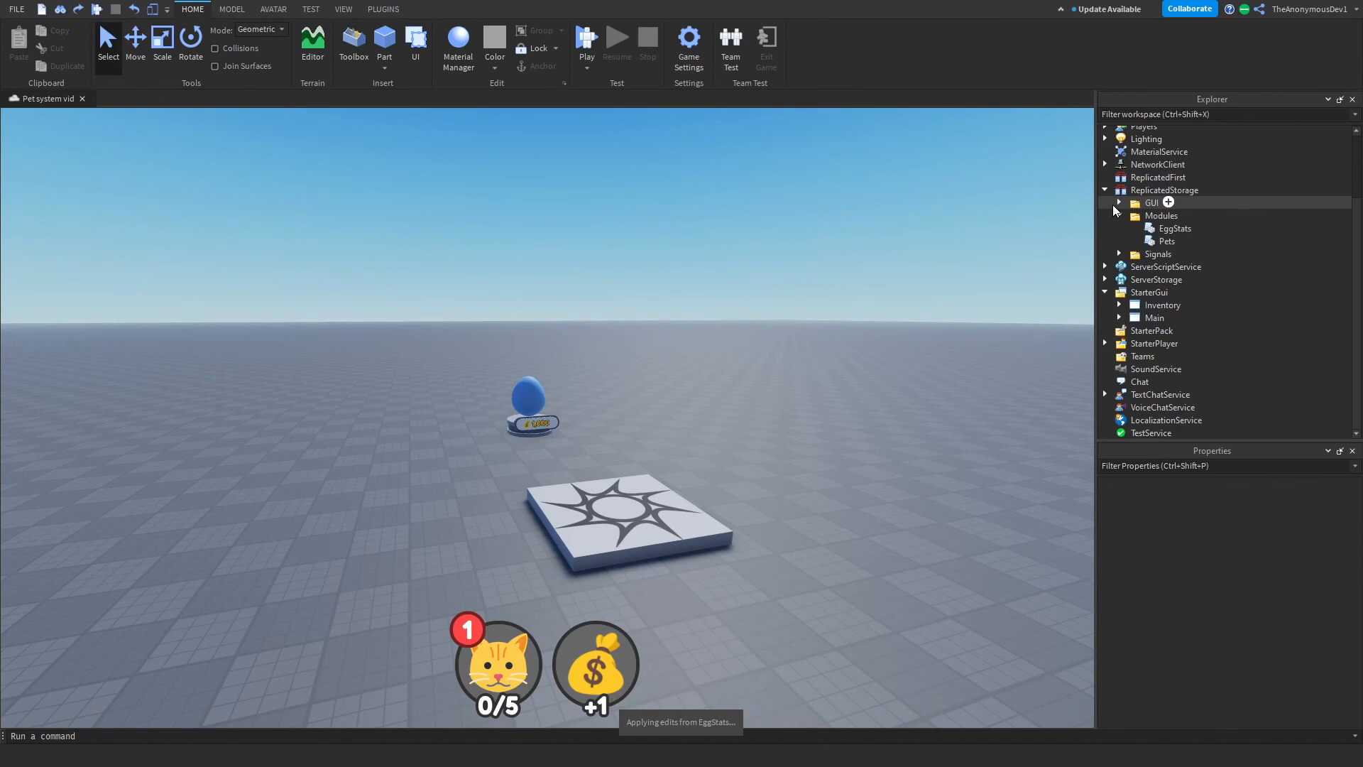